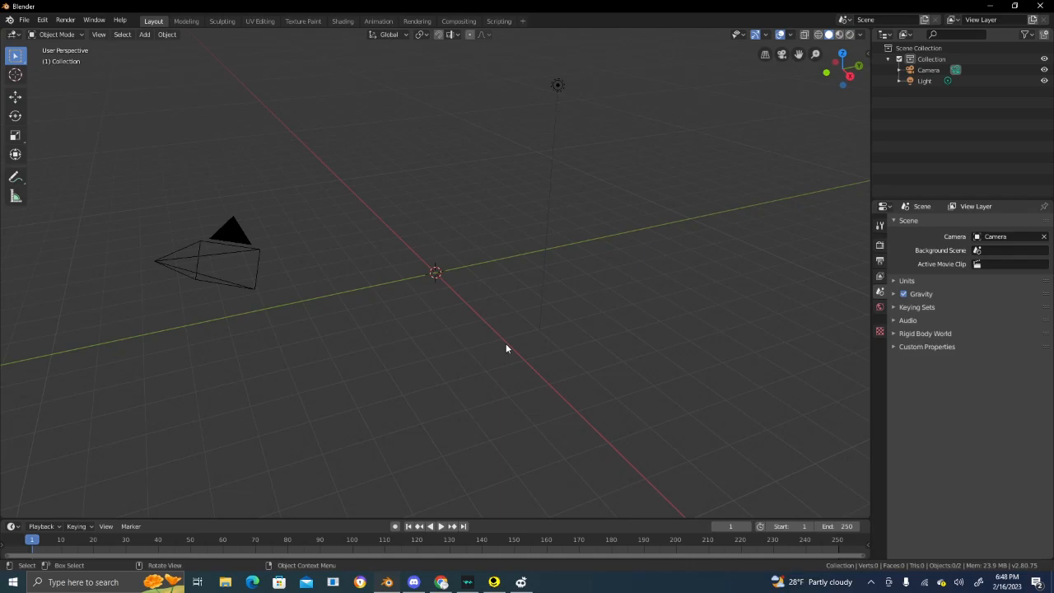
{"action": "mouse_move", "coordinate": [502, 361]}
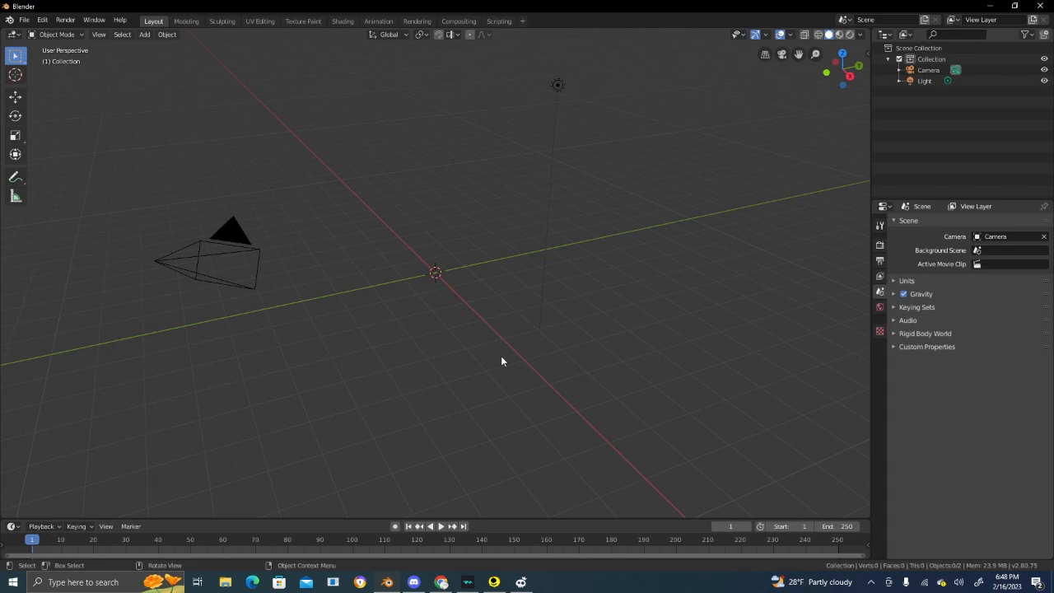
{"action": "mouse_move", "coordinate": [484, 378]}
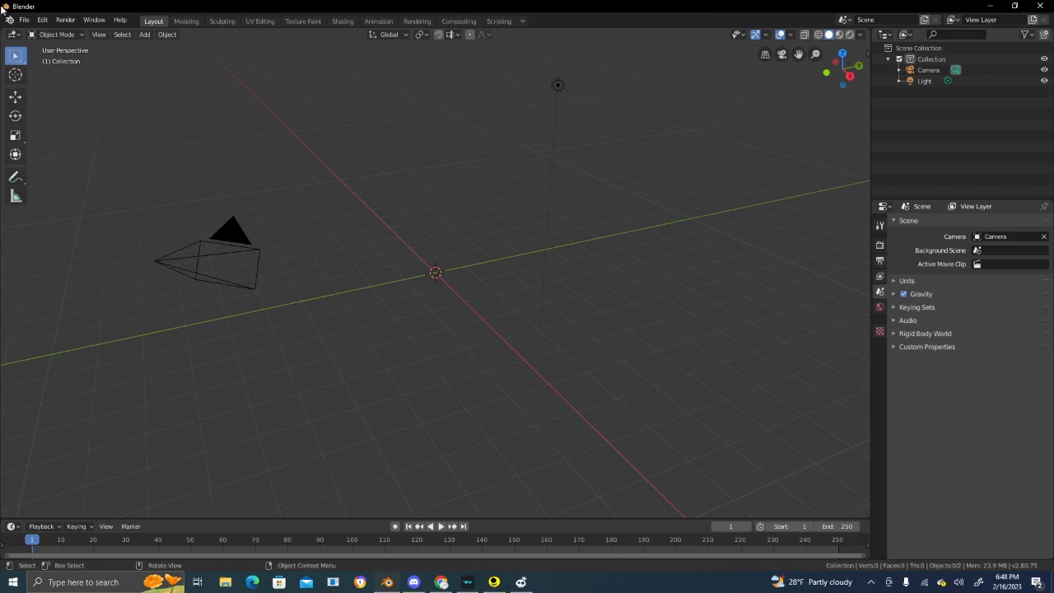
{"action": "mouse_move", "coordinate": [428, 246]}
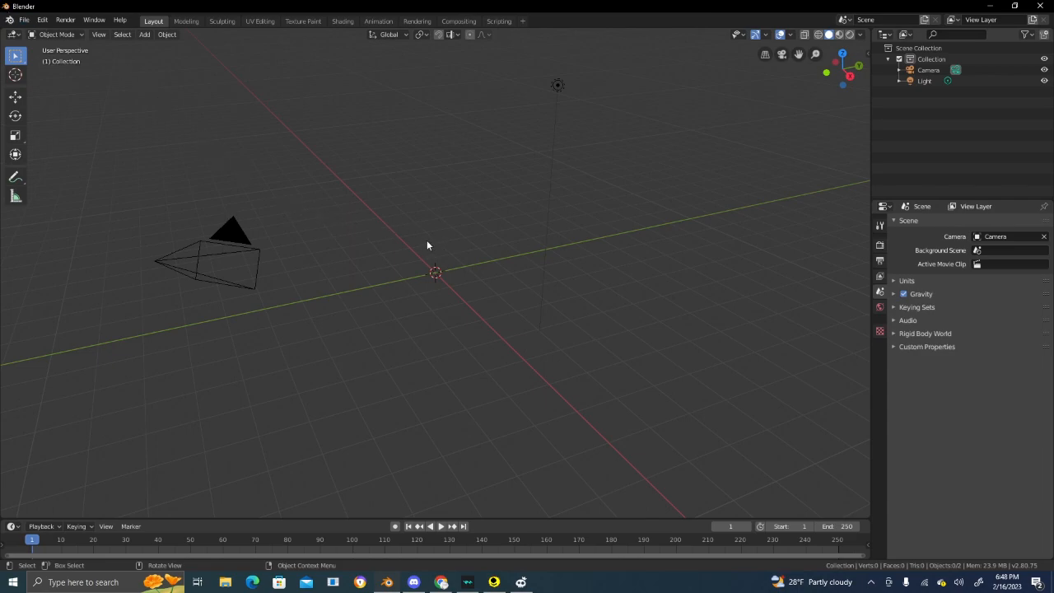
{"action": "mouse_move", "coordinate": [409, 457]}
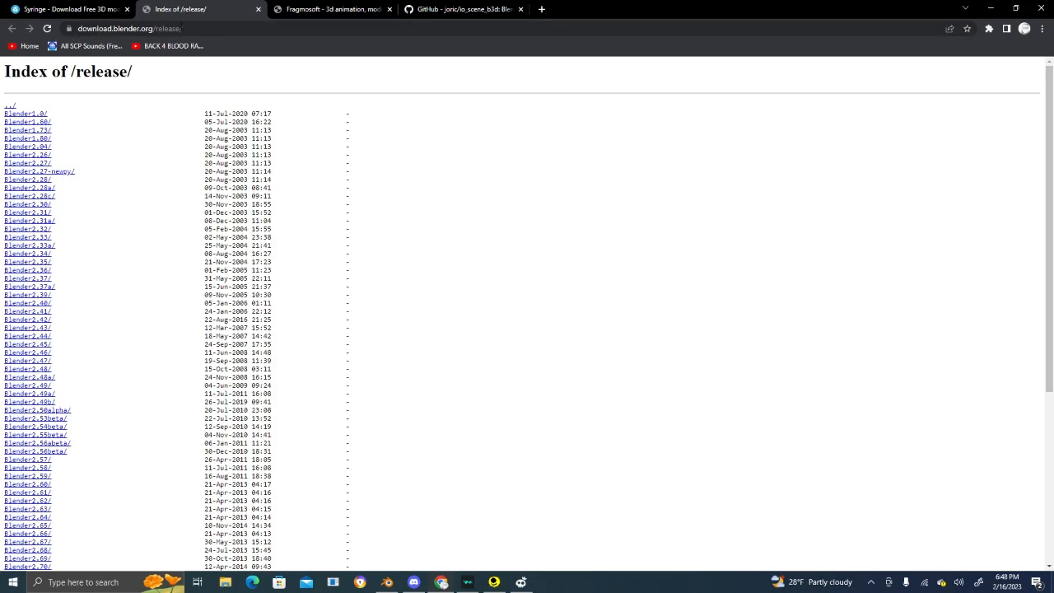
{"action": "mouse_move", "coordinate": [36, 213]}
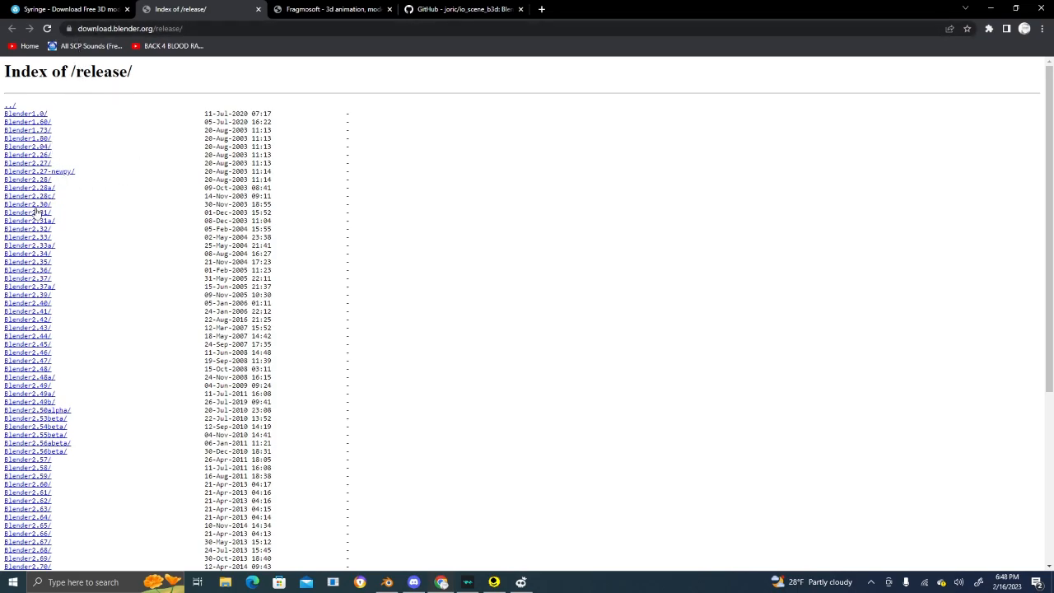
- Browse into the Blender2.80 release folder of the repository
{"action": "scroll", "scroll_direction": "down", "scroll_amount": 3}
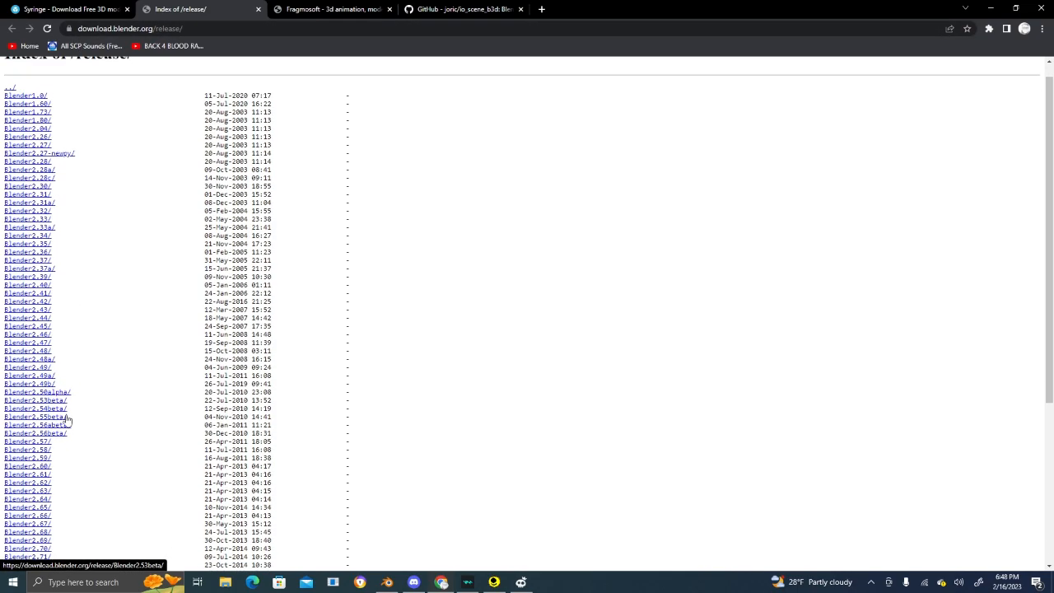
{"action": "scroll", "scroll_direction": "down", "scroll_amount": 3}
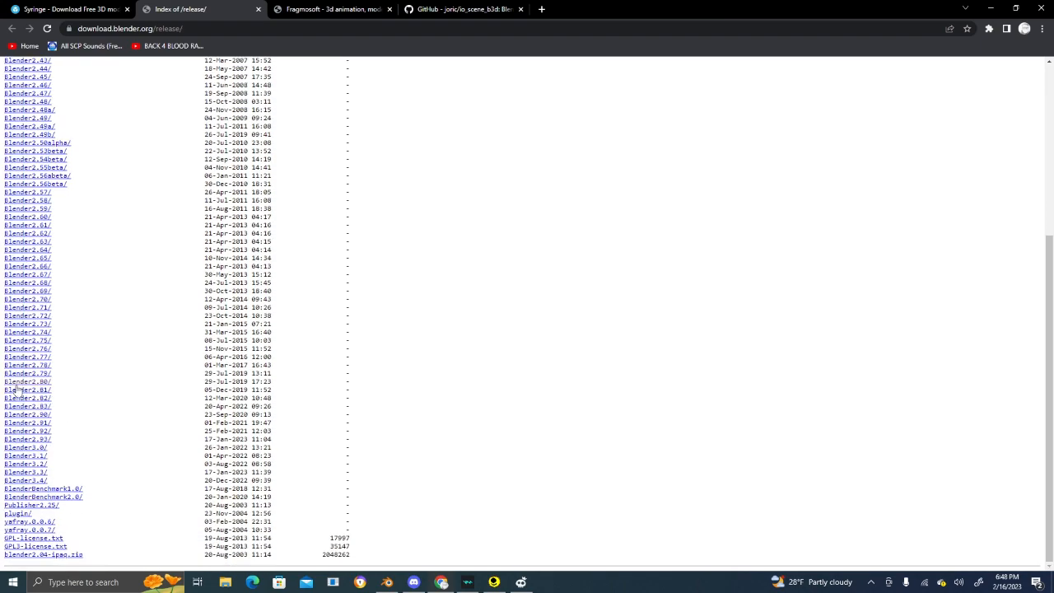
{"action": "left_click", "coordinate": [26, 382]}
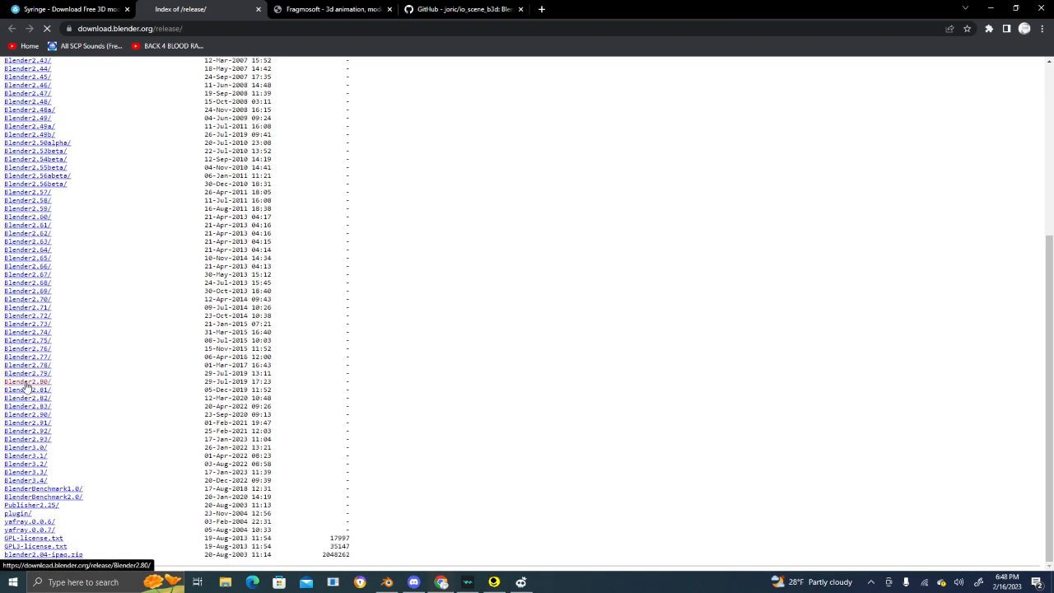
{"action": "left_click", "coordinate": [26, 382]}
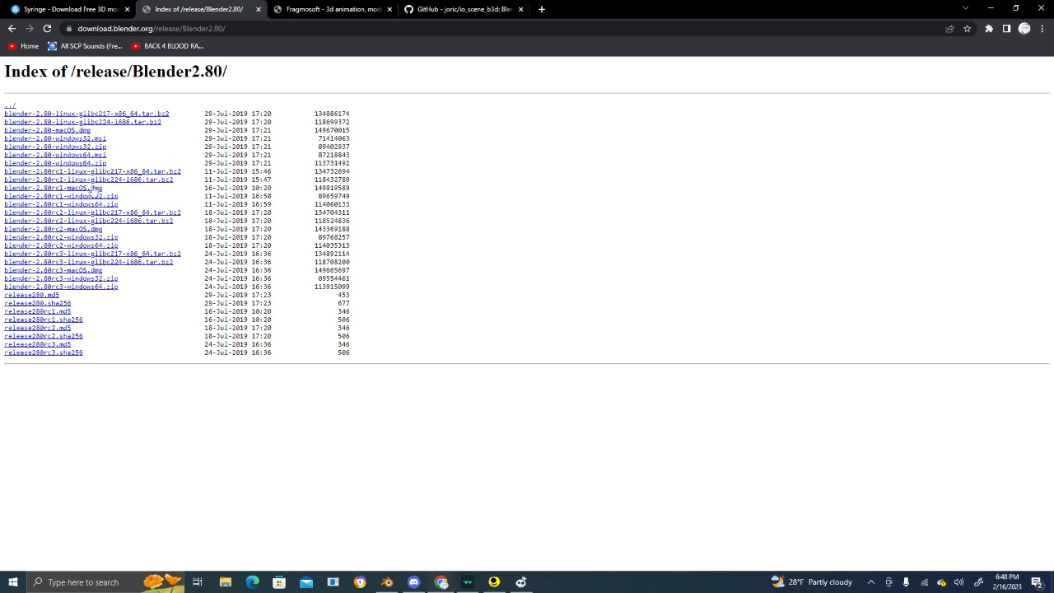
{"action": "mouse_move", "coordinate": [82, 234]}
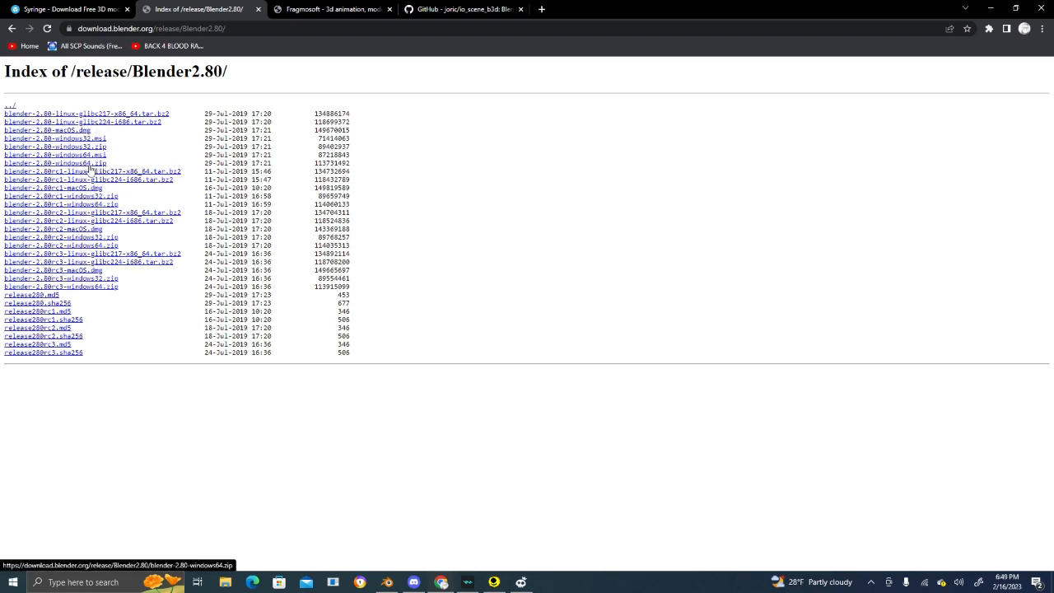
{"action": "mouse_move", "coordinate": [53, 163]}
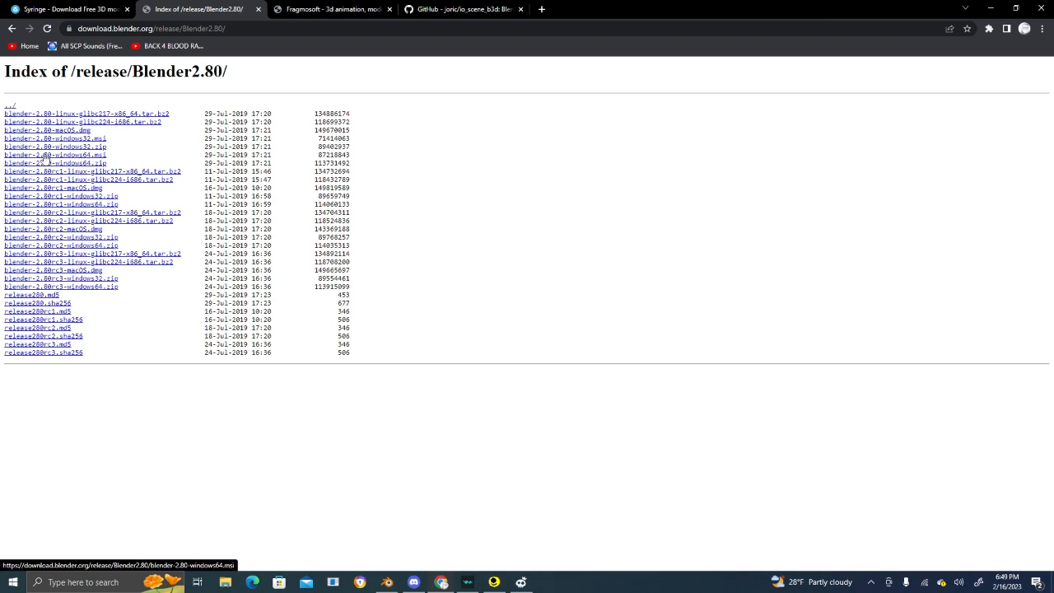
{"action": "mouse_move", "coordinate": [82, 171]}
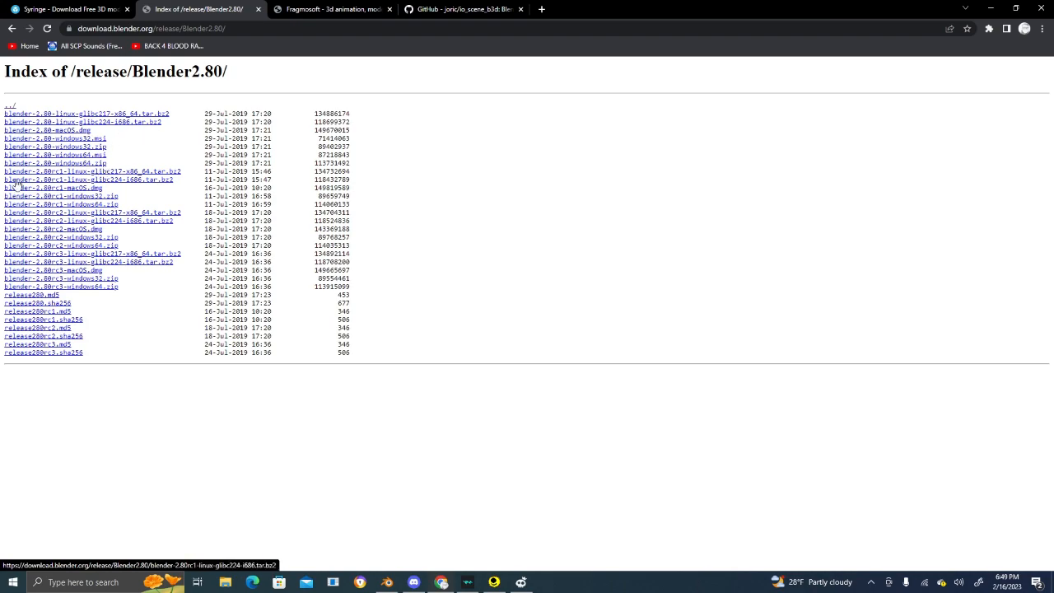
{"action": "mouse_move", "coordinate": [76, 155]}
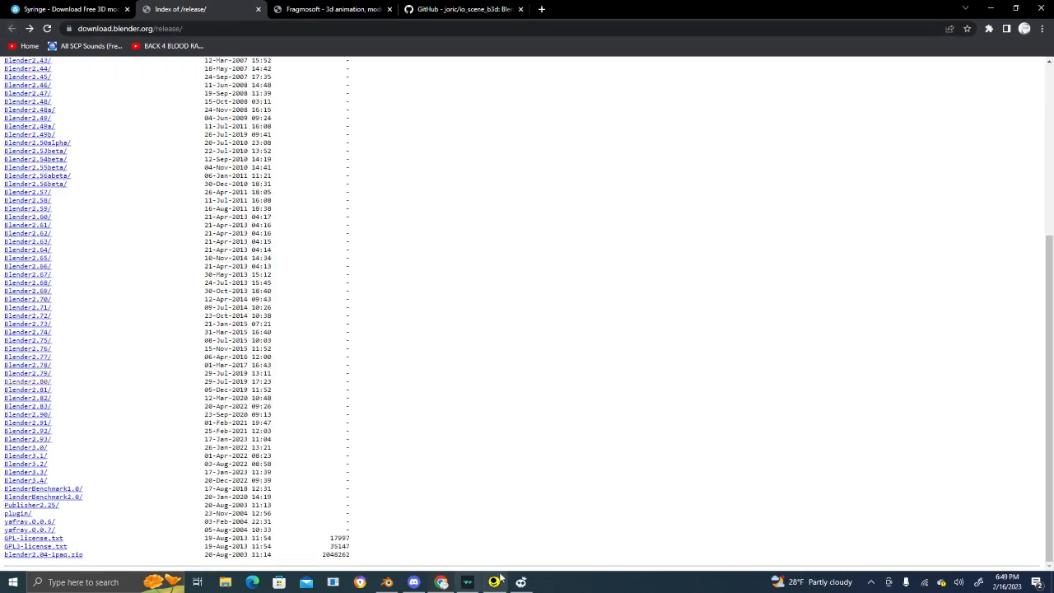
- Download the io_scene_b3d repository as a ZIP and open the finished download
{"action": "left_click", "coordinate": [461, 10]}
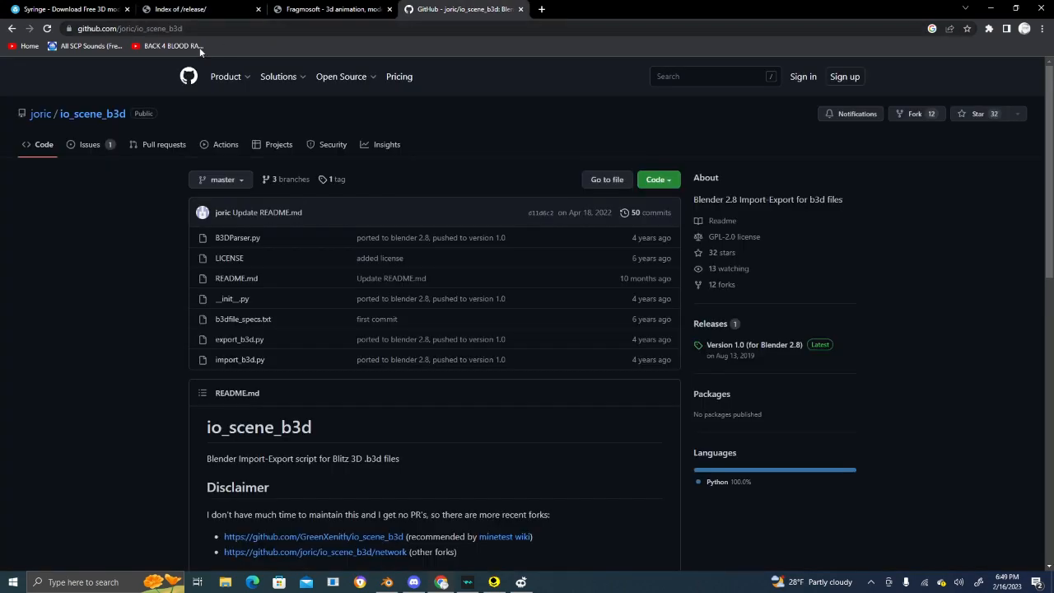
{"action": "mouse_move", "coordinate": [243, 51]}
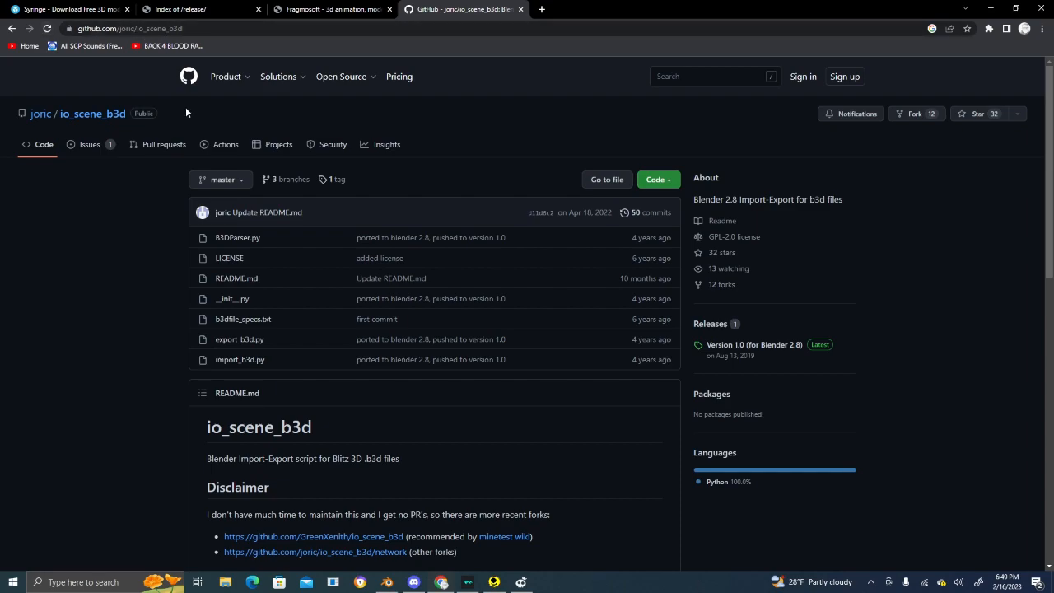
{"action": "mouse_move", "coordinate": [128, 211]}
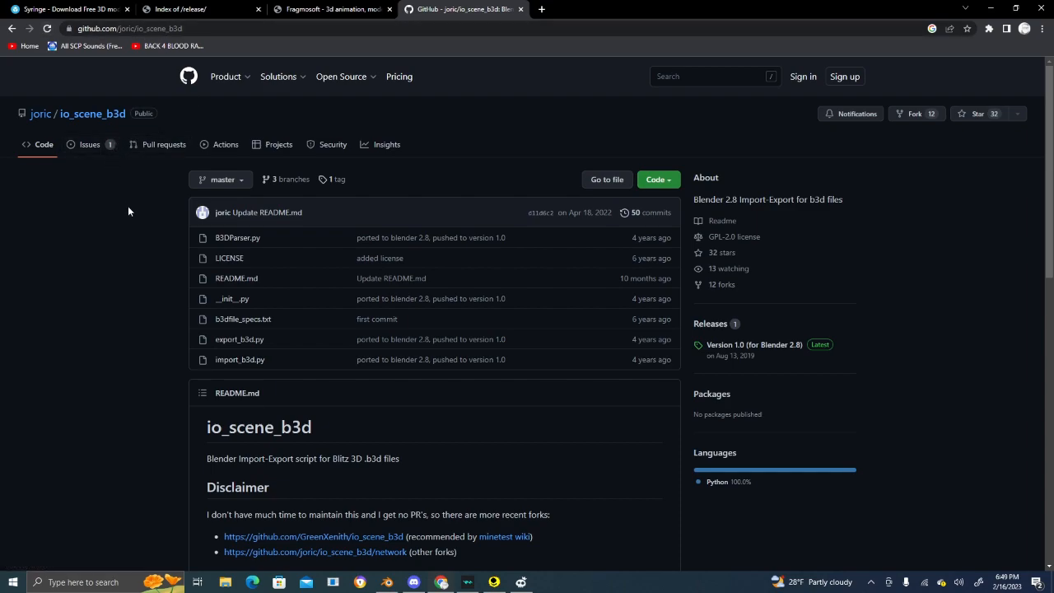
{"action": "mouse_move", "coordinate": [129, 77]}
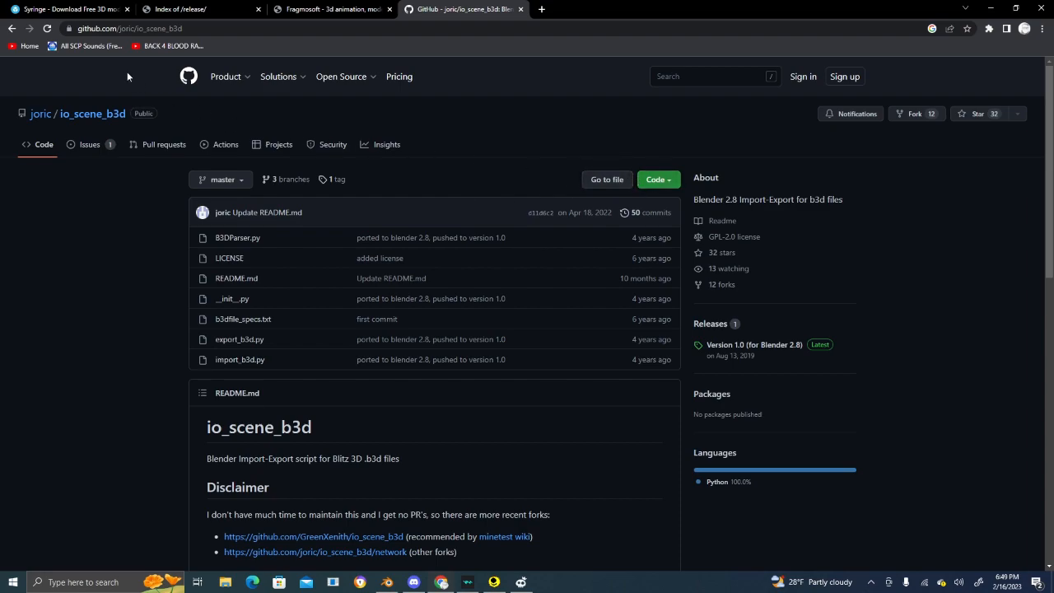
{"action": "mouse_move", "coordinate": [330, 505]}
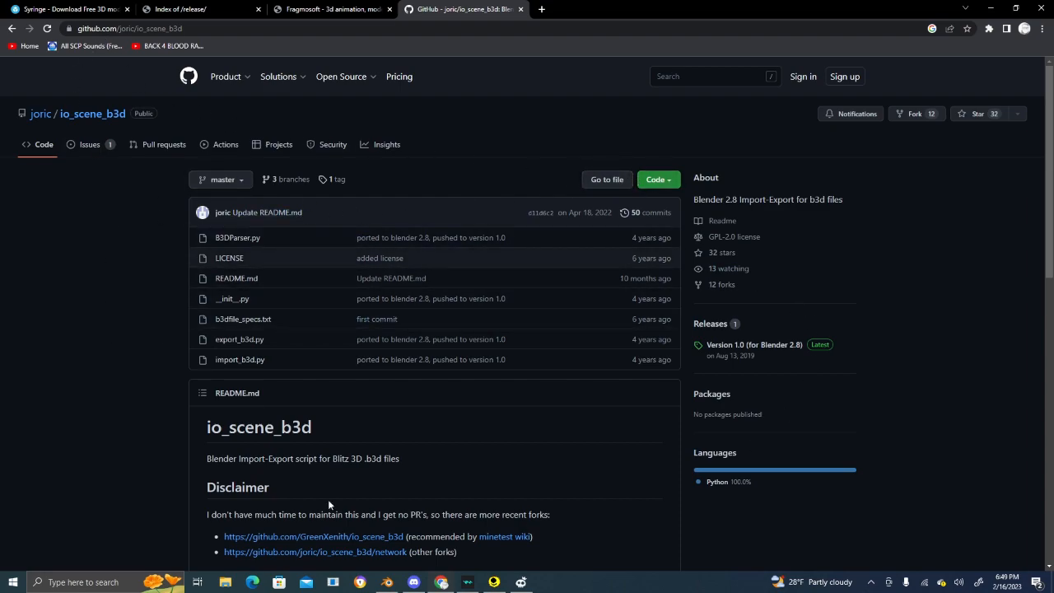
{"action": "left_click", "coordinate": [657, 178]}
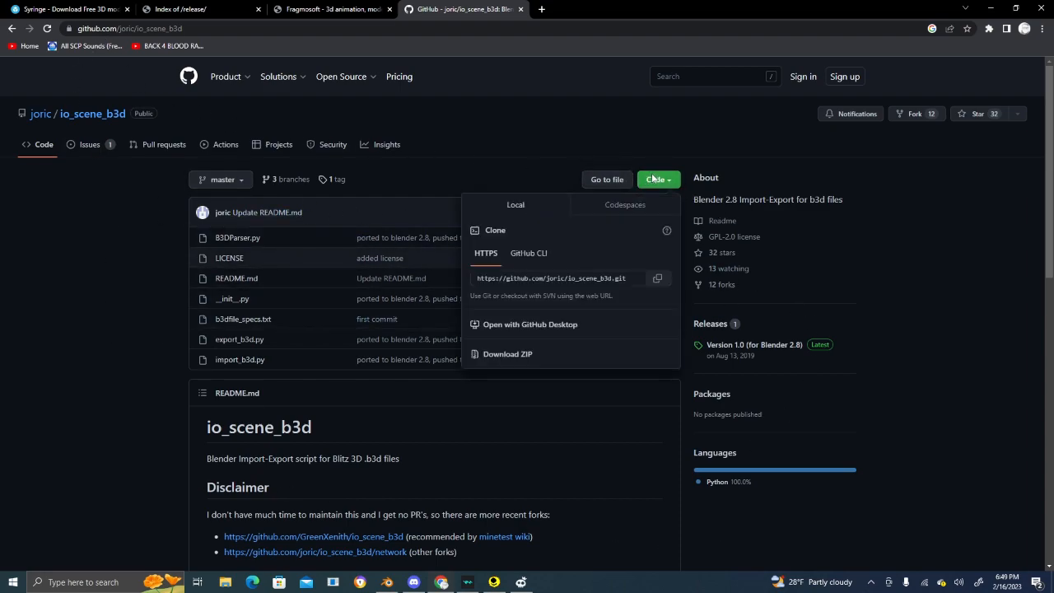
{"action": "mouse_move", "coordinate": [537, 366]}
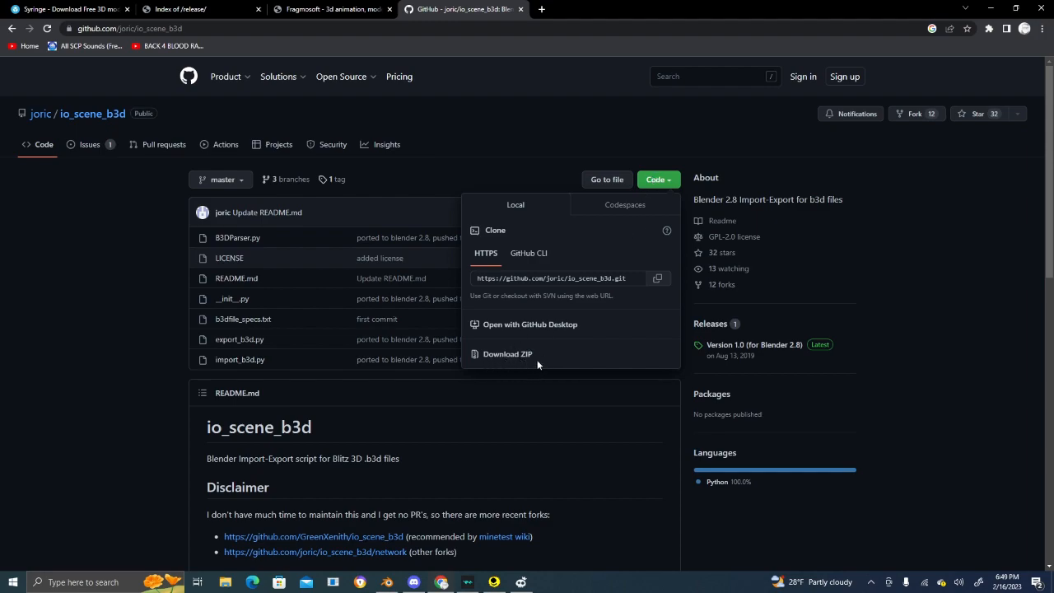
{"action": "mouse_move", "coordinate": [517, 389]}
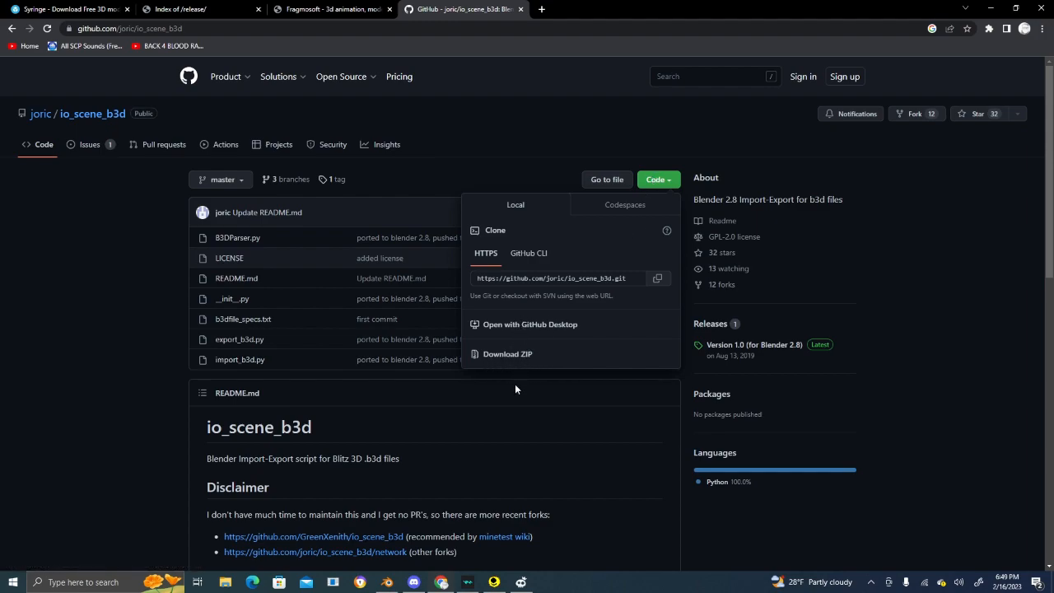
{"action": "mouse_move", "coordinate": [570, 378]}
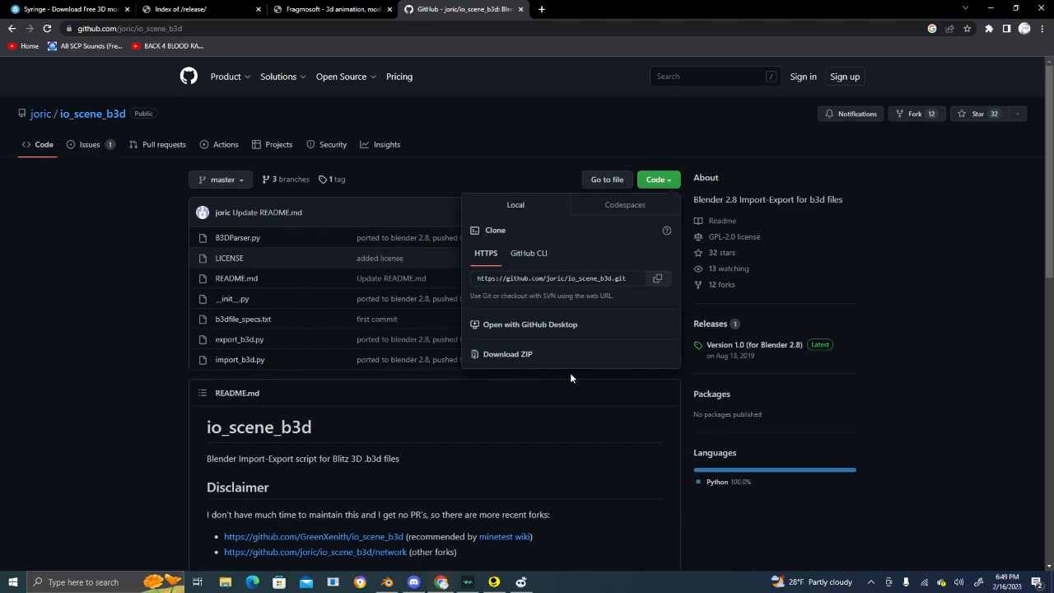
{"action": "mouse_move", "coordinate": [553, 364]}
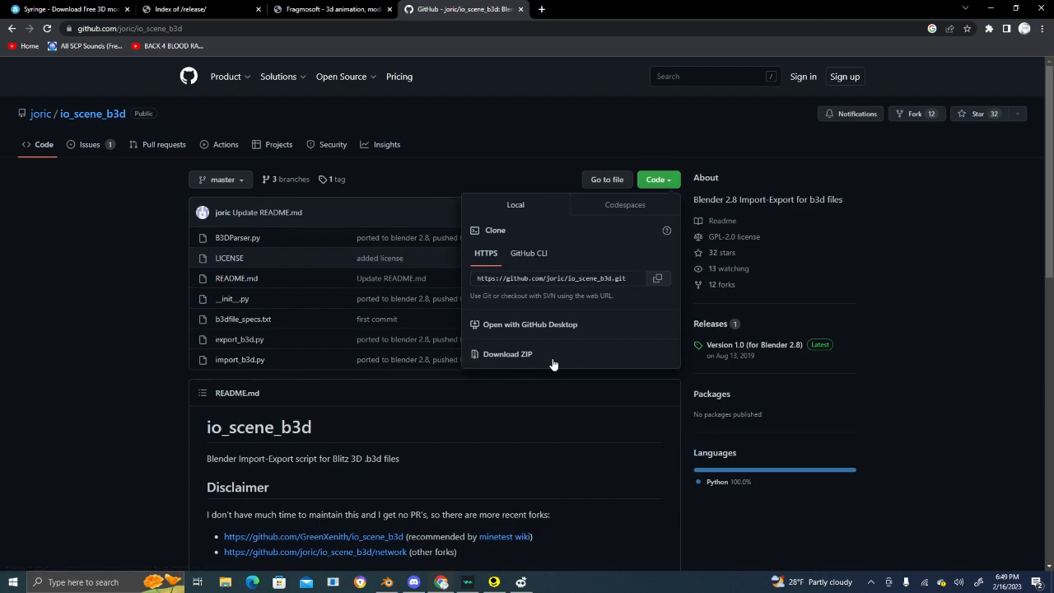
{"action": "mouse_move", "coordinate": [514, 382]}
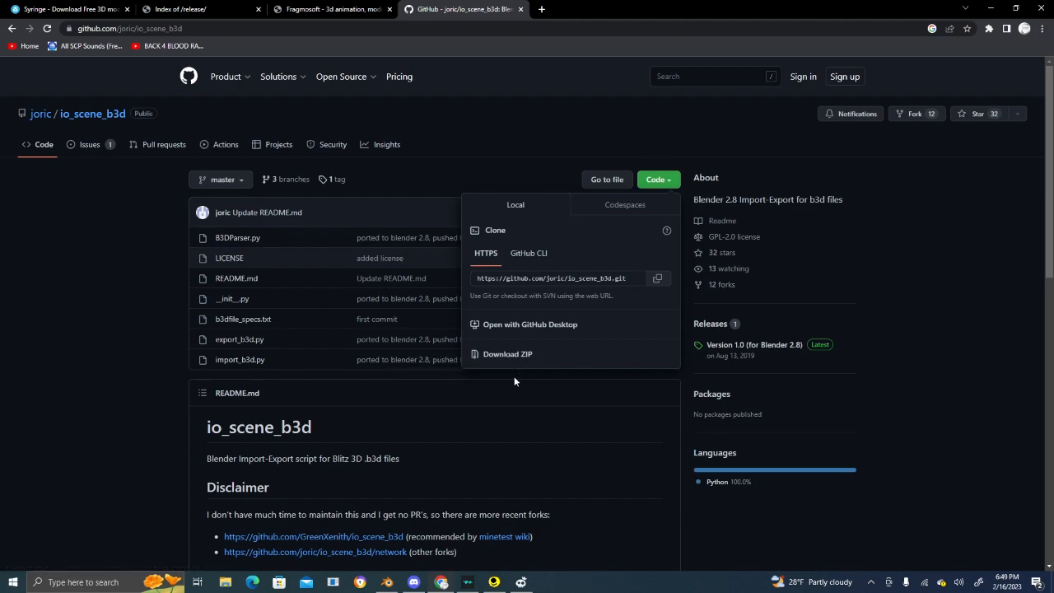
{"action": "mouse_move", "coordinate": [514, 415]}
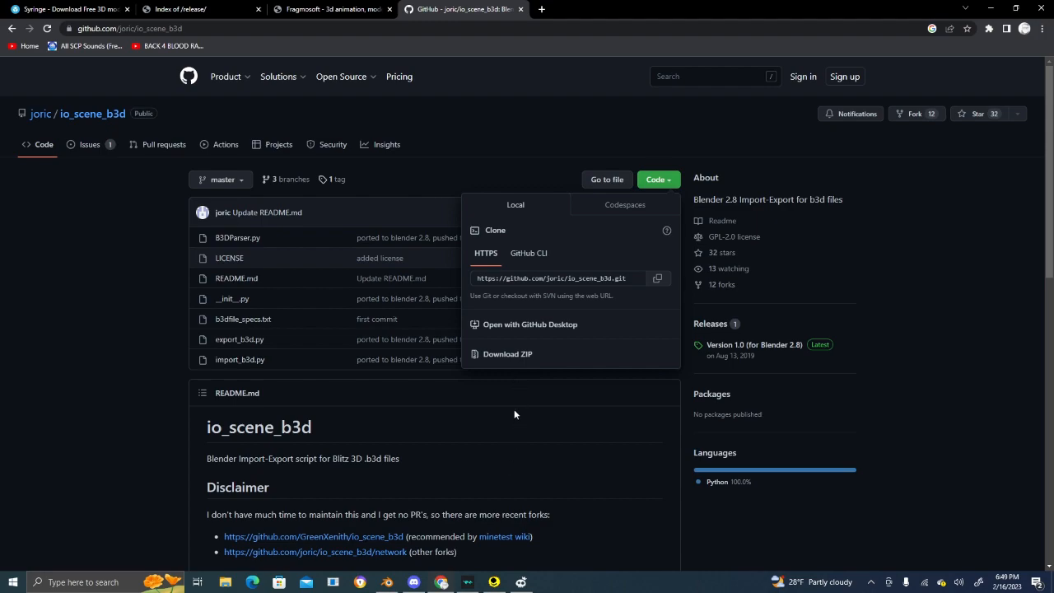
{"action": "mouse_move", "coordinate": [300, 277]}
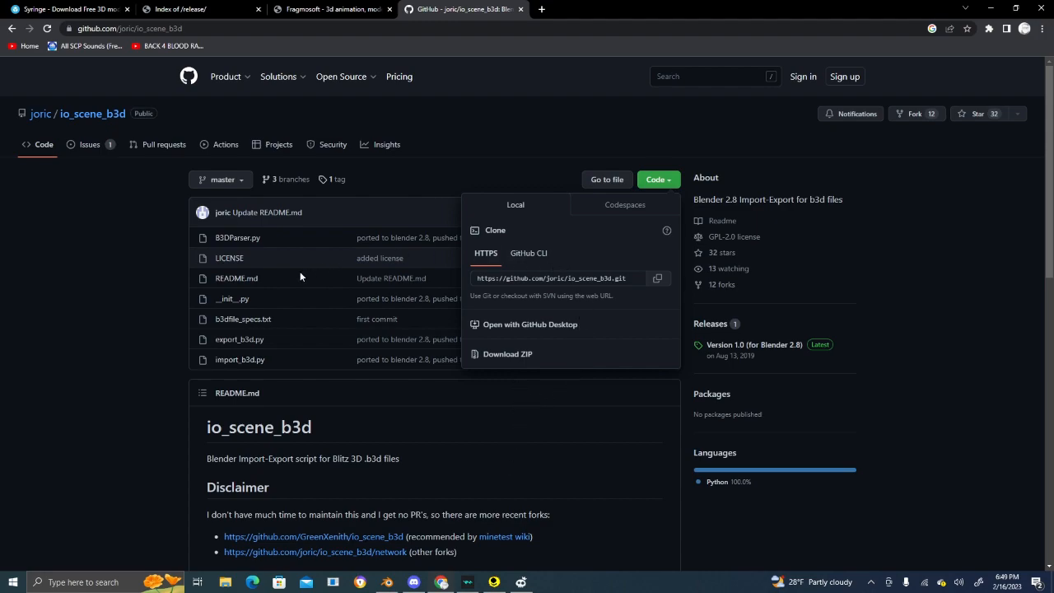
{"action": "mouse_move", "coordinate": [220, 346]}
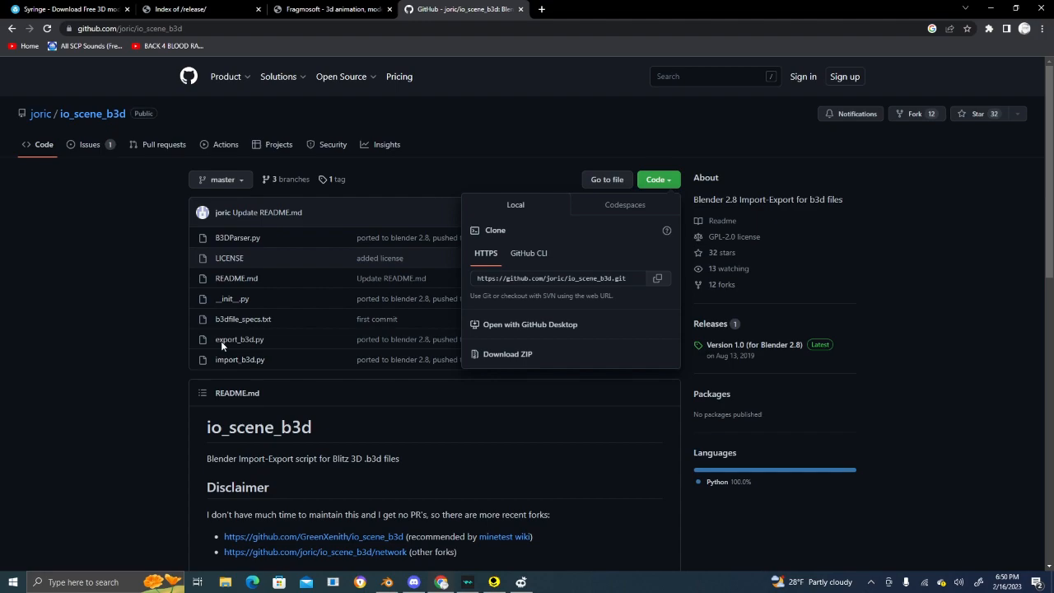
{"action": "mouse_move", "coordinate": [533, 349]}
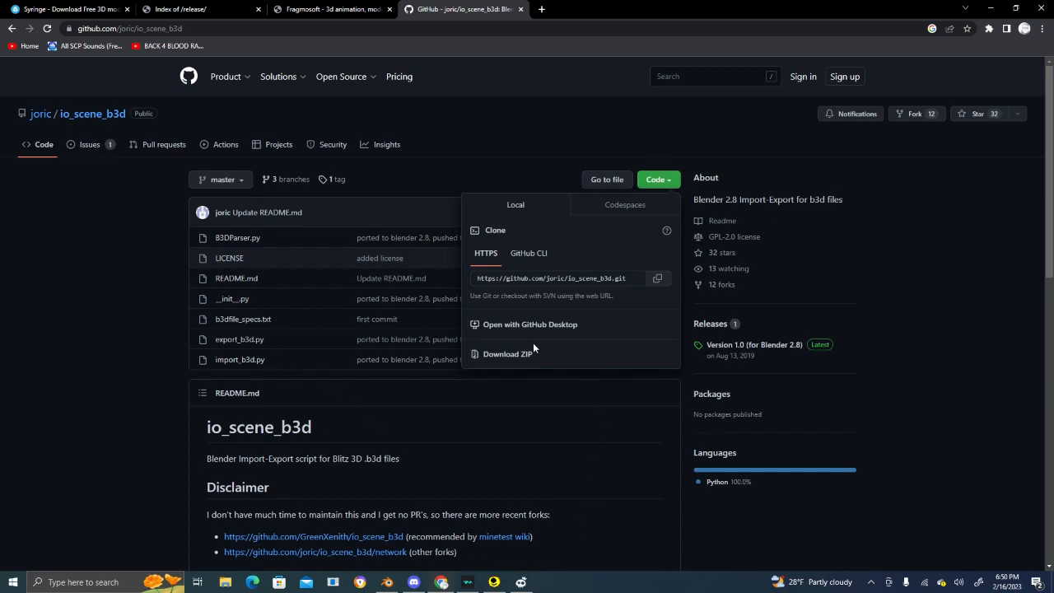
{"action": "left_click", "coordinate": [507, 354]}
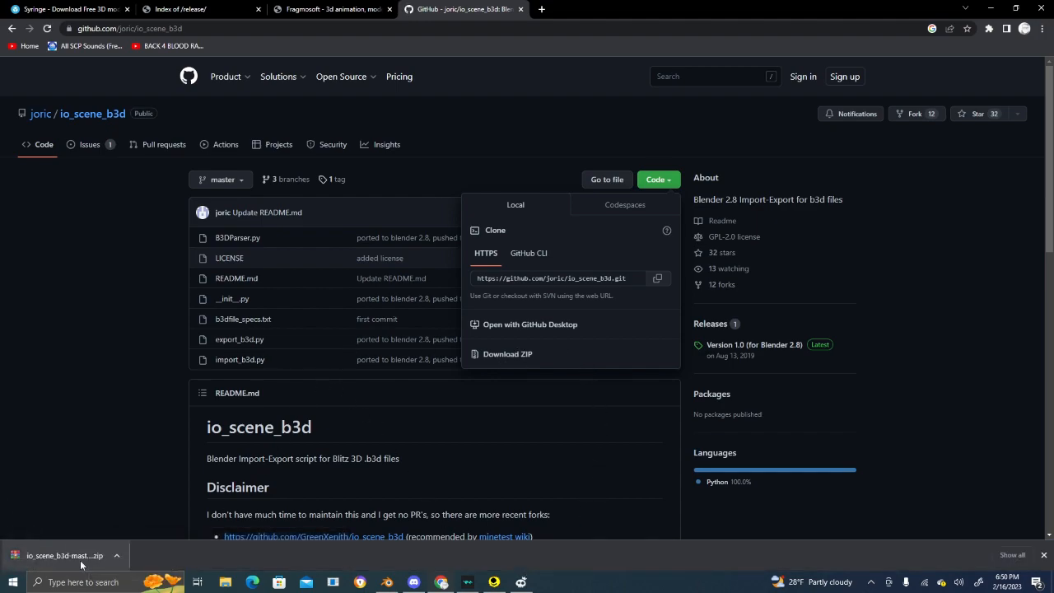
- Extract the archive into a new io_scene_b3d-master (1) folder on the Desktop and close WinRAR
{"action": "left_click", "coordinate": [66, 554]}
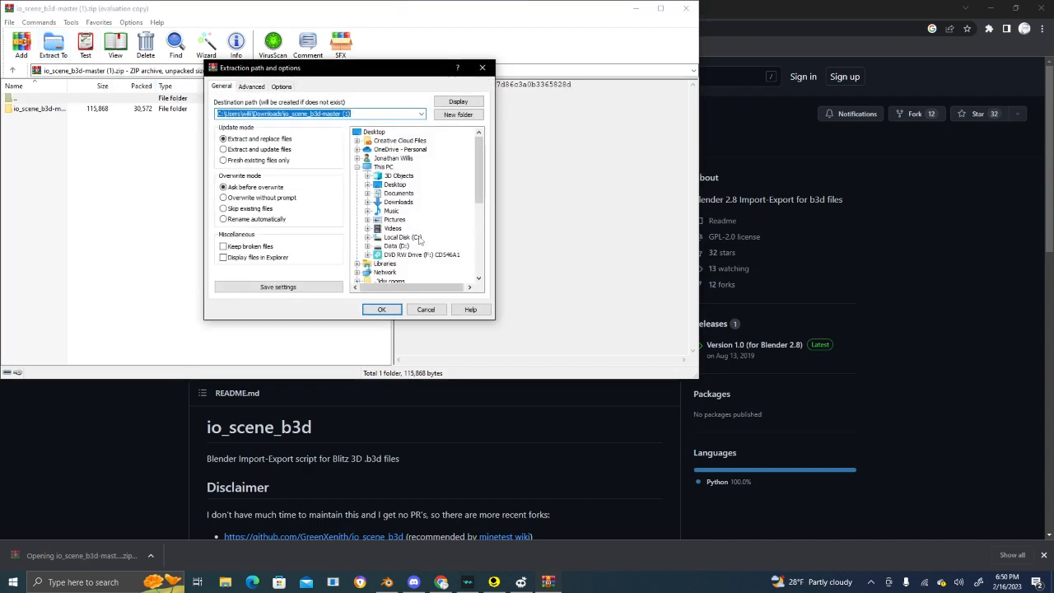
{"action": "left_click", "coordinate": [395, 185]}
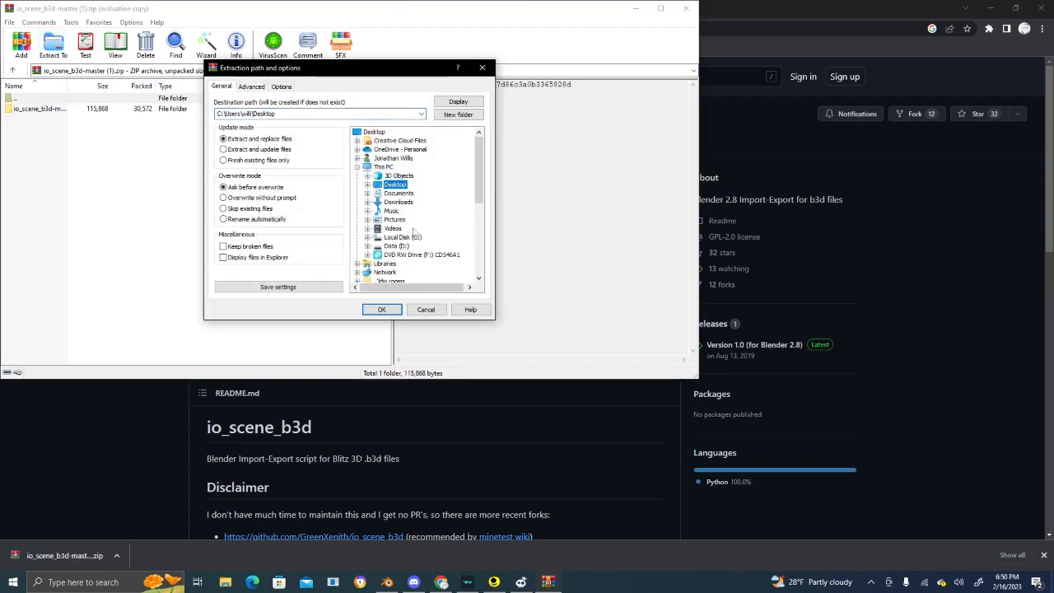
{"action": "left_click", "coordinate": [458, 115]}
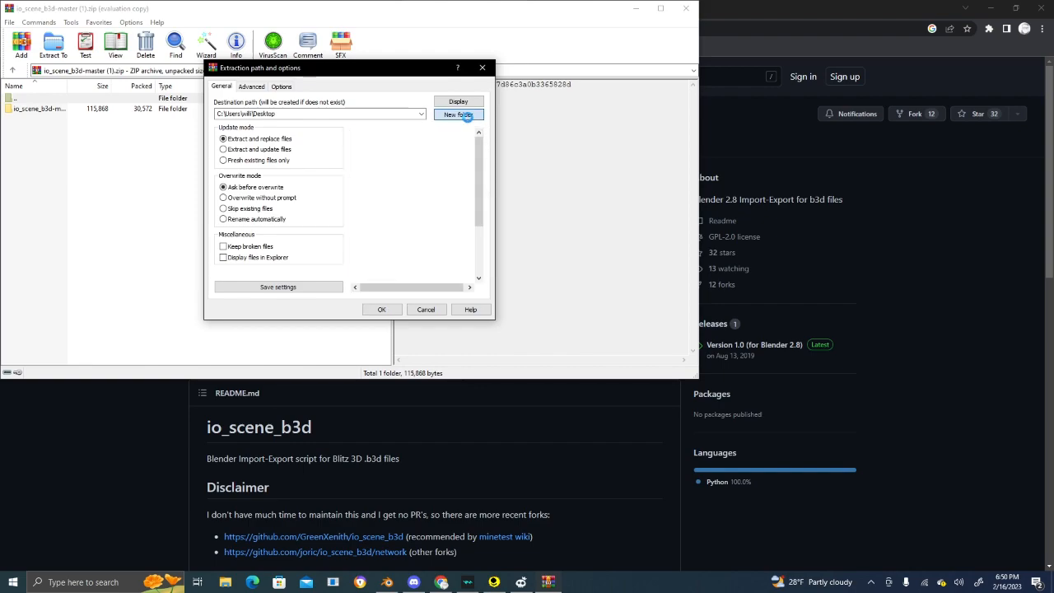
{"action": "left_click", "coordinate": [458, 115]}
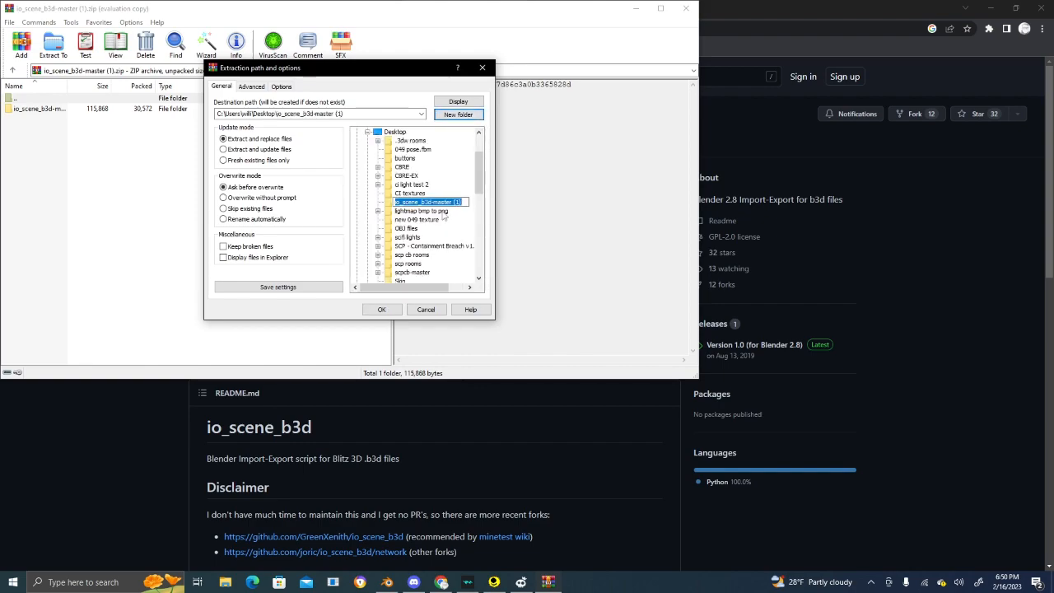
{"action": "left_click", "coordinate": [381, 310]}
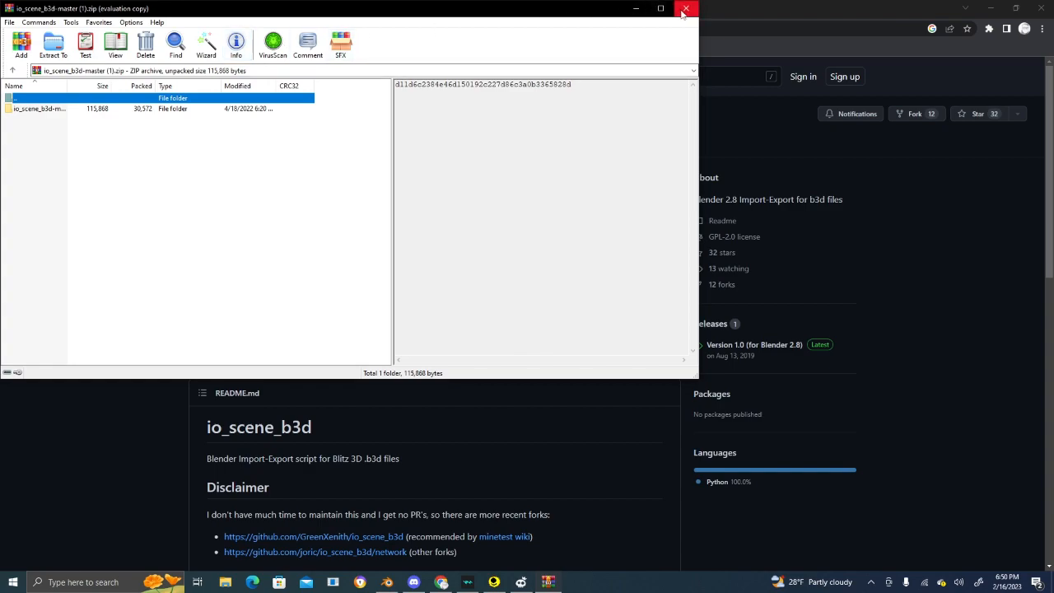
{"action": "left_click", "coordinate": [685, 8]}
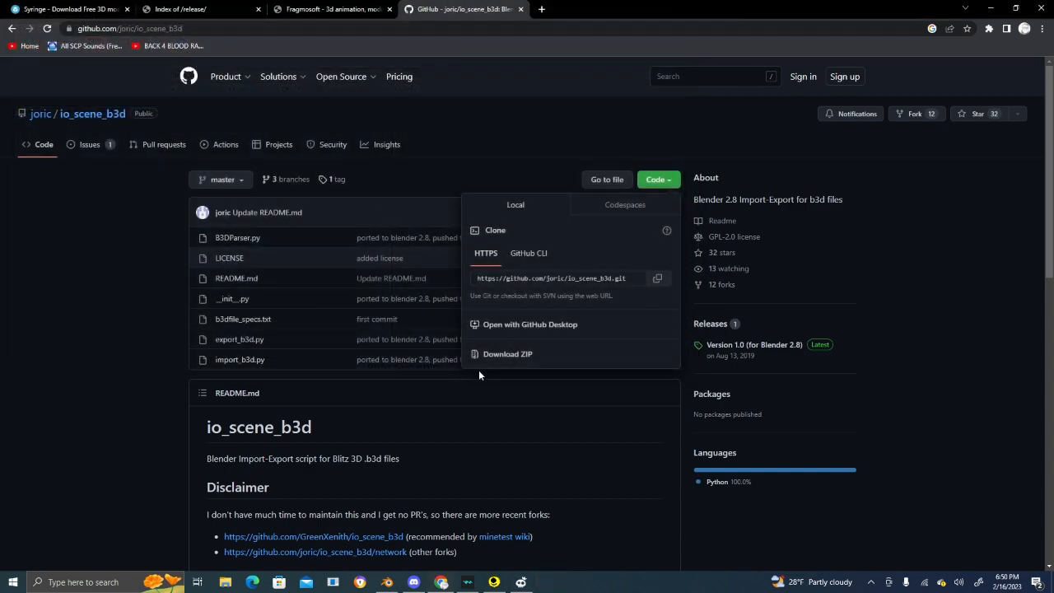
- Install the add-on from the extracted io_scene_b3d-master folder via Blender Preferences
{"action": "left_click", "coordinate": [387, 583]}
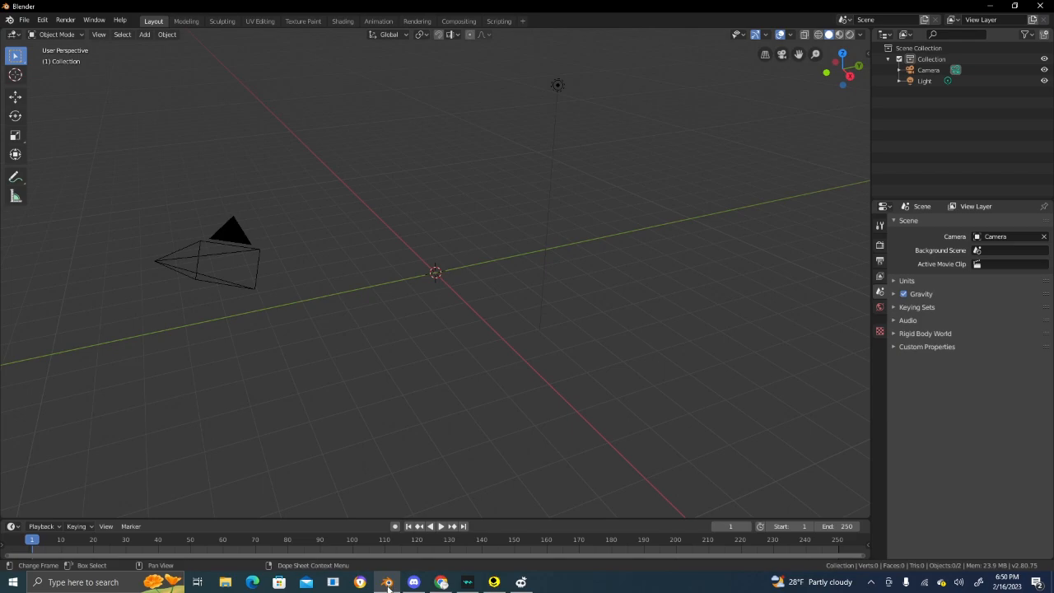
{"action": "left_click", "coordinate": [41, 20]}
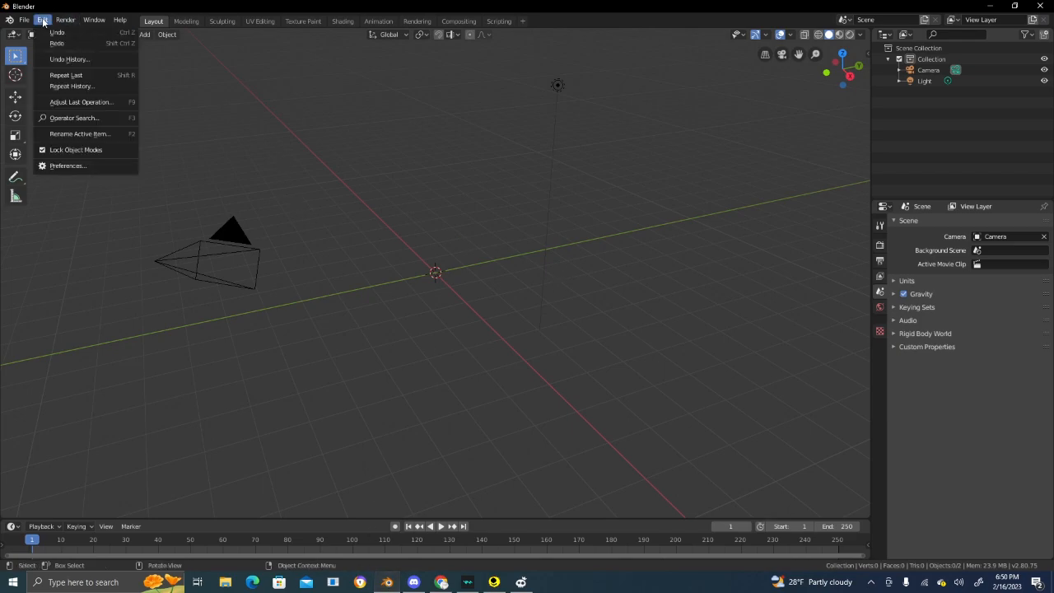
{"action": "left_click", "coordinate": [68, 164]}
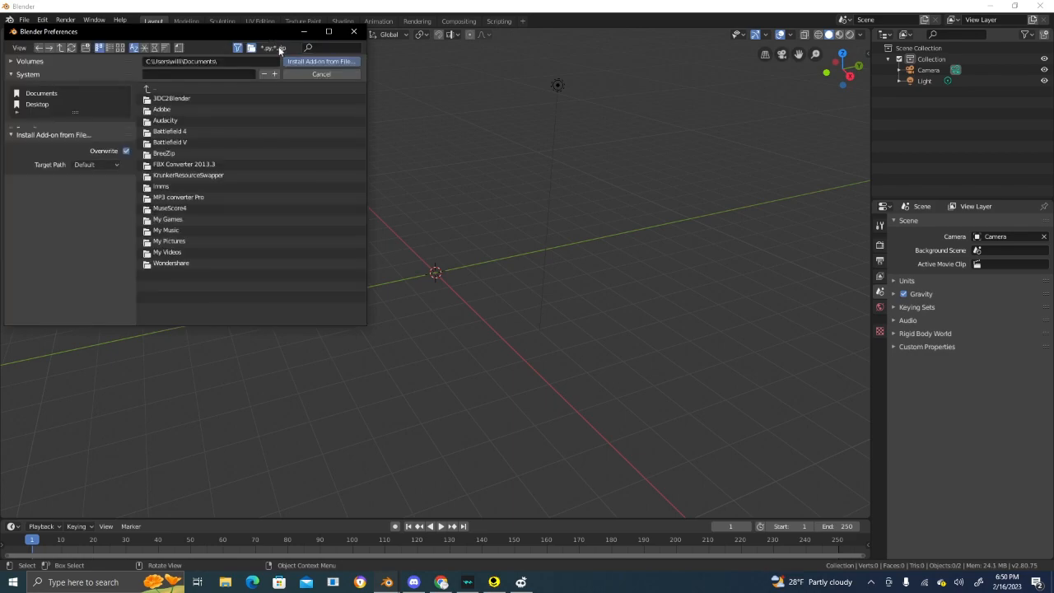
{"action": "left_click", "coordinate": [36, 105]}
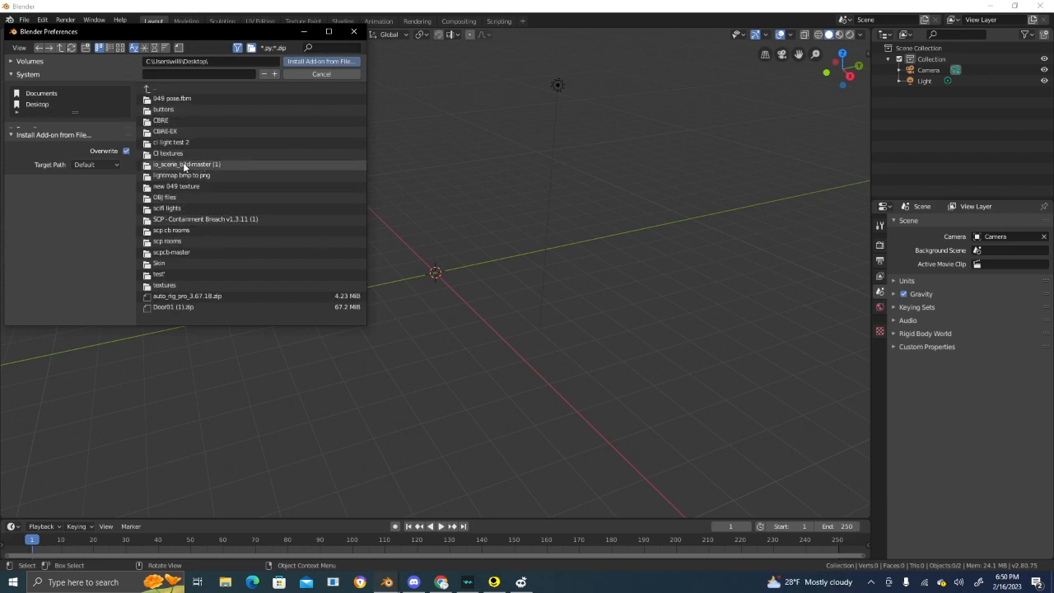
{"action": "double_click", "coordinate": [188, 165]}
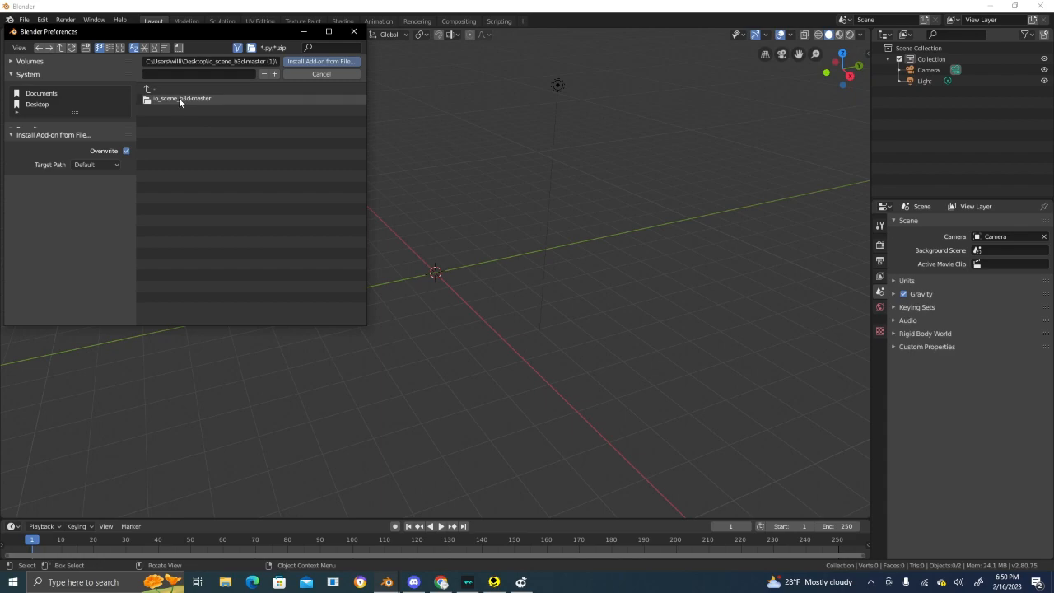
{"action": "double_click", "coordinate": [182, 99]}
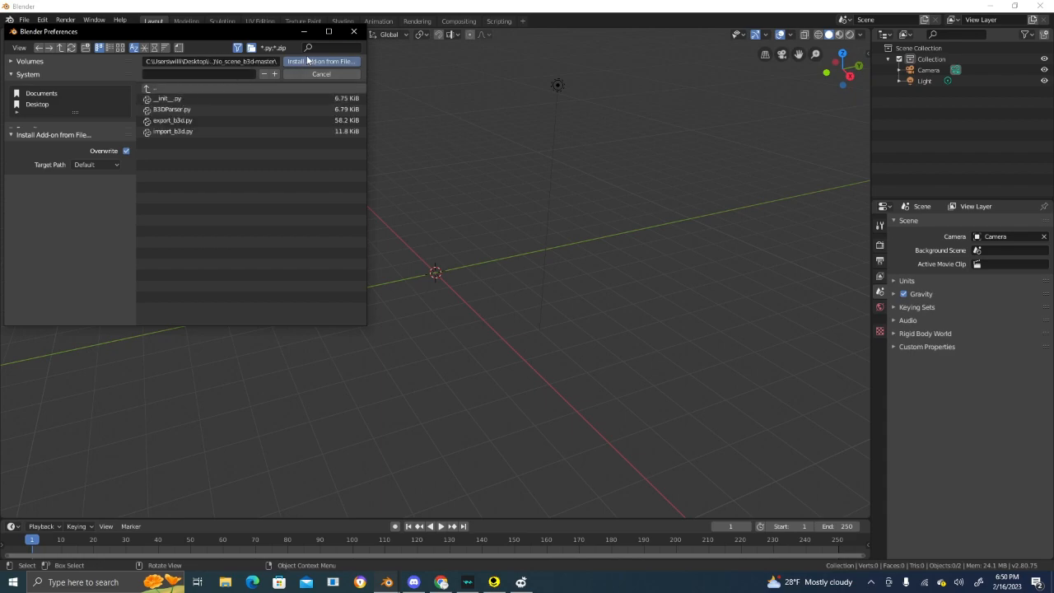
{"action": "left_click", "coordinate": [320, 74]}
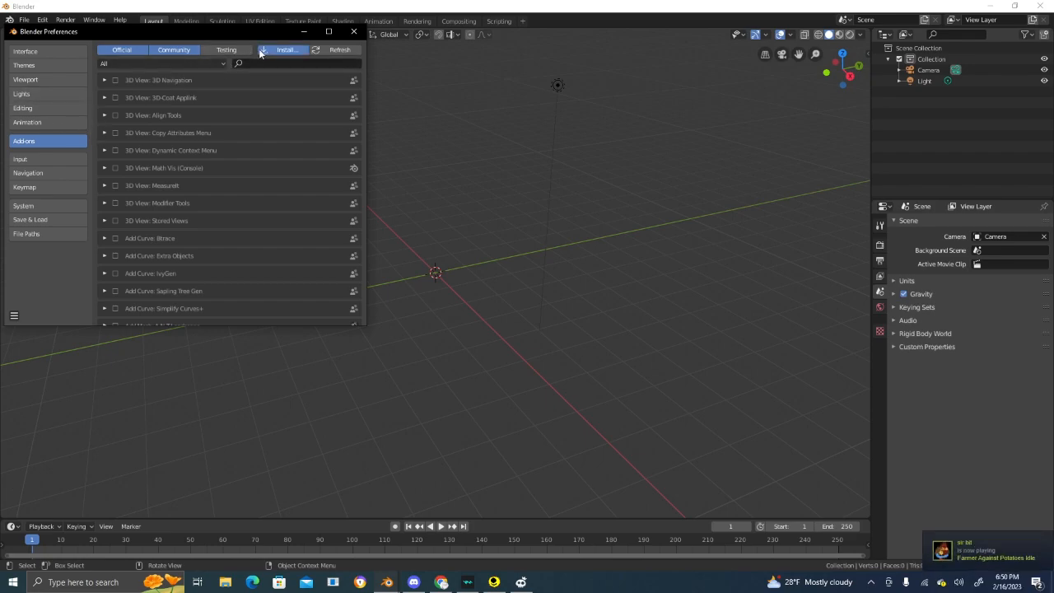
{"action": "left_click", "coordinate": [286, 50]}
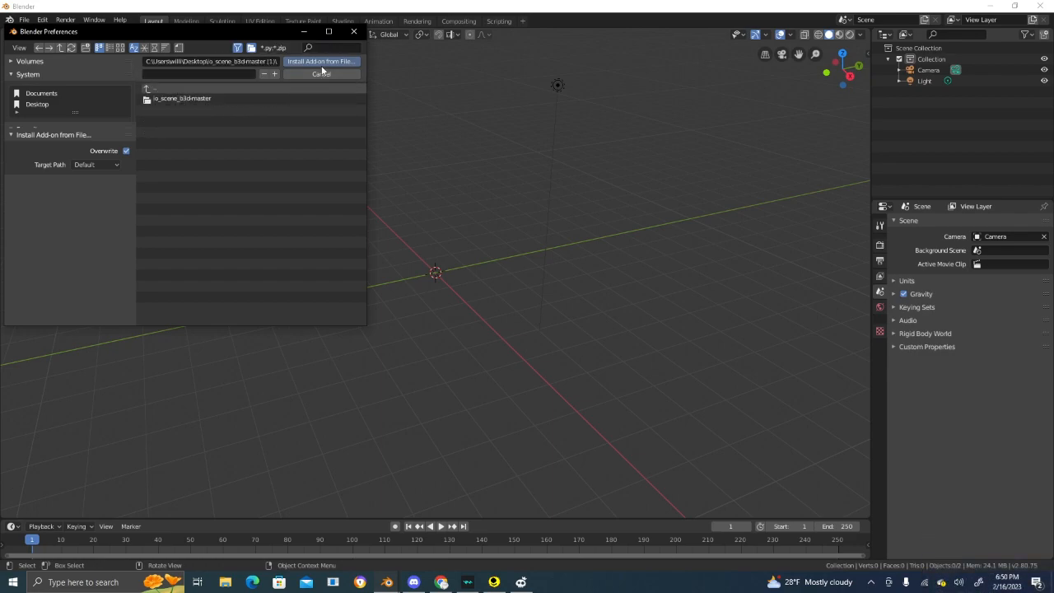
{"action": "left_click", "coordinate": [320, 74]}
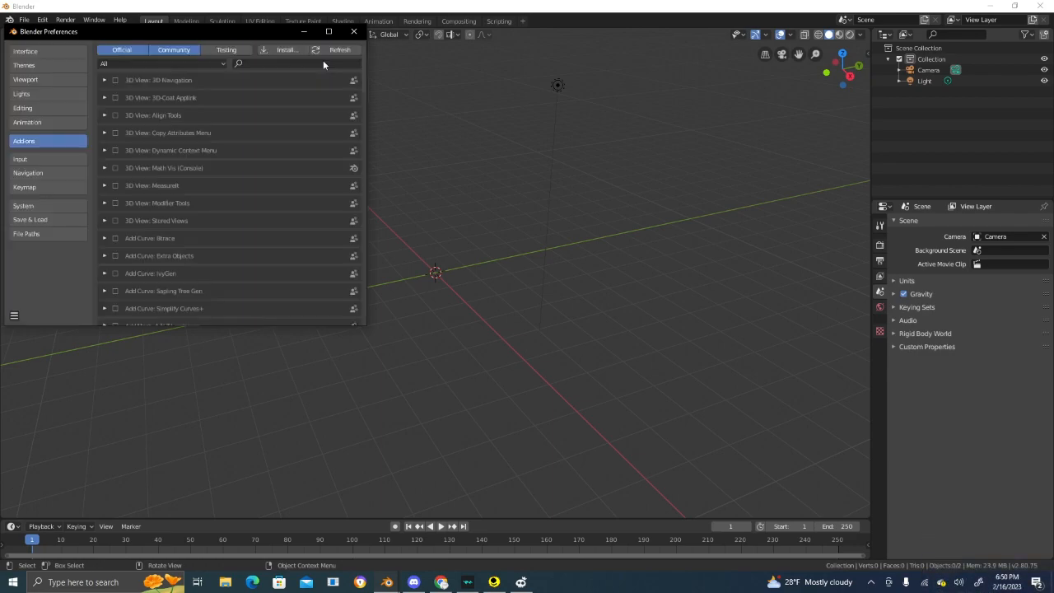
- Search 'bli' and enable the Import-Export: Blitz 3D format (.b3d) add-on
{"action": "left_click", "coordinate": [277, 62]}
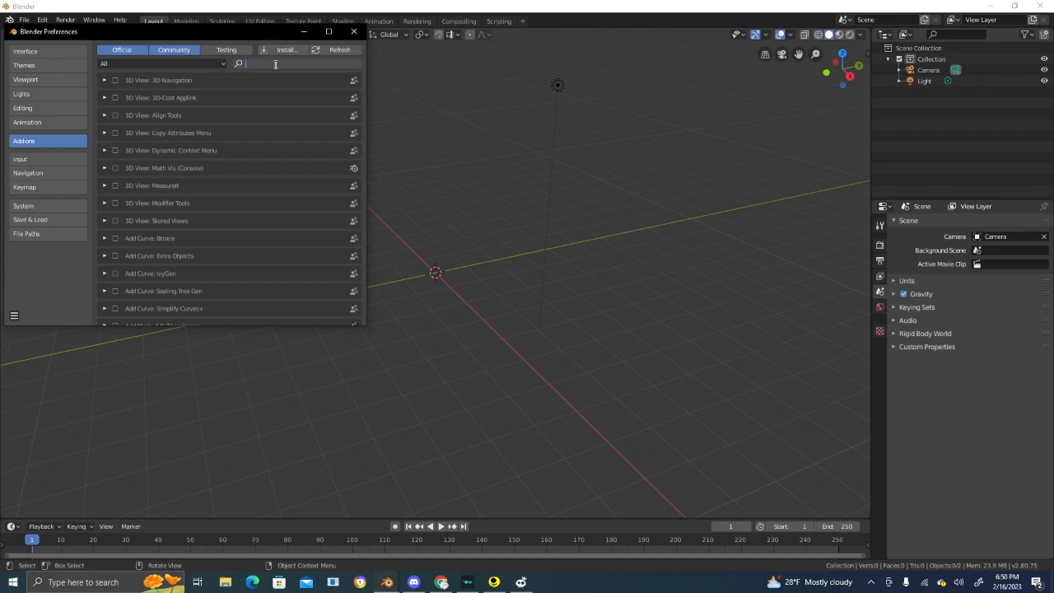
{"action": "type", "text": "blit"}
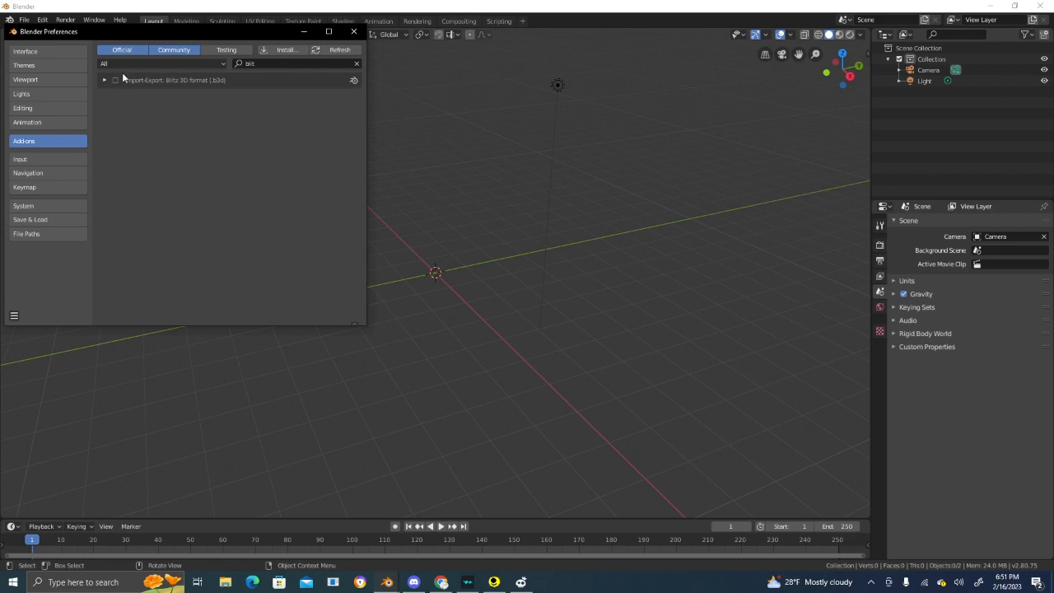
{"action": "mouse_move", "coordinate": [115, 79]}
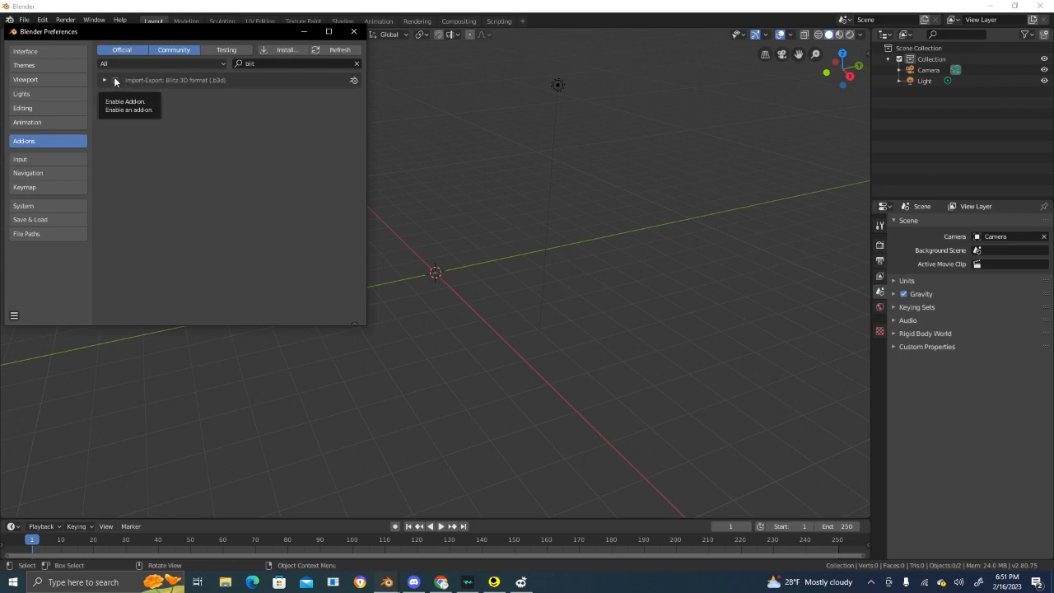
{"action": "left_click", "coordinate": [115, 79]}
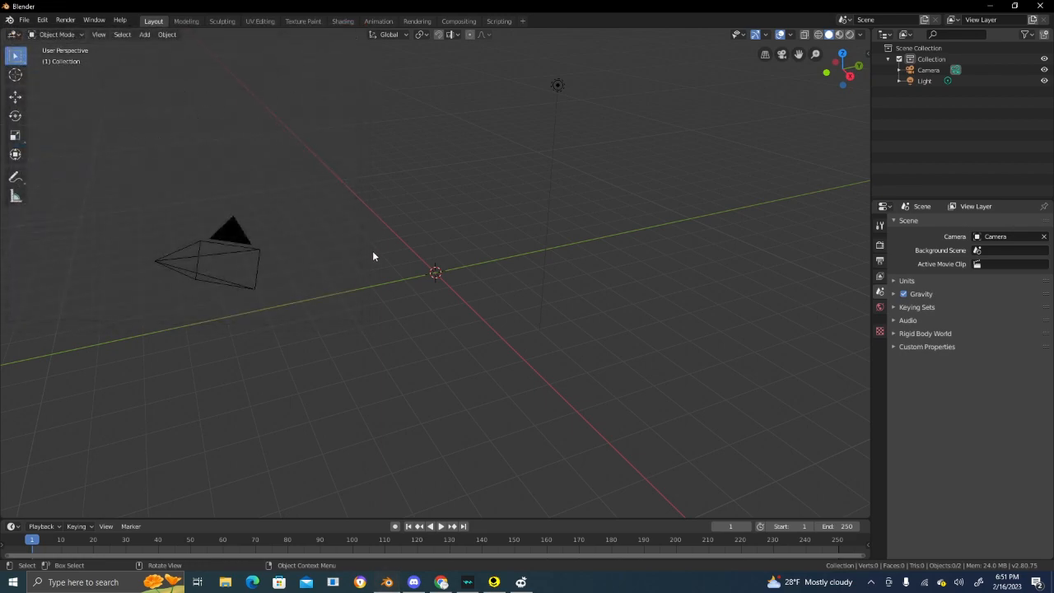
{"action": "mouse_move", "coordinate": [458, 273]}
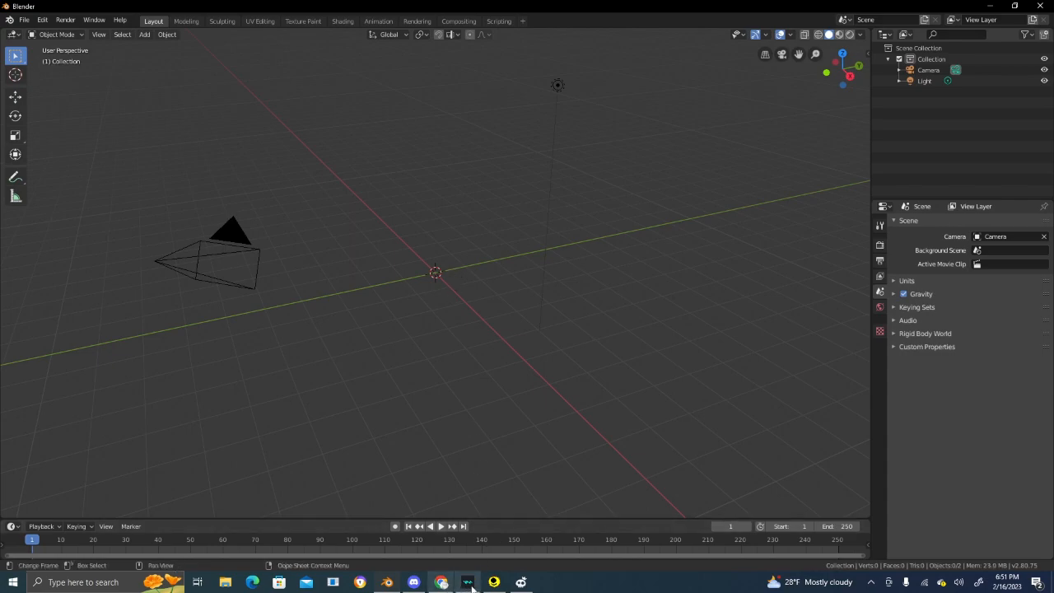
{"action": "mouse_move", "coordinate": [468, 583]}
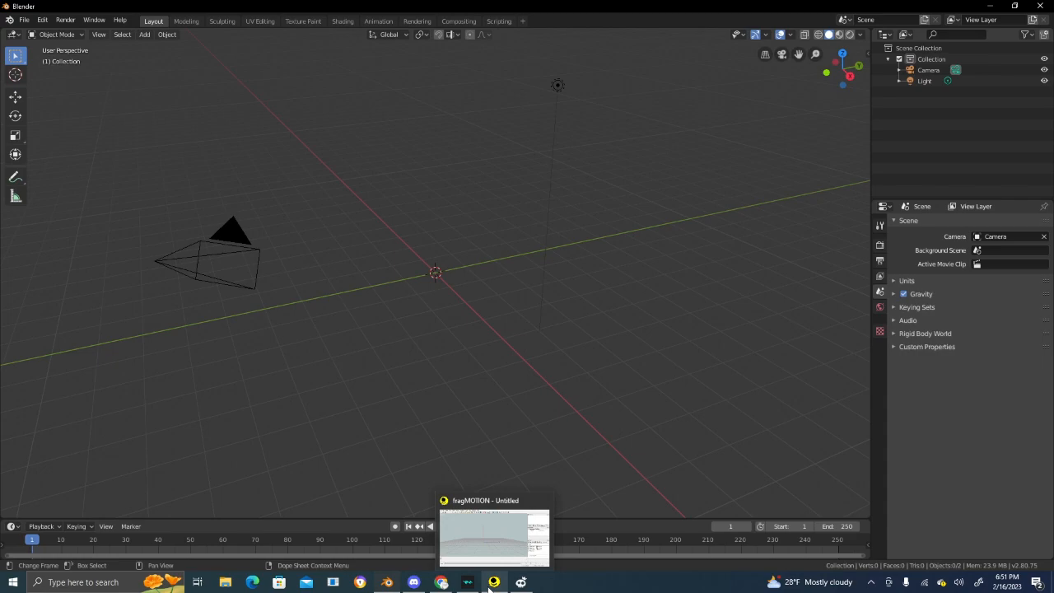
{"action": "mouse_move", "coordinate": [441, 583]}
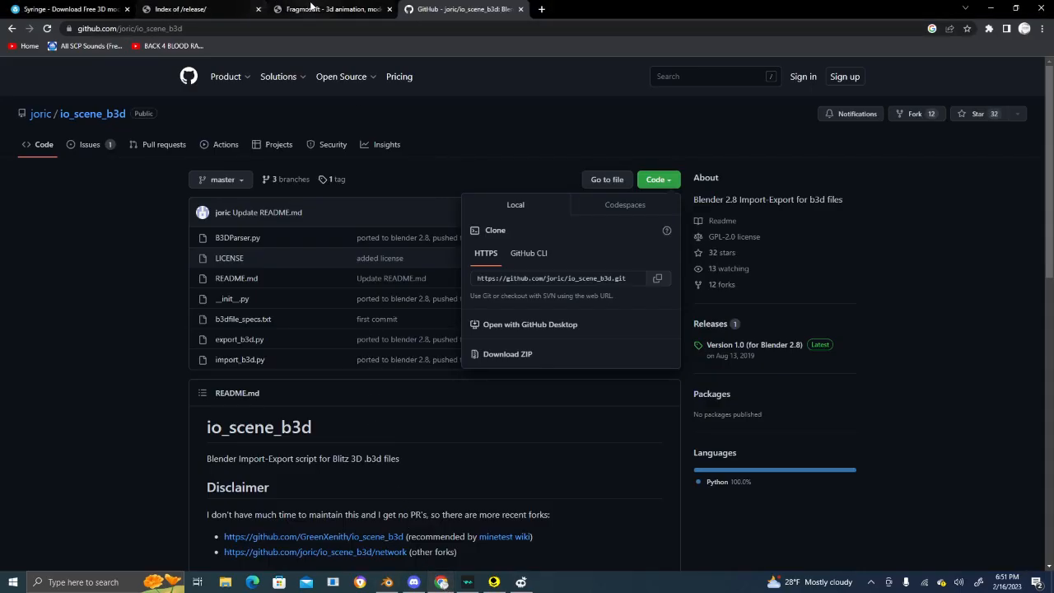
- Go to the Fragmosoft downloads page and cancel the fragmotion_137.zip download
{"action": "left_click", "coordinate": [329, 10]}
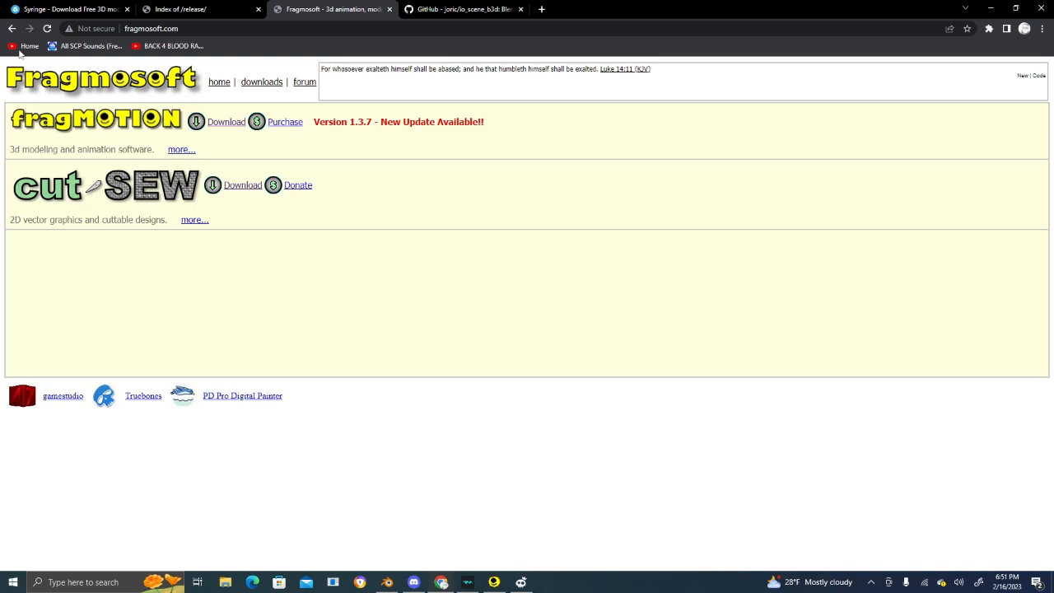
{"action": "mouse_move", "coordinate": [659, 457]}
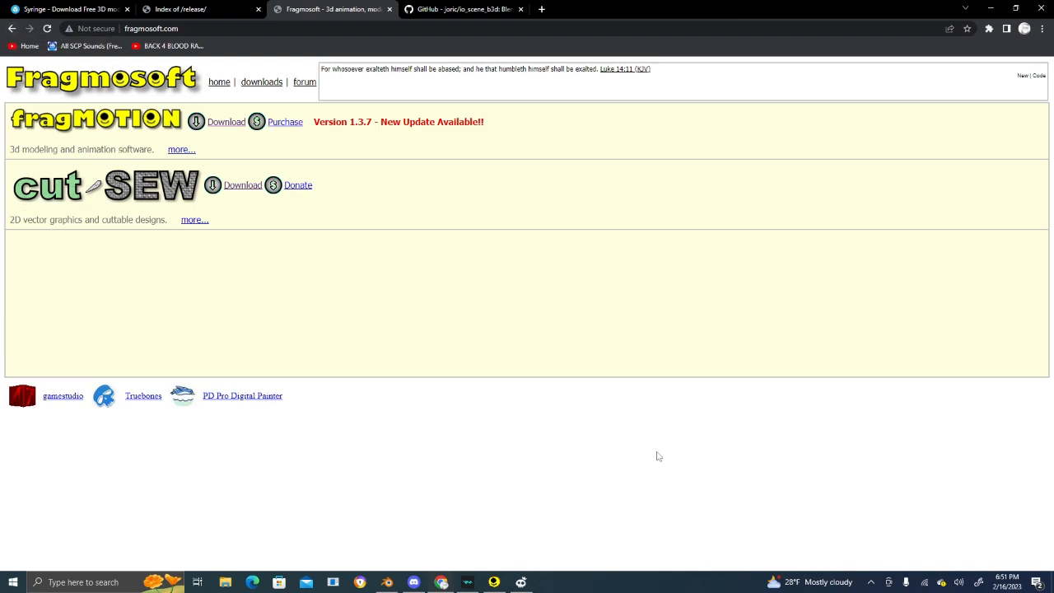
{"action": "mouse_move", "coordinate": [1028, 229]}
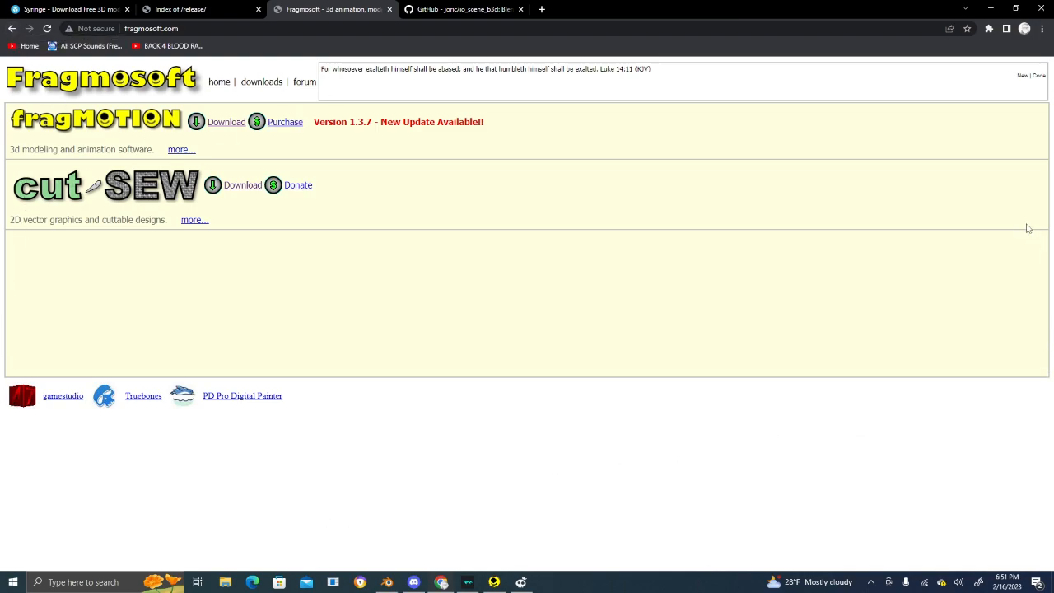
{"action": "mouse_move", "coordinate": [579, 67]}
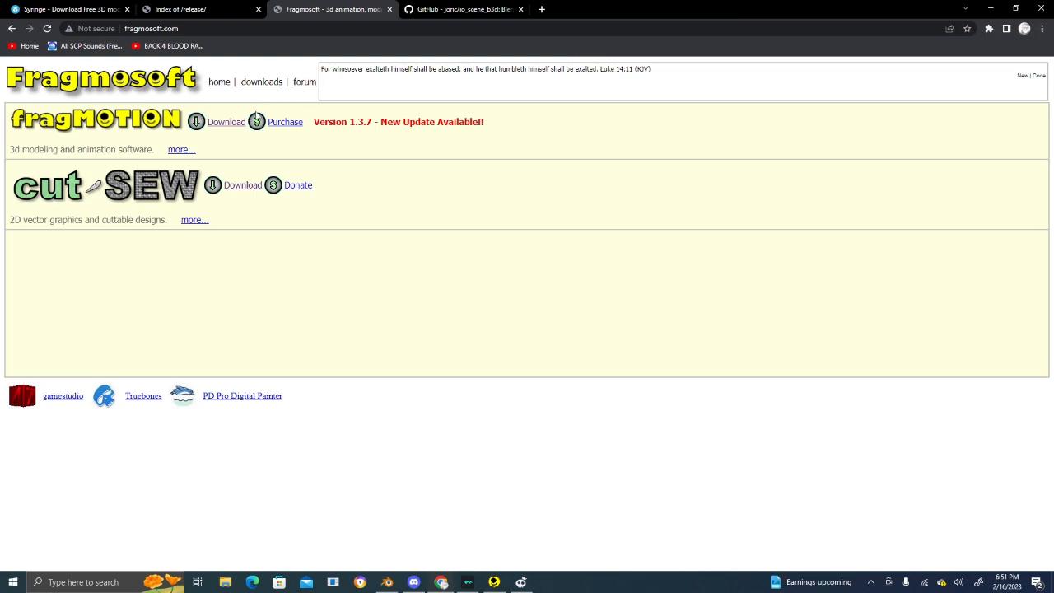
{"action": "mouse_move", "coordinate": [230, 99]}
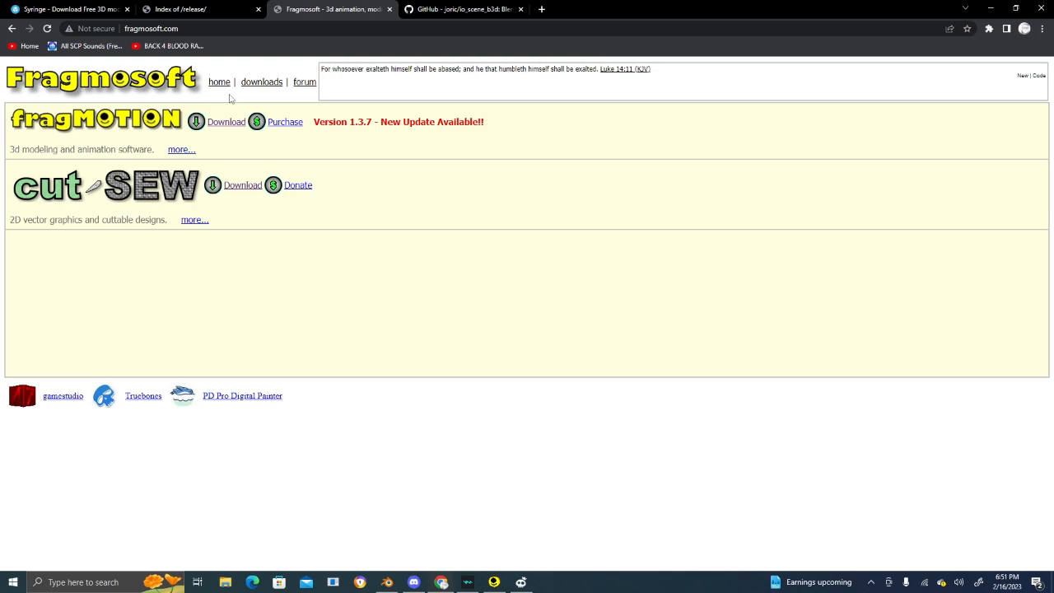
{"action": "left_click", "coordinate": [260, 82]}
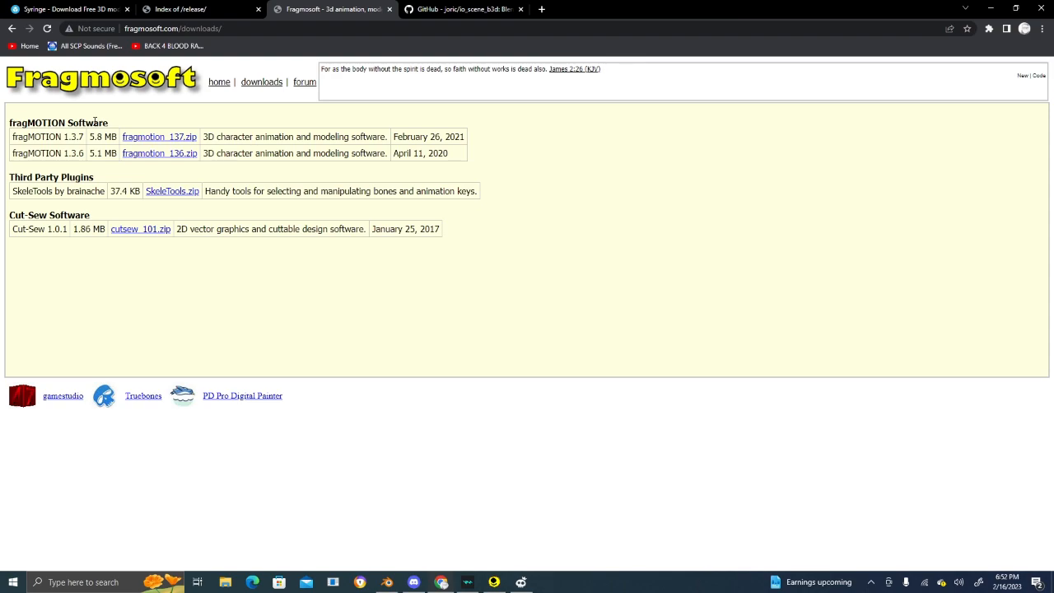
{"action": "mouse_move", "coordinate": [158, 137]}
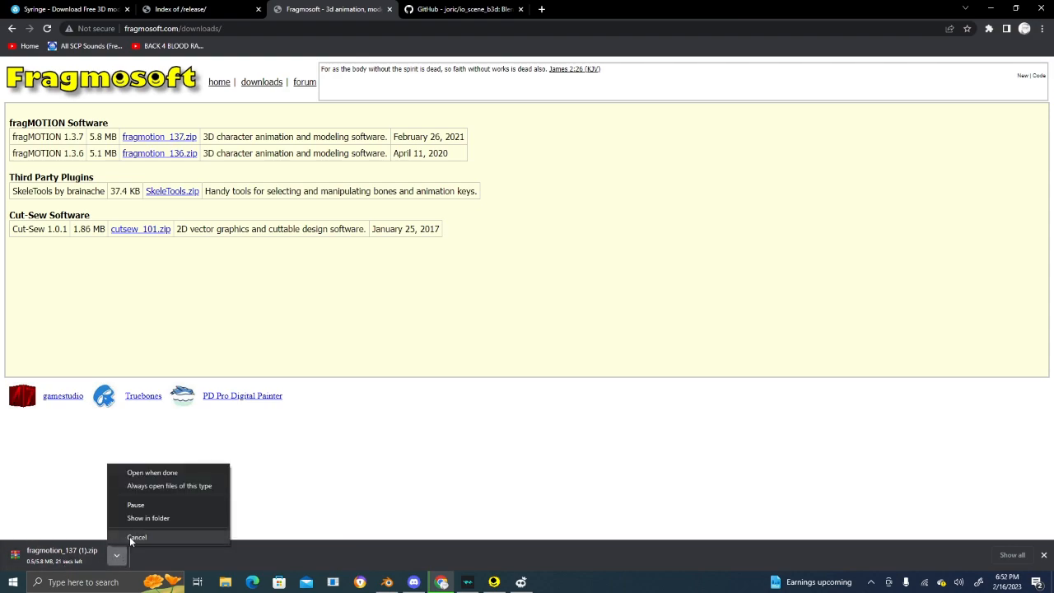
{"action": "left_click", "coordinate": [136, 537]}
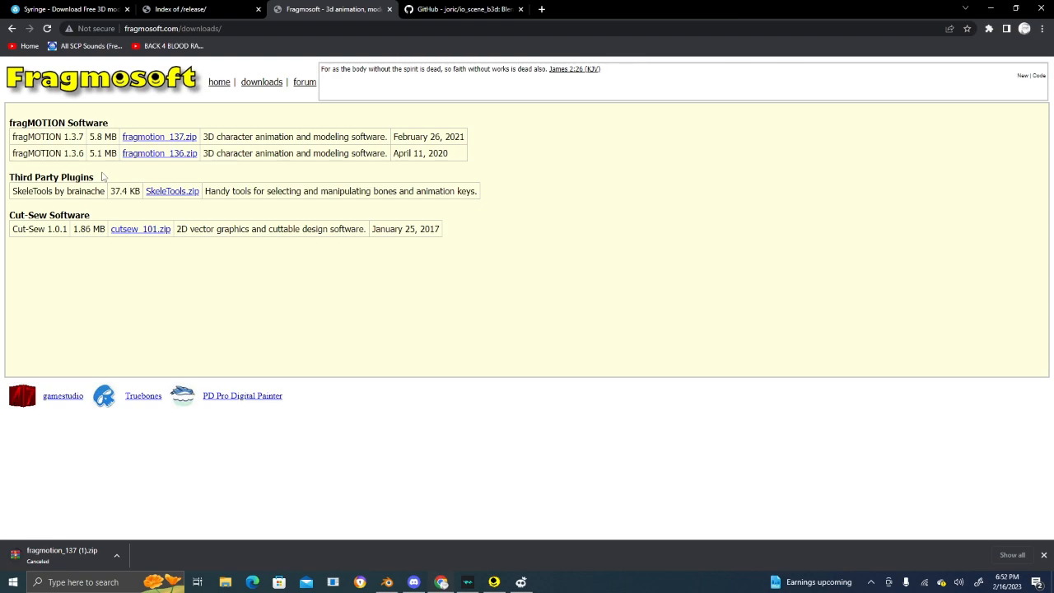
{"action": "mouse_move", "coordinate": [112, 191]}
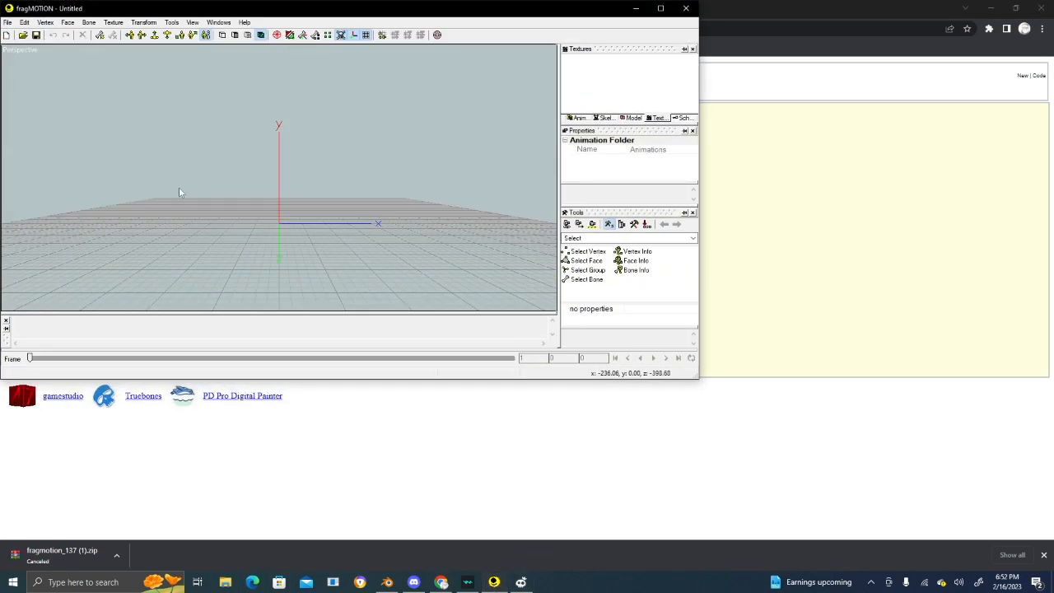
{"action": "mouse_move", "coordinate": [376, 215]}
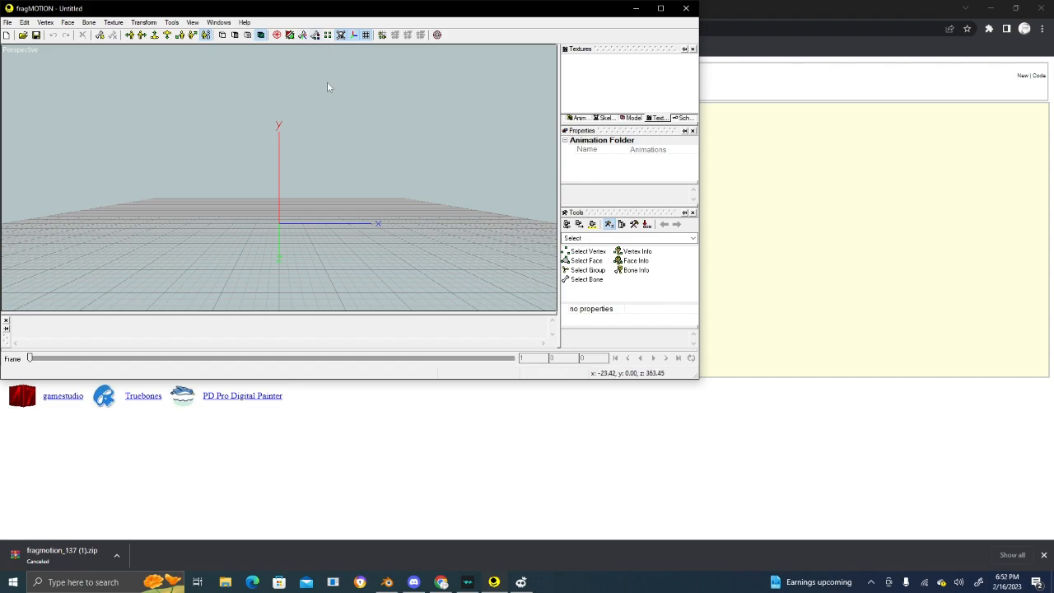
{"action": "mouse_move", "coordinate": [306, 142]}
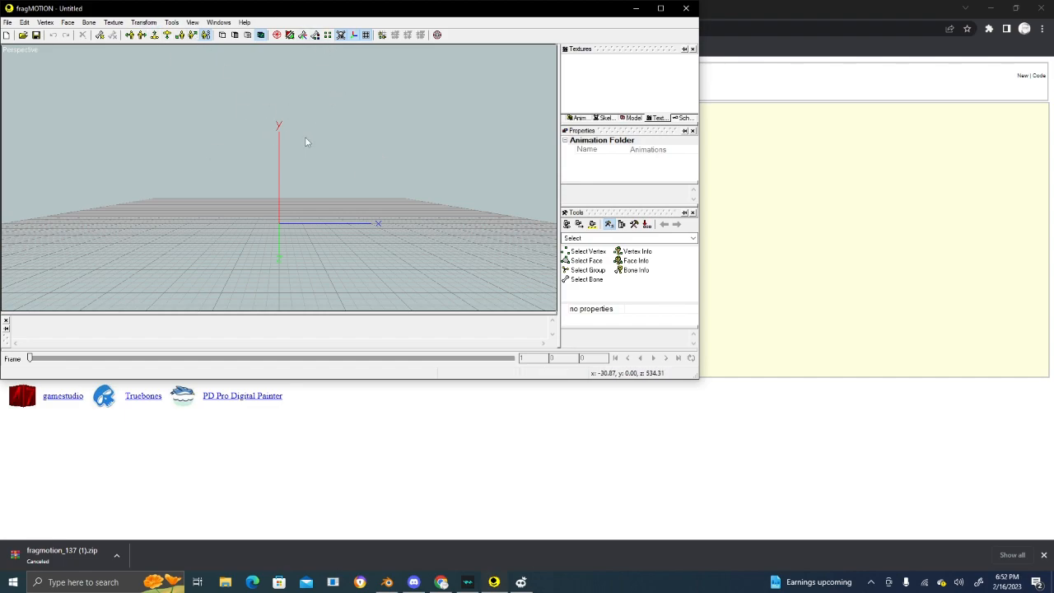
{"action": "mouse_move", "coordinate": [346, 155]}
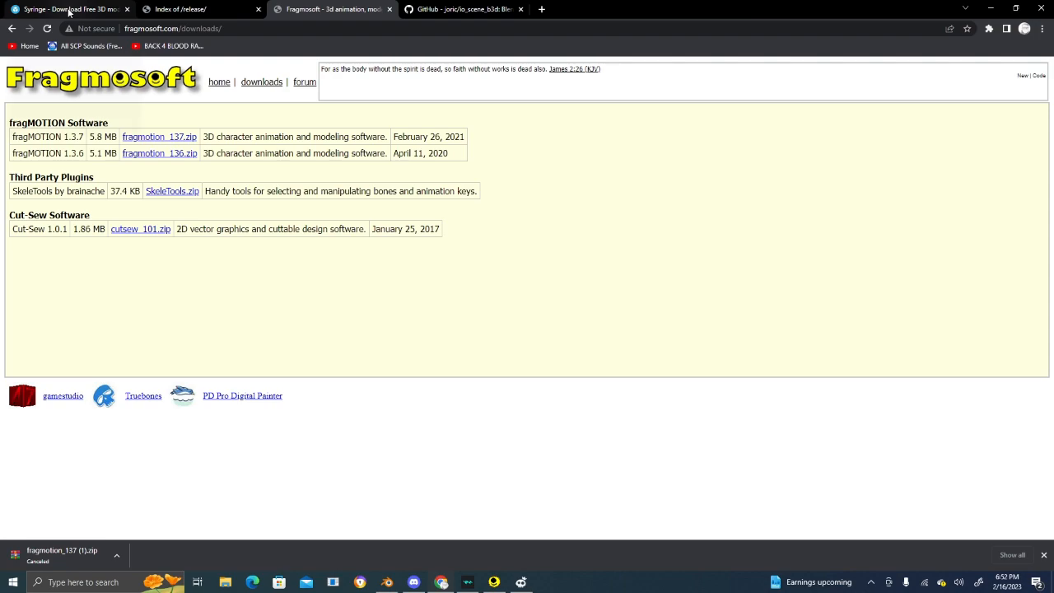
{"action": "mouse_move", "coordinate": [69, 10]}
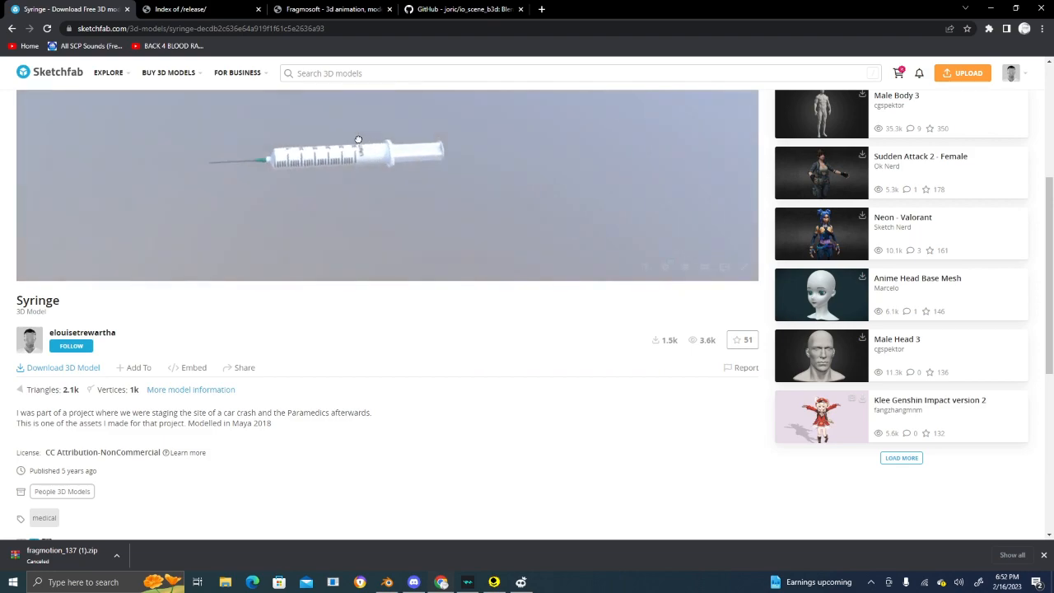
- Inspect the syringe in the Model Inspector, orbiting and zooming, then bring up its download options
{"action": "left_click", "coordinate": [685, 267]}
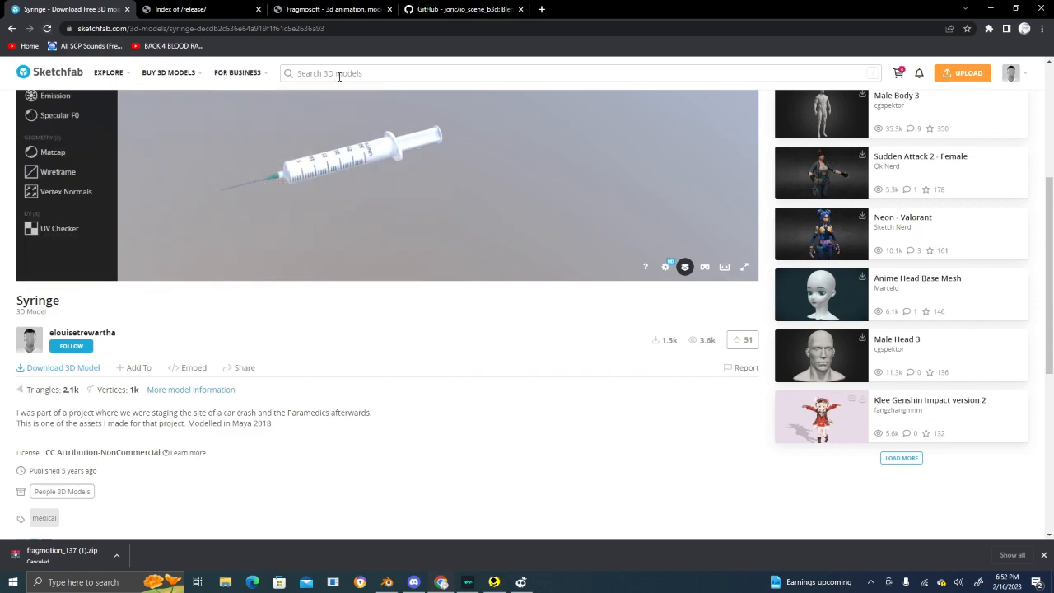
{"action": "left_click", "coordinate": [237, 73]}
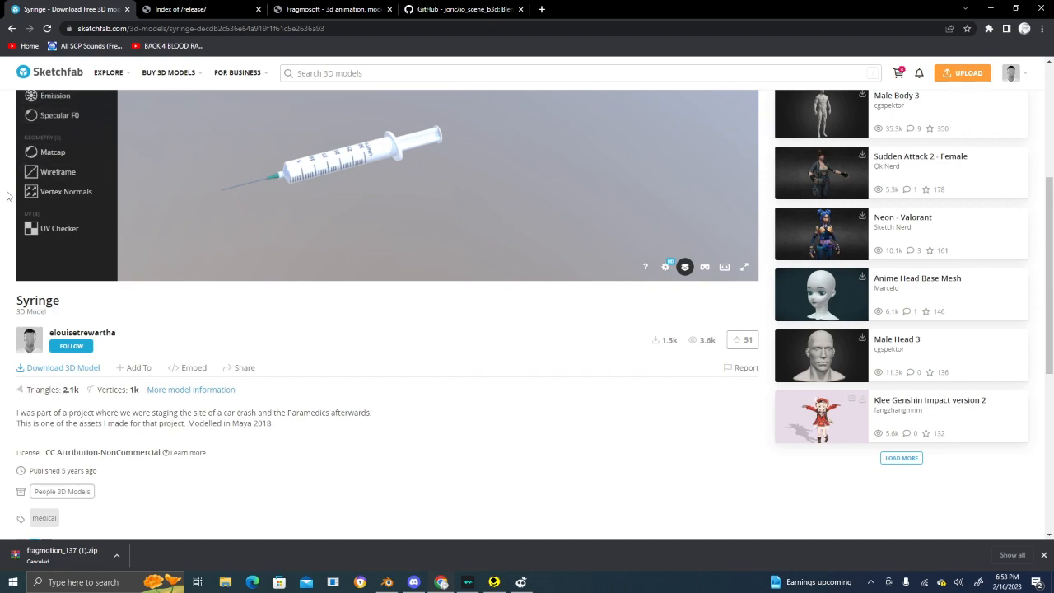
{"action": "mouse_move", "coordinate": [66, 310]}
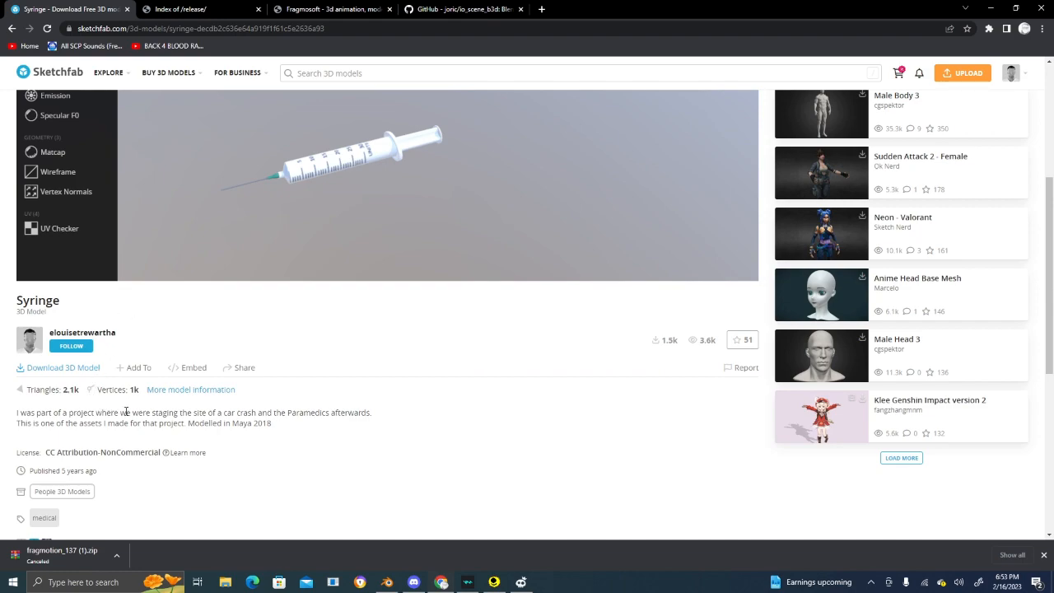
{"action": "mouse_move", "coordinate": [392, 187]}
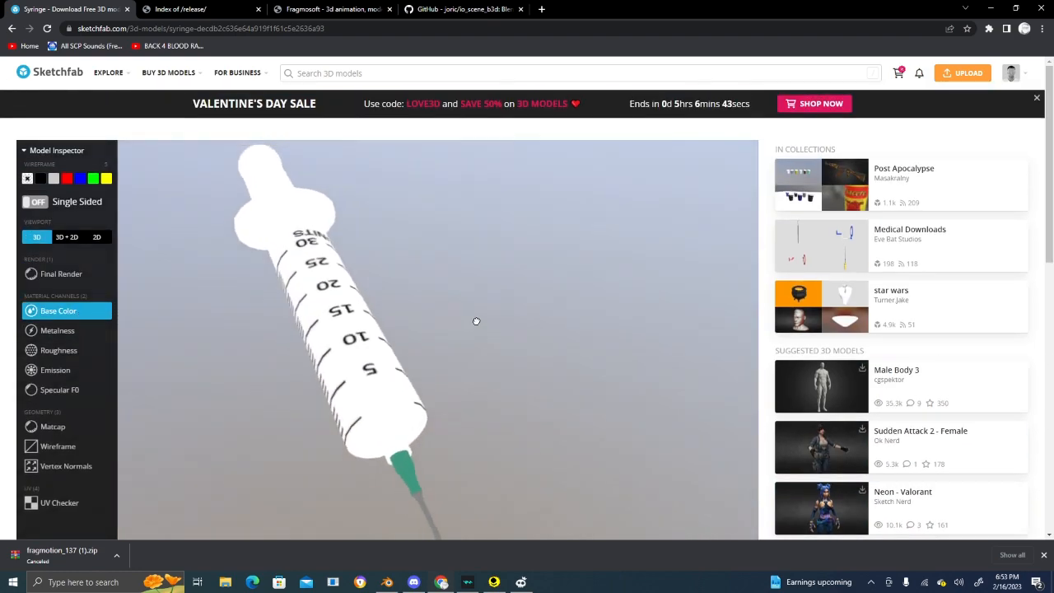
{"action": "left_click_drag", "start_coordinate": [476, 322], "coordinate": [277, 303]}
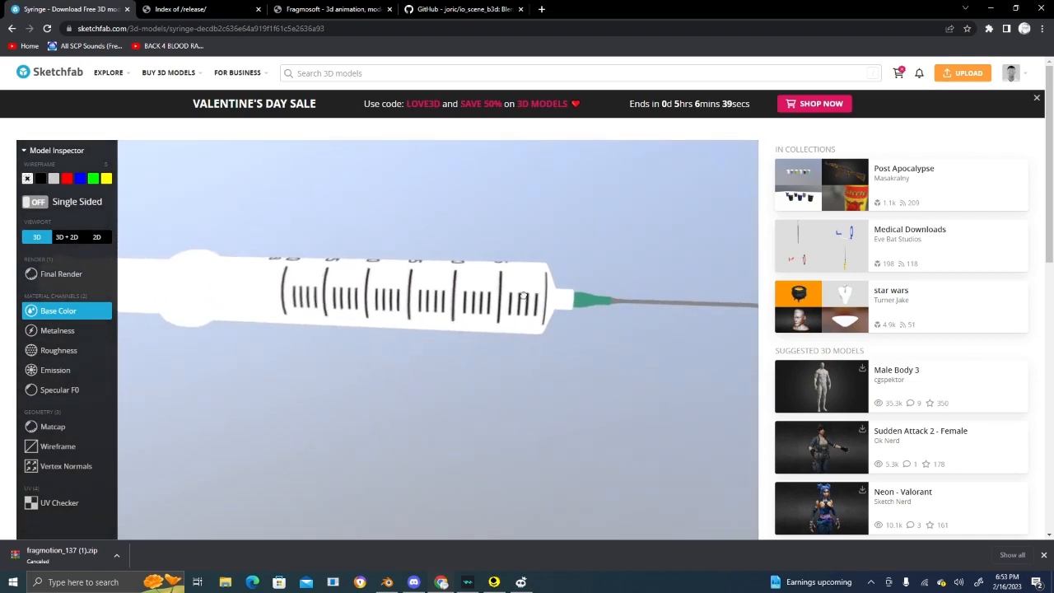
{"action": "left_click_drag", "start_coordinate": [412, 293], "coordinate": [415, 333]}
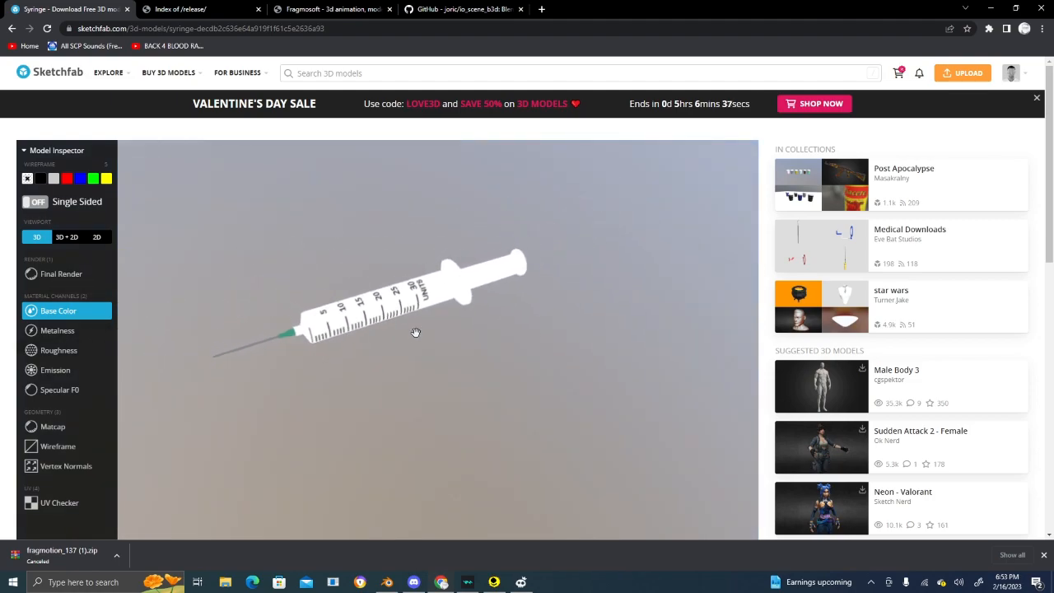
{"action": "left_click", "coordinate": [58, 316]}
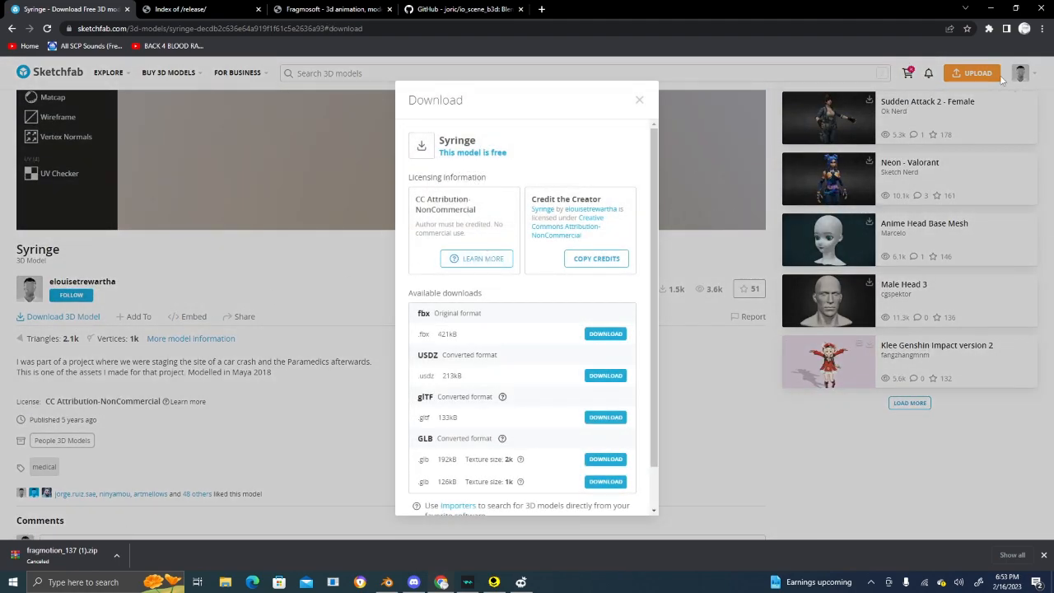
{"action": "mouse_move", "coordinate": [179, 107]}
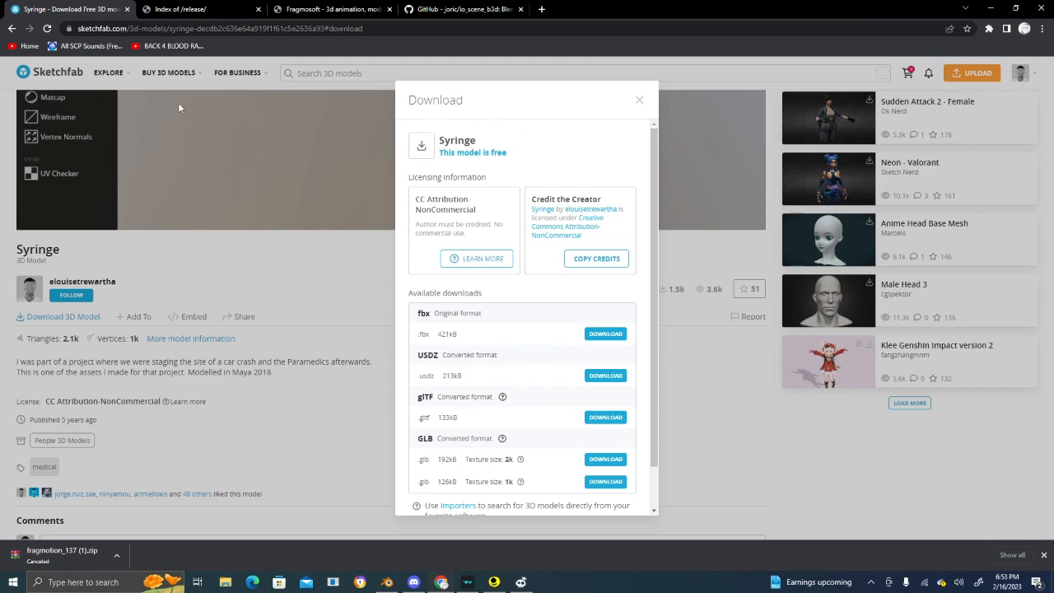
{"action": "mouse_move", "coordinate": [498, 329]}
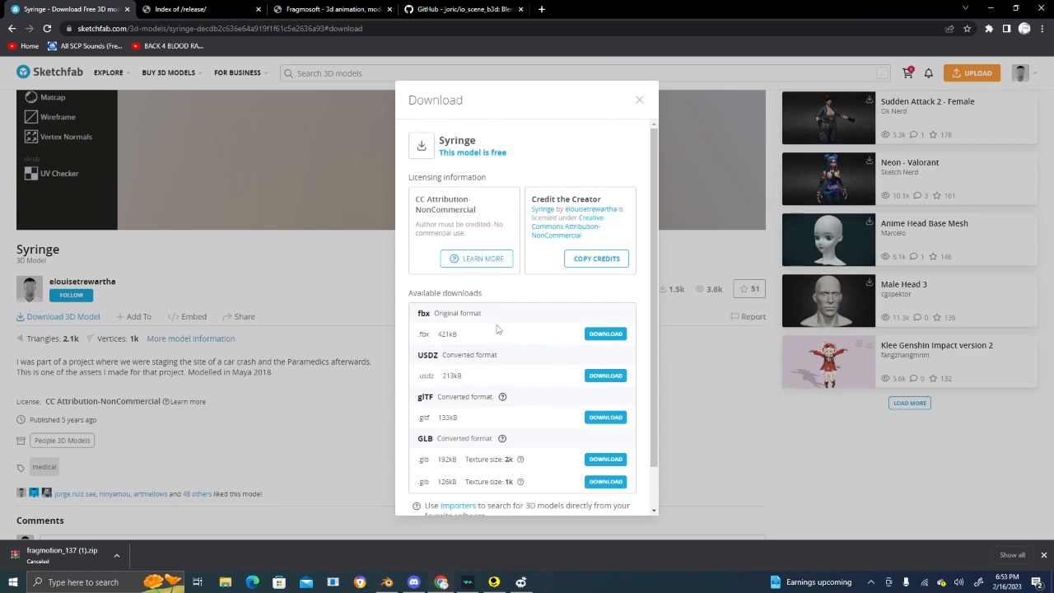
{"action": "mouse_move", "coordinate": [466, 344]}
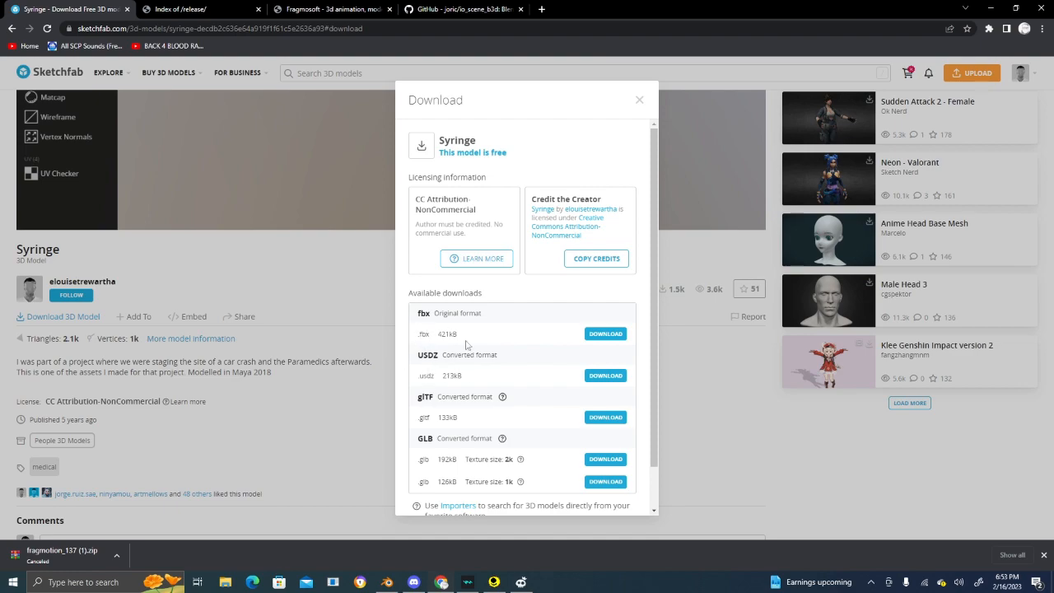
{"action": "mouse_move", "coordinate": [420, 364]}
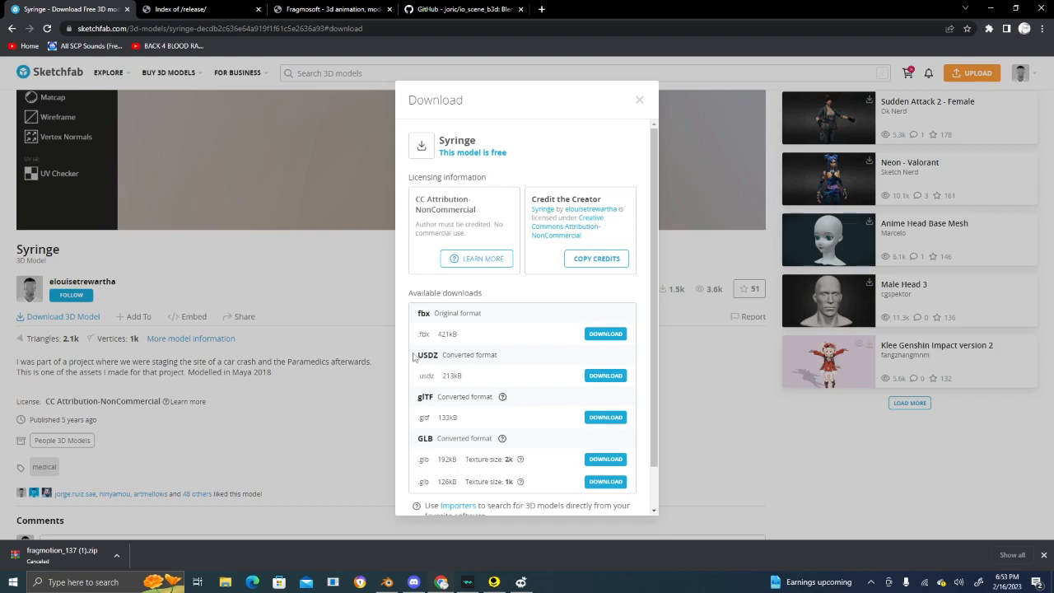
{"action": "mouse_move", "coordinate": [443, 407]}
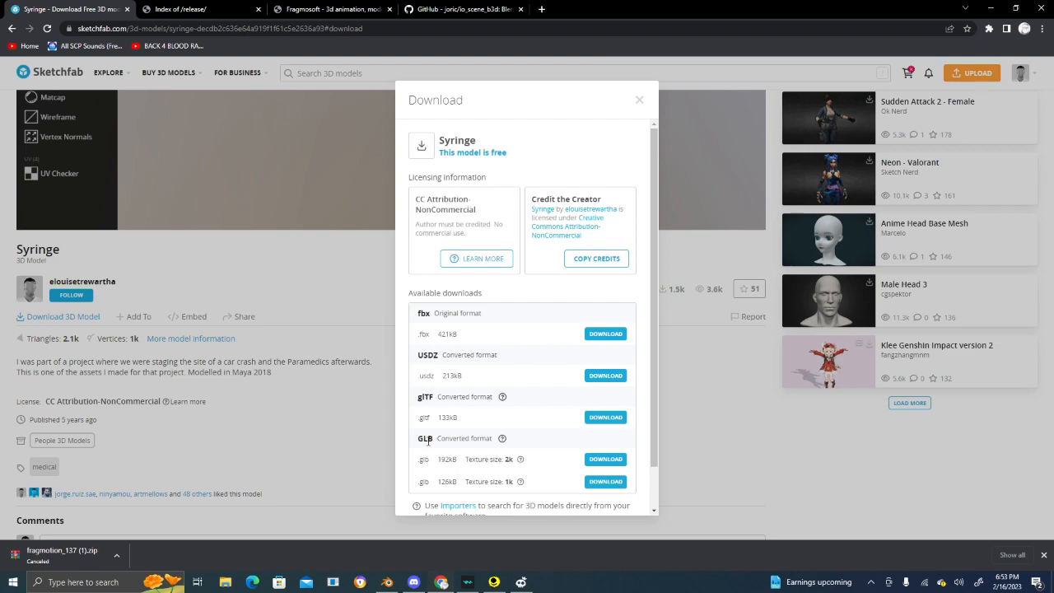
- Download the Syringe model in its original fbx format
{"action": "double_click", "coordinate": [425, 313]}
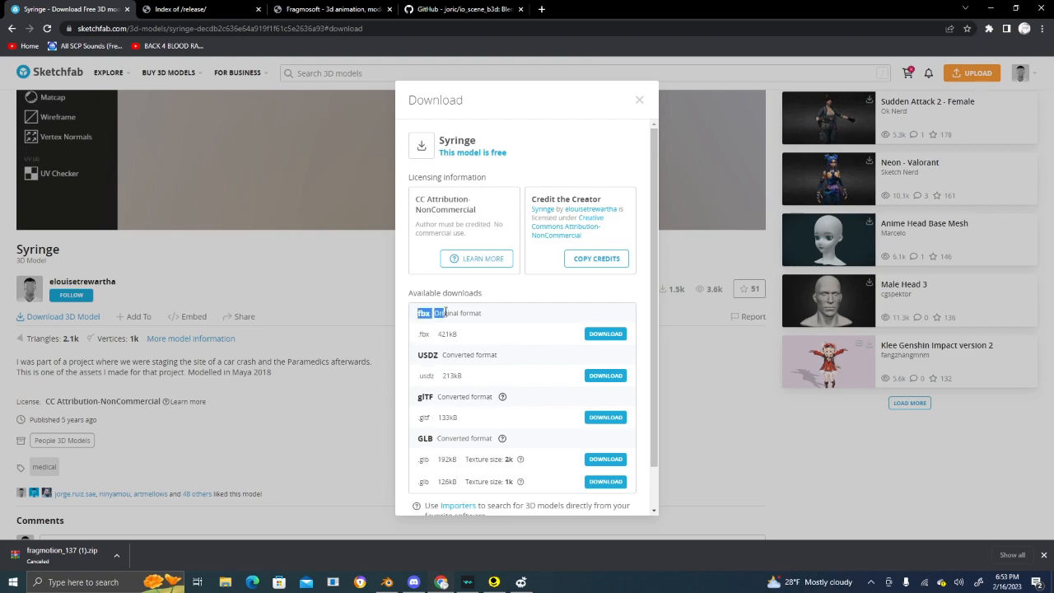
{"action": "left_click", "coordinate": [607, 332]}
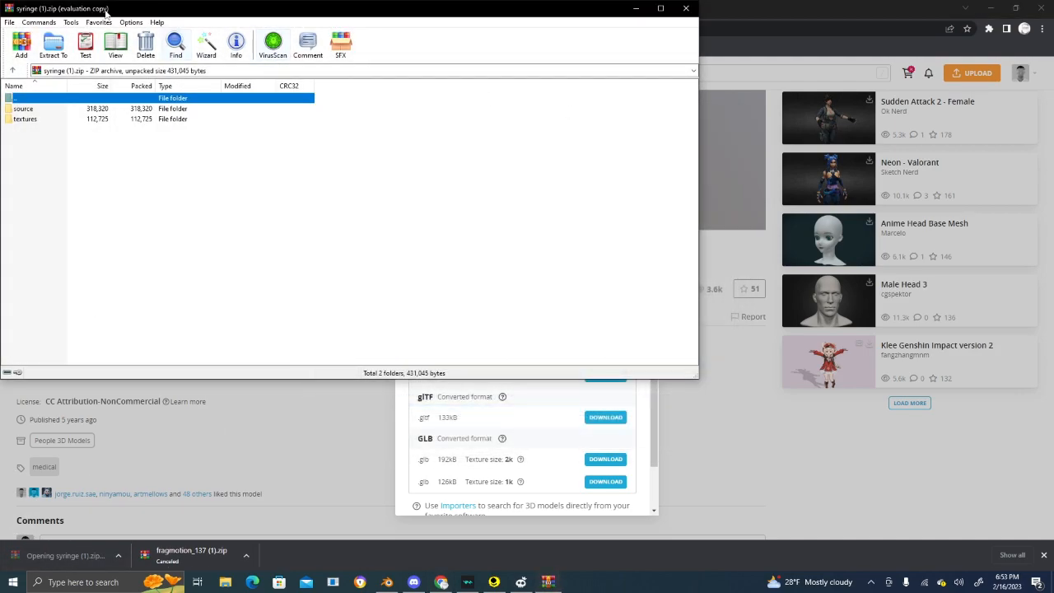
- Extract the syringe archive to a new Desktop folder, close WinRAR and return to Blender
{"action": "left_click", "coordinate": [52, 46]}
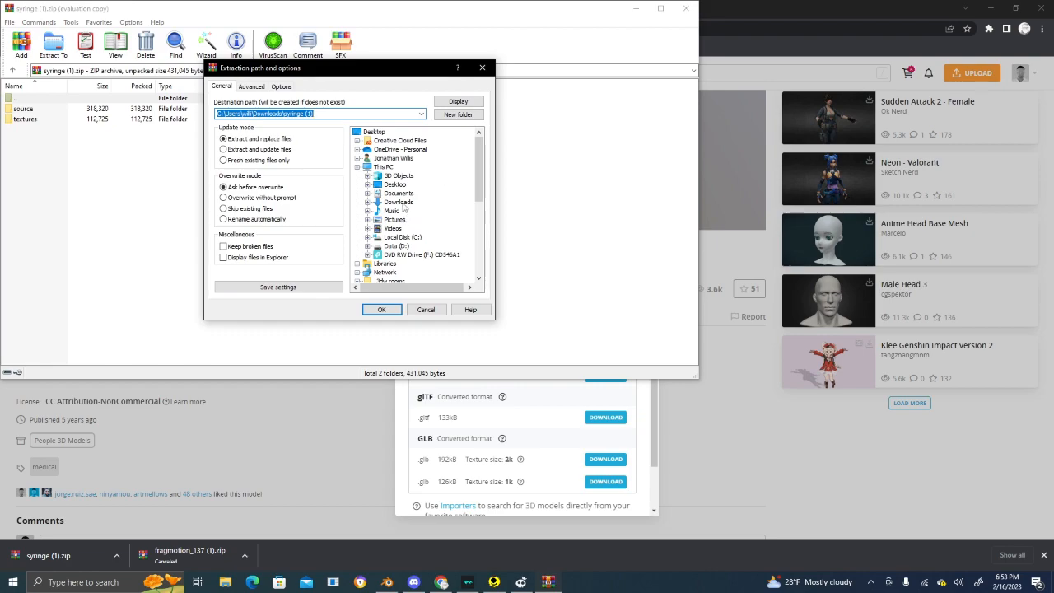
{"action": "left_click", "coordinate": [395, 132]}
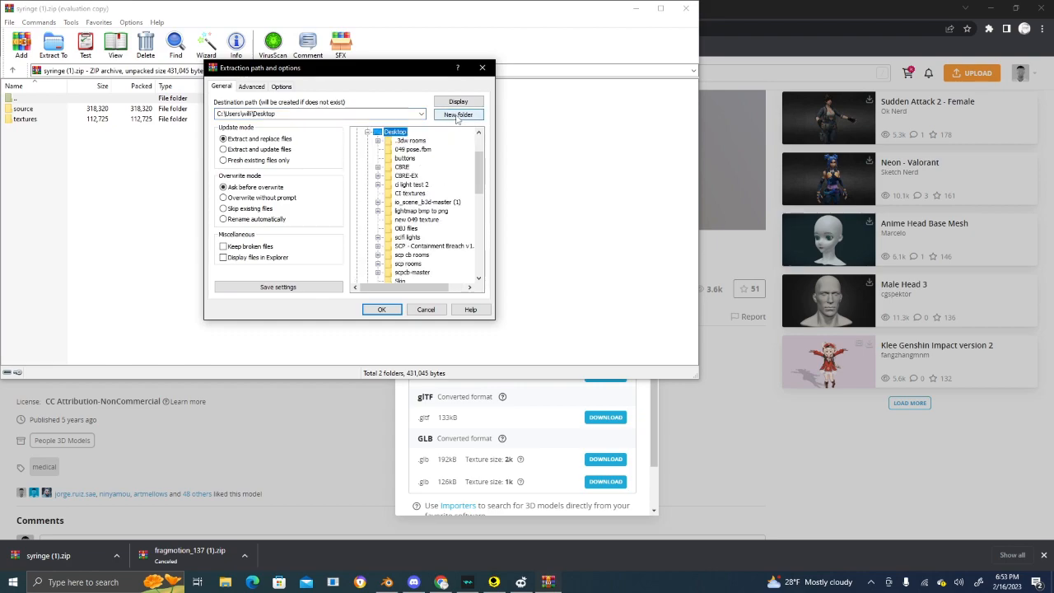
{"action": "left_click", "coordinate": [458, 113]}
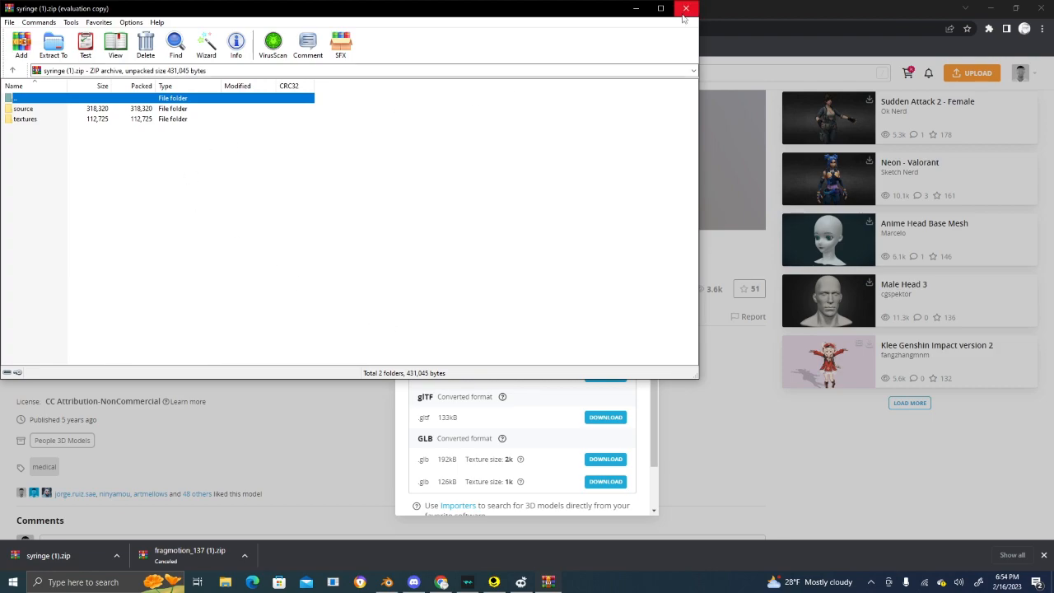
{"action": "left_click", "coordinate": [685, 8]}
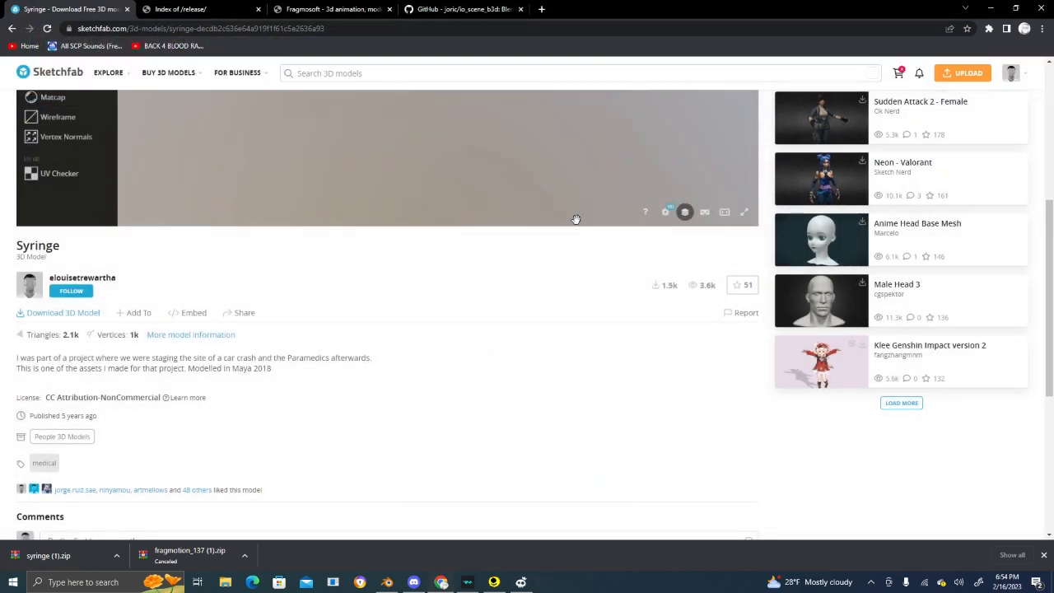
{"action": "left_click", "coordinate": [24, 20]}
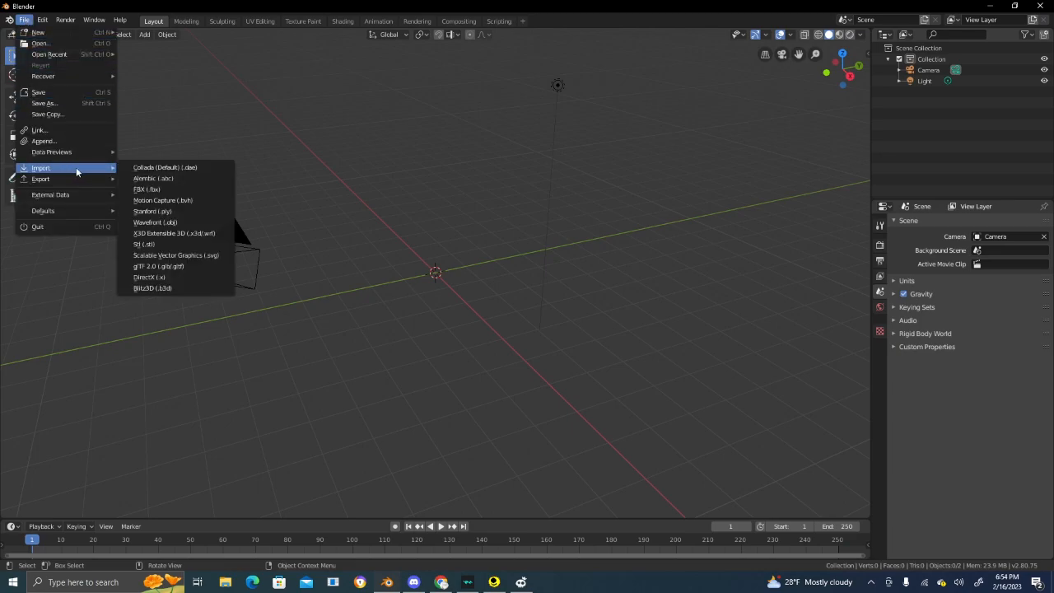
- Import the syringe_v2 FBX model from the new Desktop folder
{"action": "left_click", "coordinate": [140, 190]}
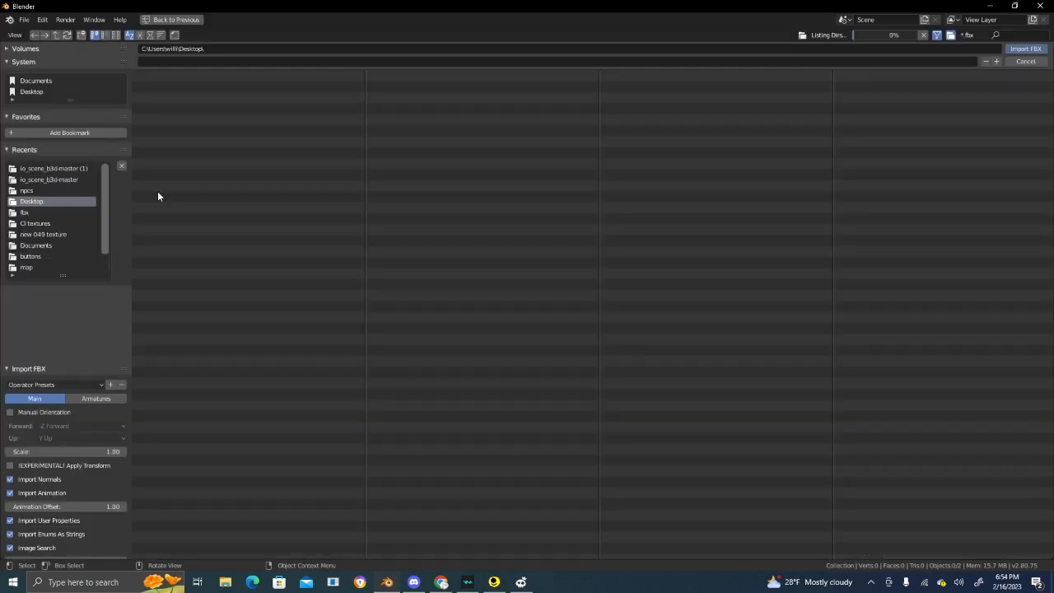
{"action": "left_click", "coordinate": [31, 201]}
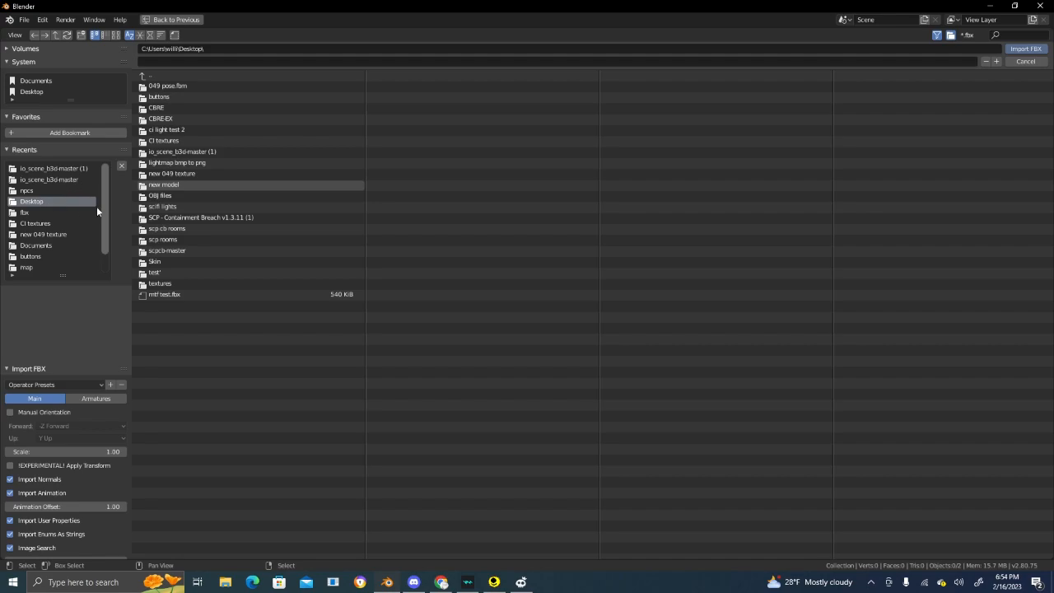
{"action": "double_click", "coordinate": [163, 184]}
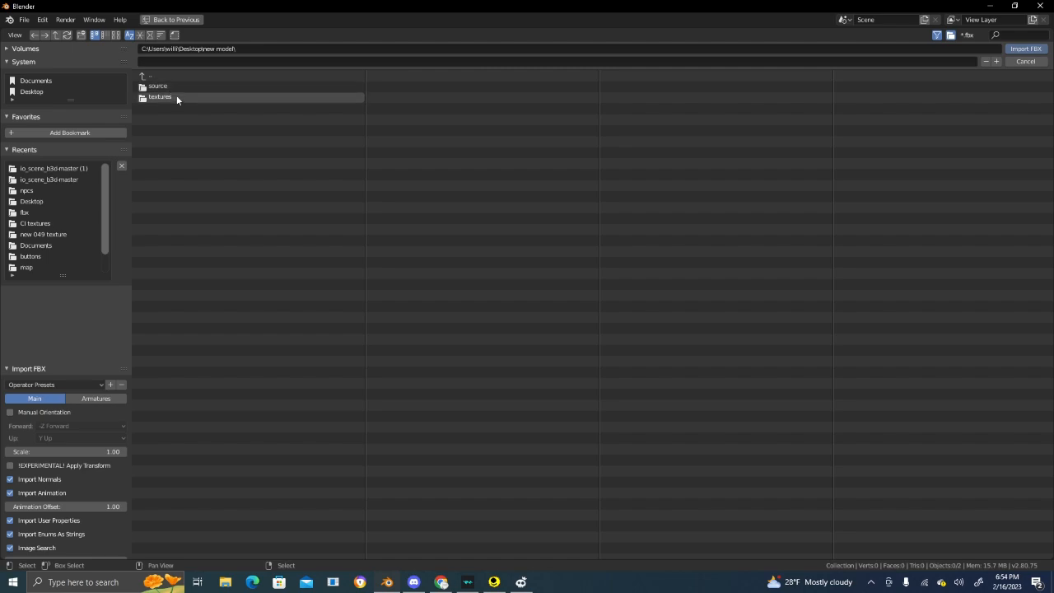
{"action": "double_click", "coordinate": [158, 86]}
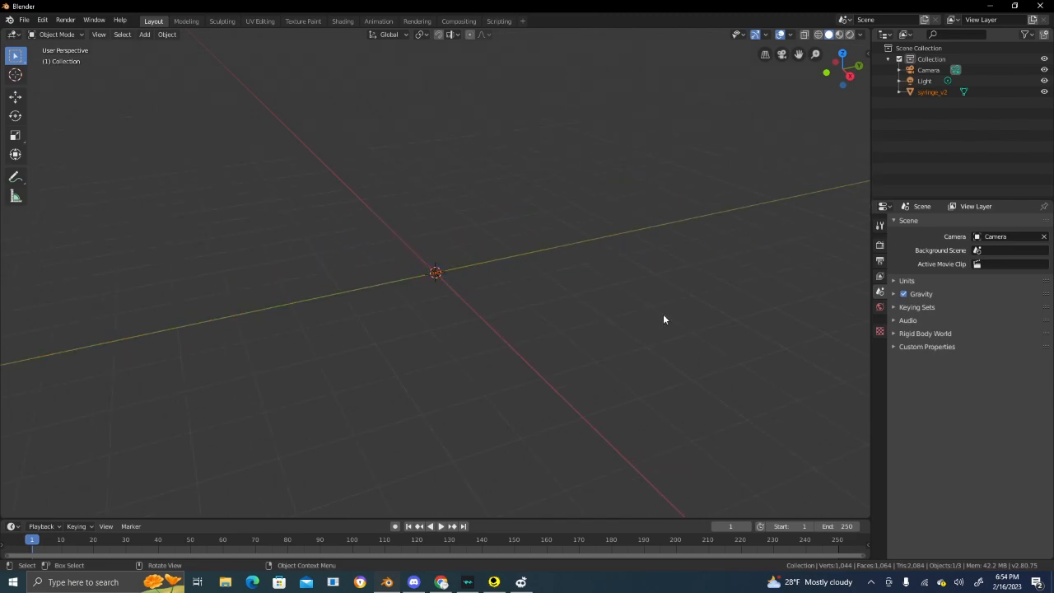
- Import the game's B3D syringe model from the SCP: Containment Breach GFX folder
{"action": "left_click", "coordinate": [23, 20]}
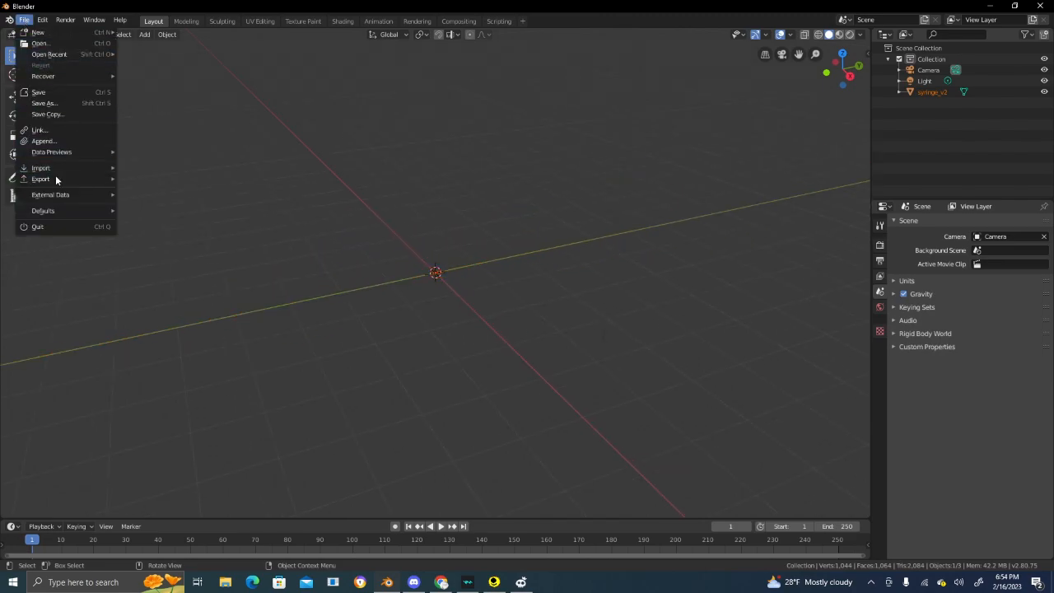
{"action": "left_click", "coordinate": [40, 168]}
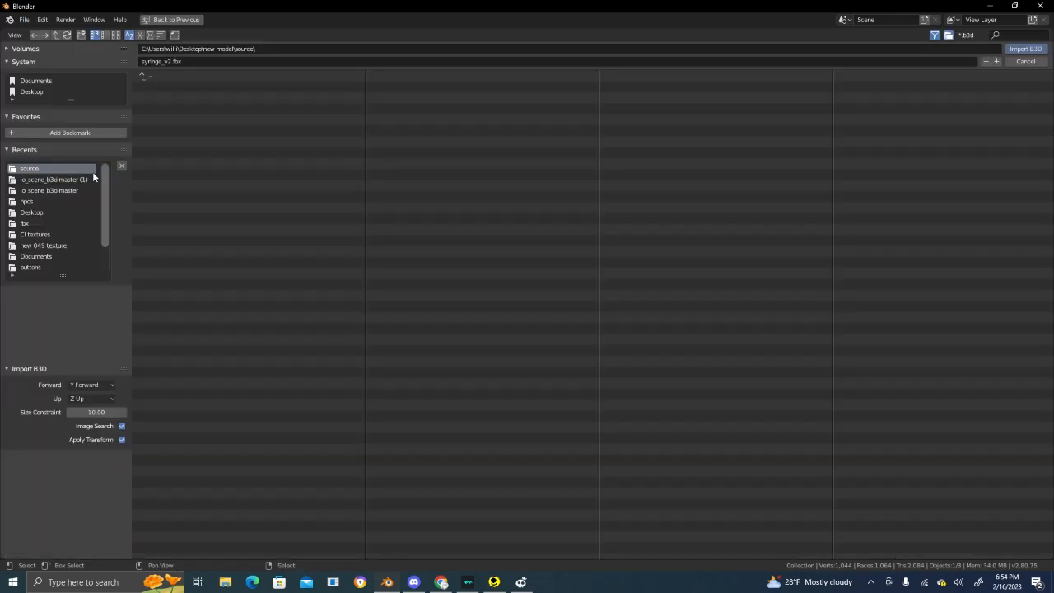
{"action": "scroll", "scroll_direction": "down", "scroll_amount": 3}
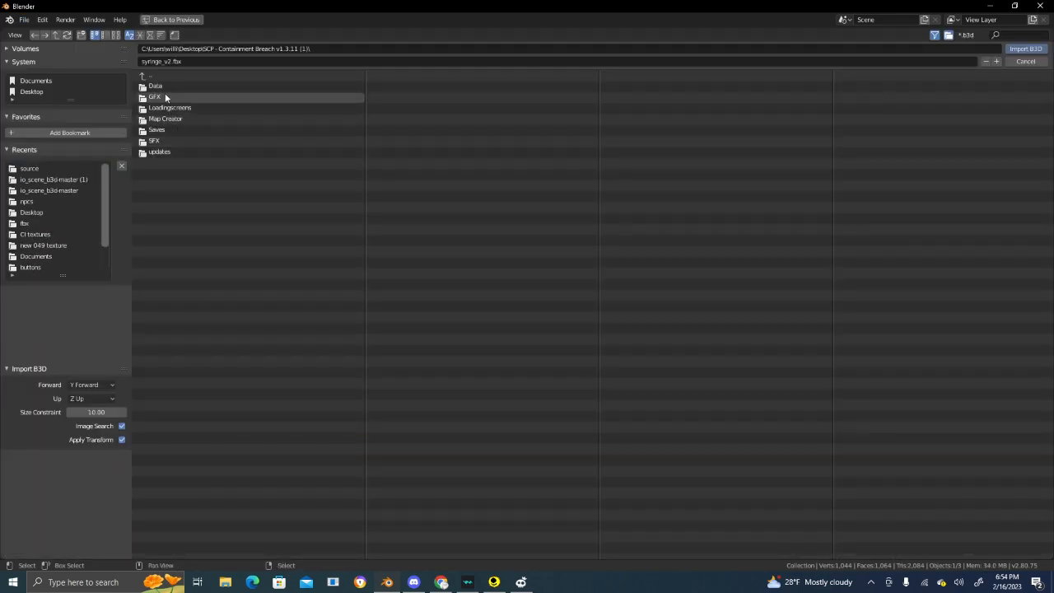
{"action": "double_click", "coordinate": [155, 96]}
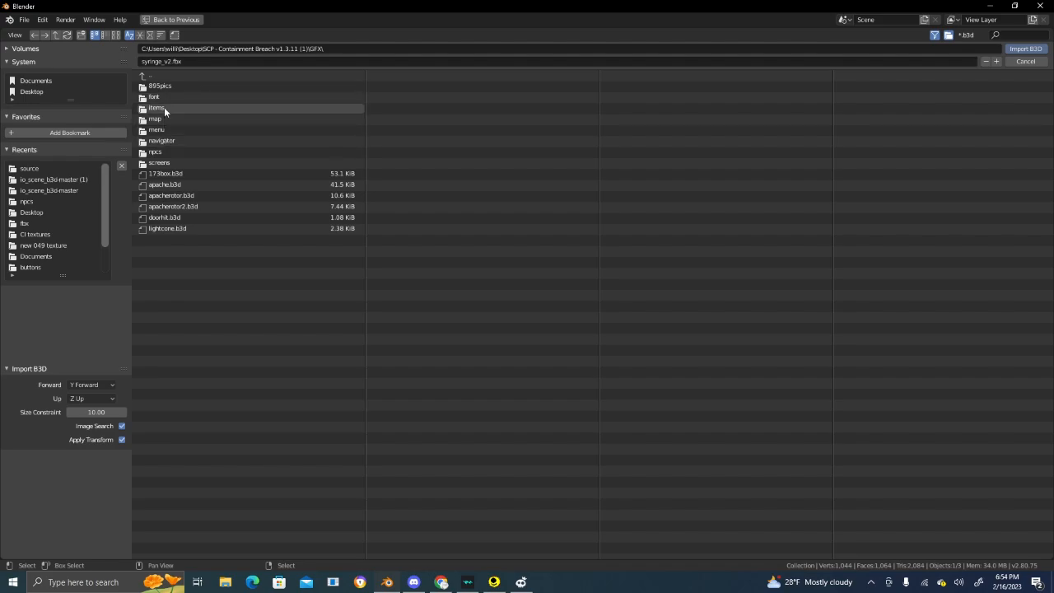
{"action": "left_click", "coordinate": [1024, 47]}
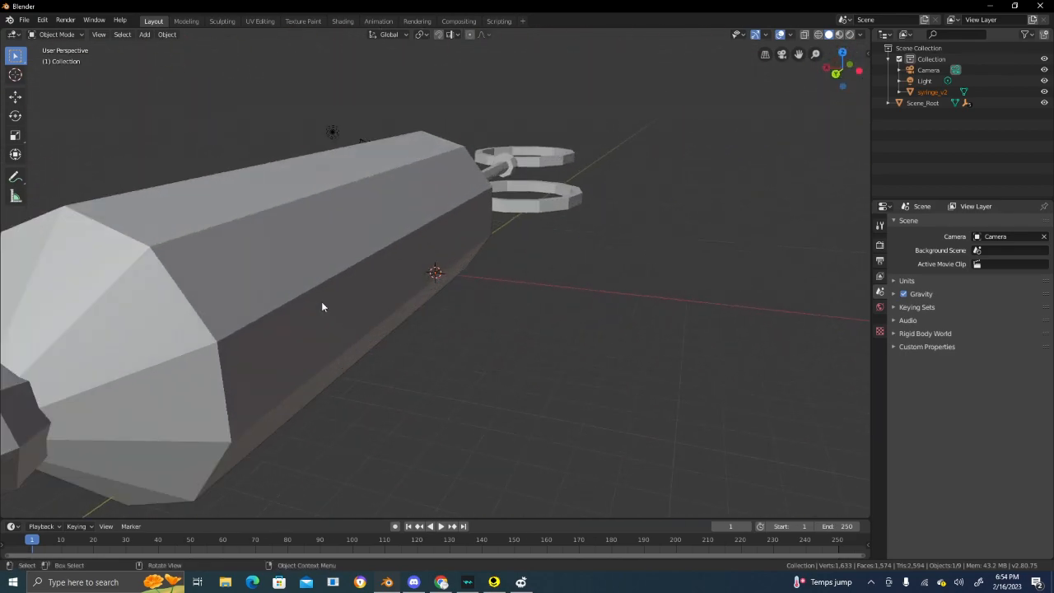
{"action": "left_click_drag", "start_coordinate": [323, 308], "coordinate": [293, 311]}
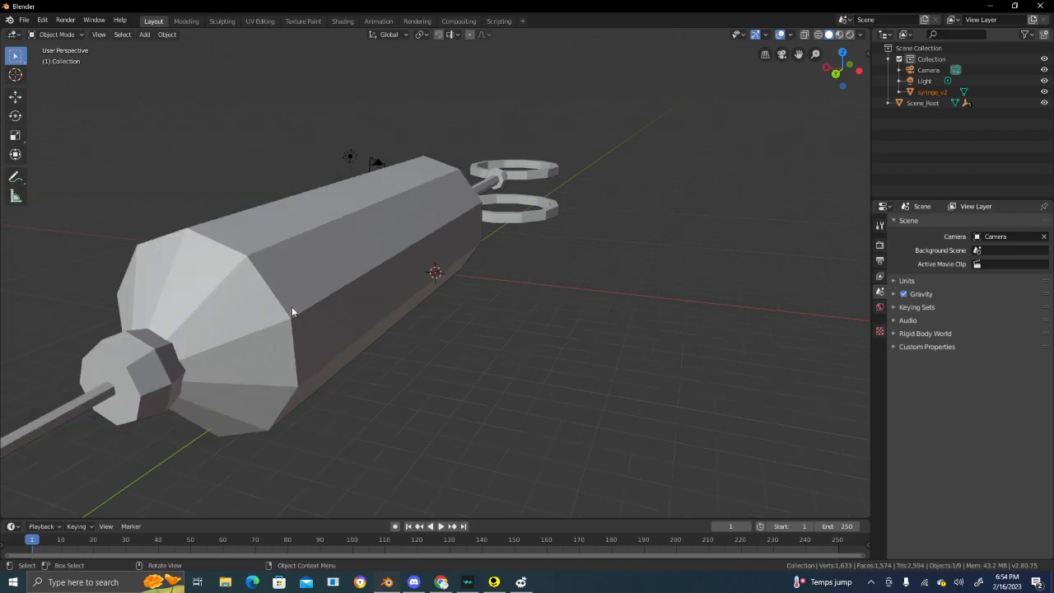
{"action": "right_click", "coordinate": [293, 311]}
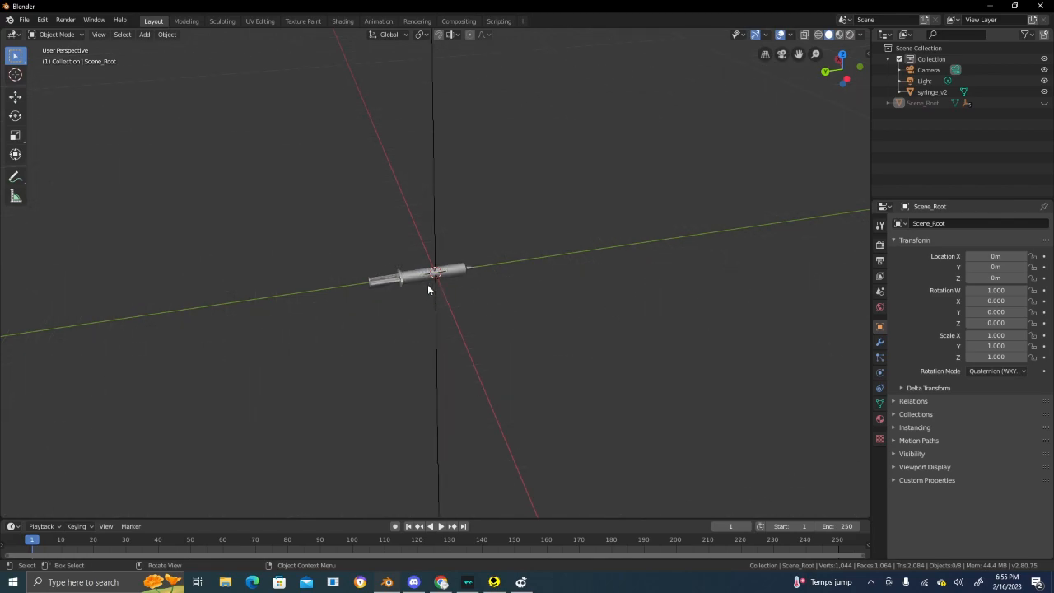
- Scale syringe_v2 up to full size, stretching it lengthwise, and set its rotation mode to XYZ Euler
{"action": "left_click", "coordinate": [435, 272]}
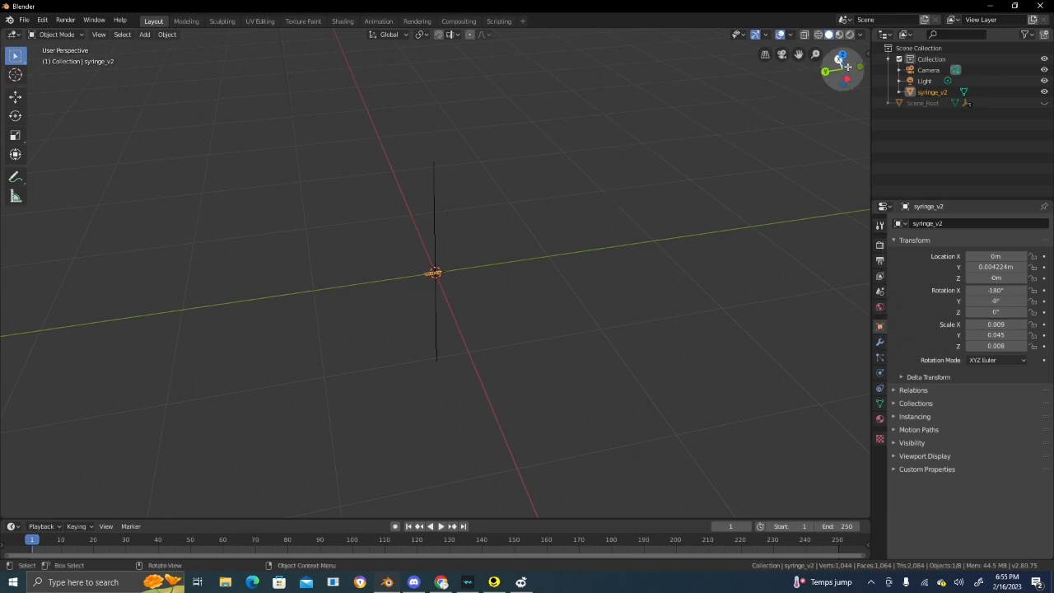
{"action": "double_click", "coordinate": [995, 323]}
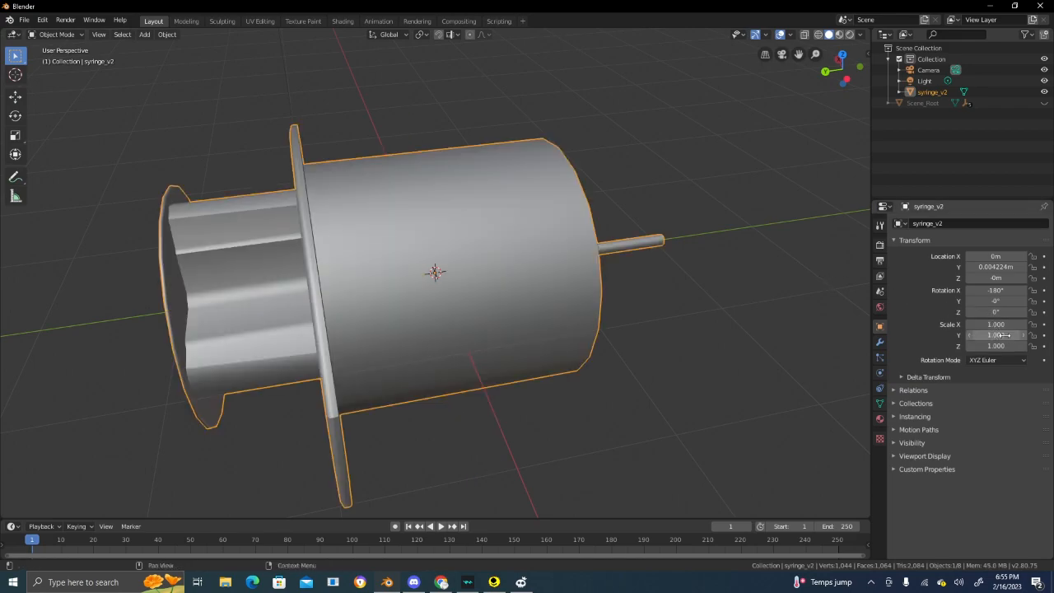
{"action": "left_click_drag", "start_coordinate": [436, 272], "coordinate": [437, 148]}
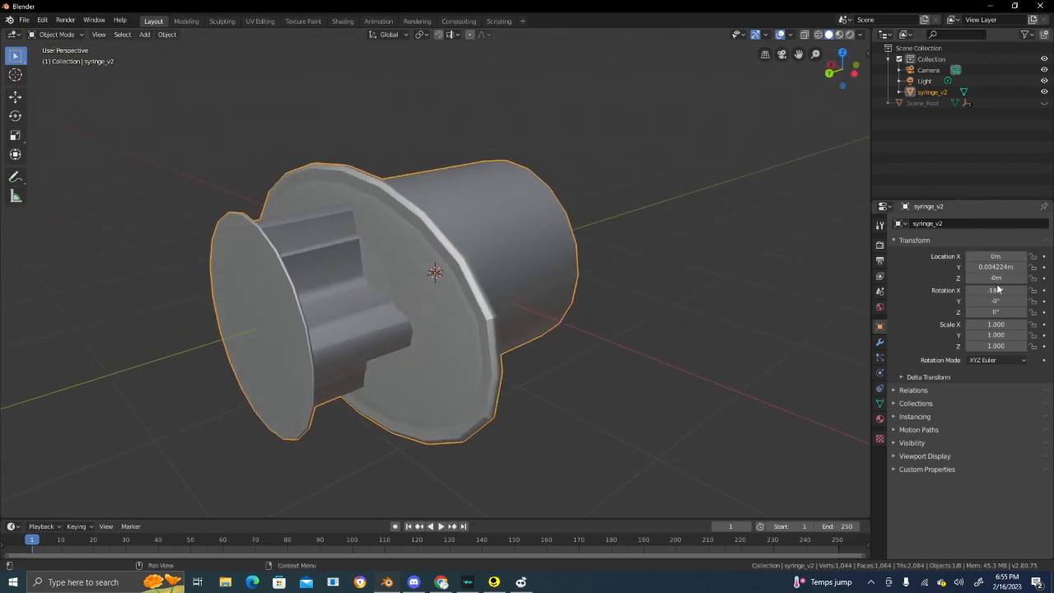
{"action": "left_click_drag", "start_coordinate": [996, 290], "coordinate": [985, 311]}
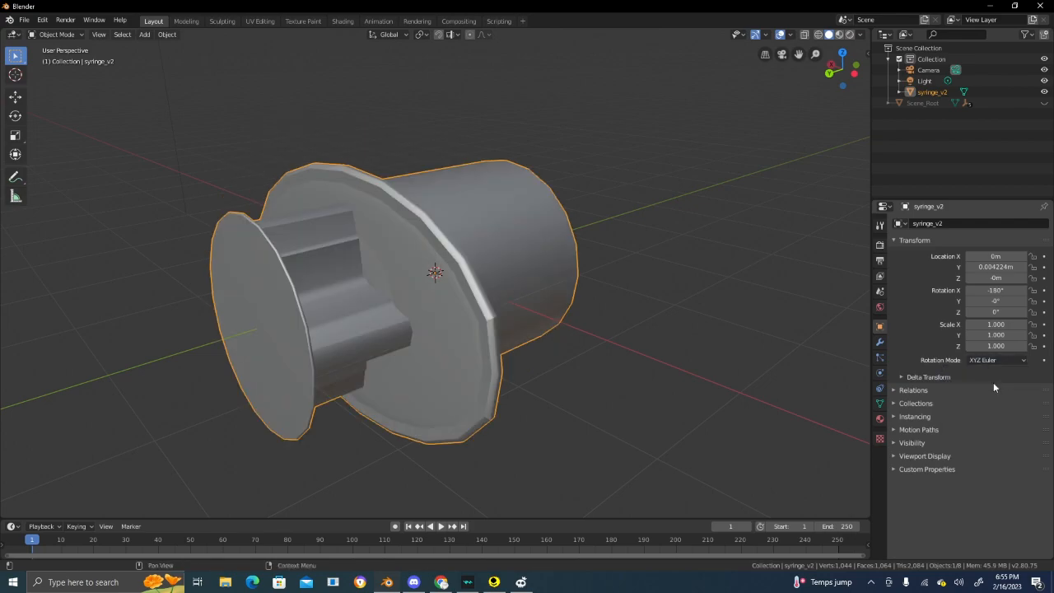
{"action": "left_click", "coordinate": [996, 359]}
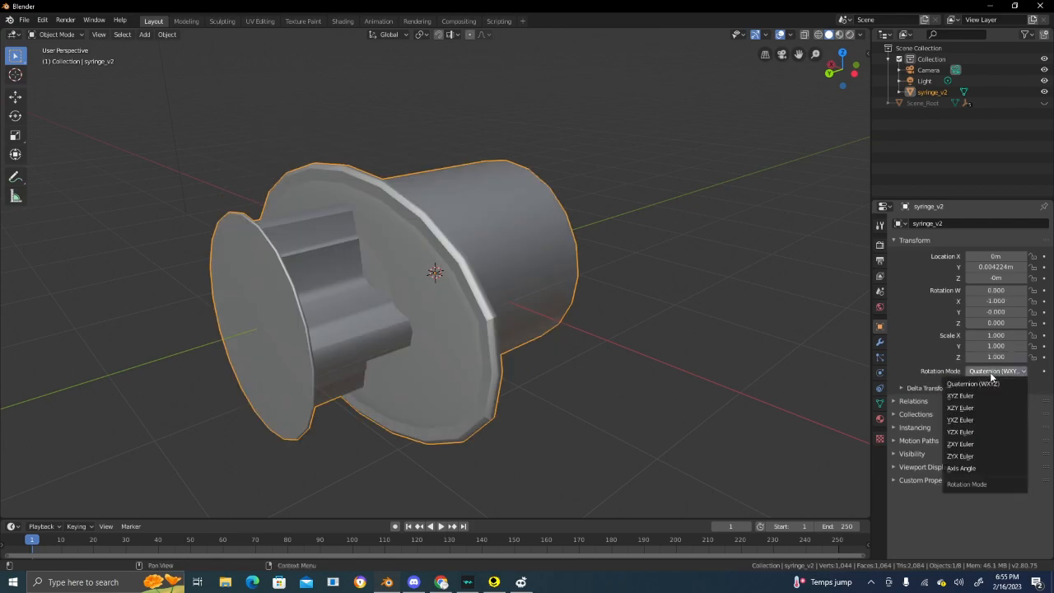
{"action": "left_click", "coordinate": [959, 409]}
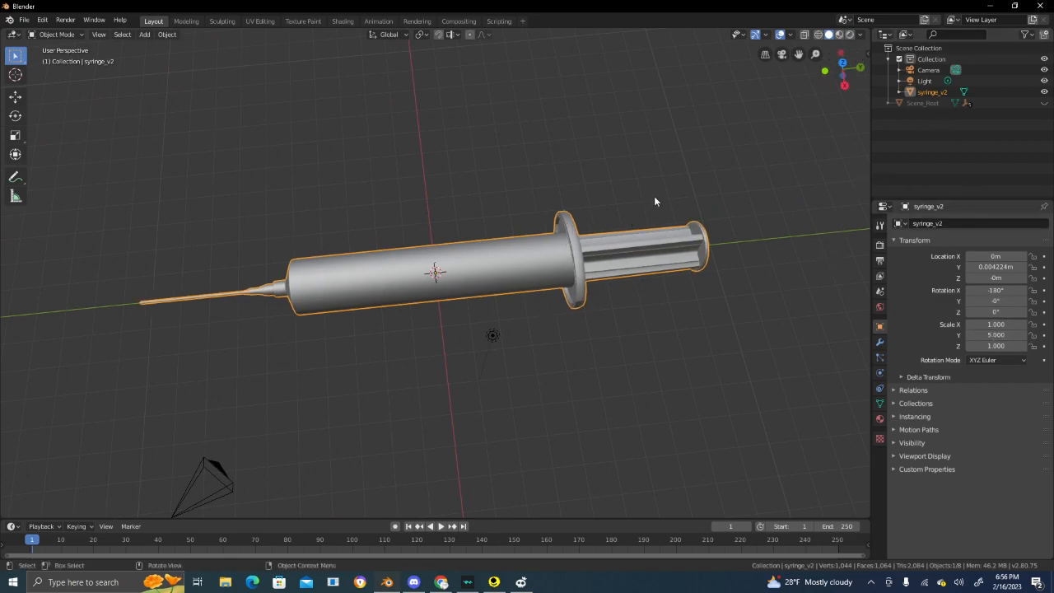
- Compare both syringes, hide the imported one and enter a larger scale for syringe_v2
{"action": "left_click_drag", "start_coordinate": [655, 201], "coordinate": [449, 185]}
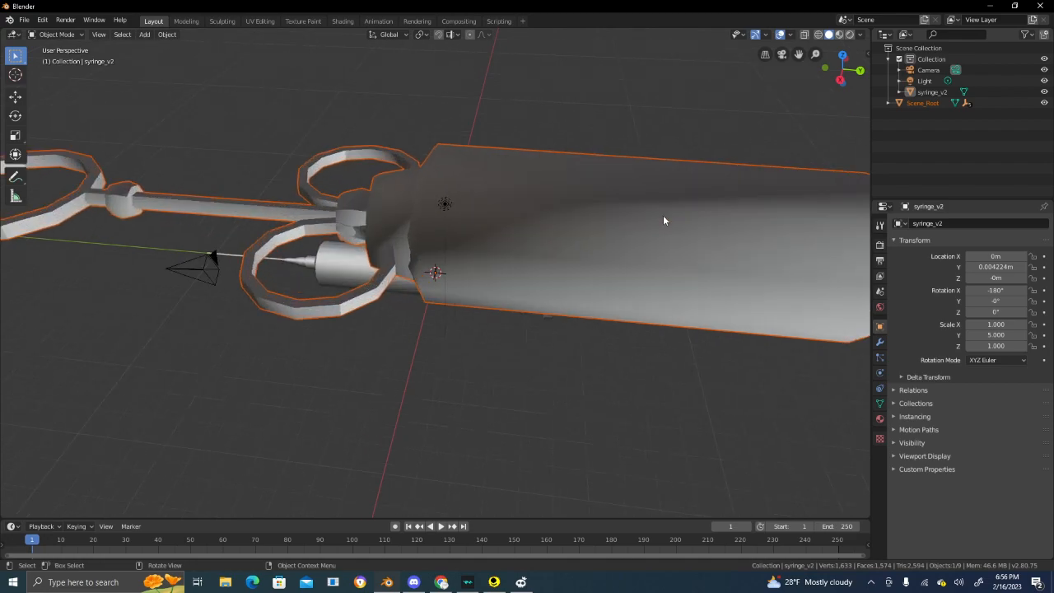
{"action": "left_click_drag", "start_coordinate": [665, 221], "coordinate": [303, 267]}
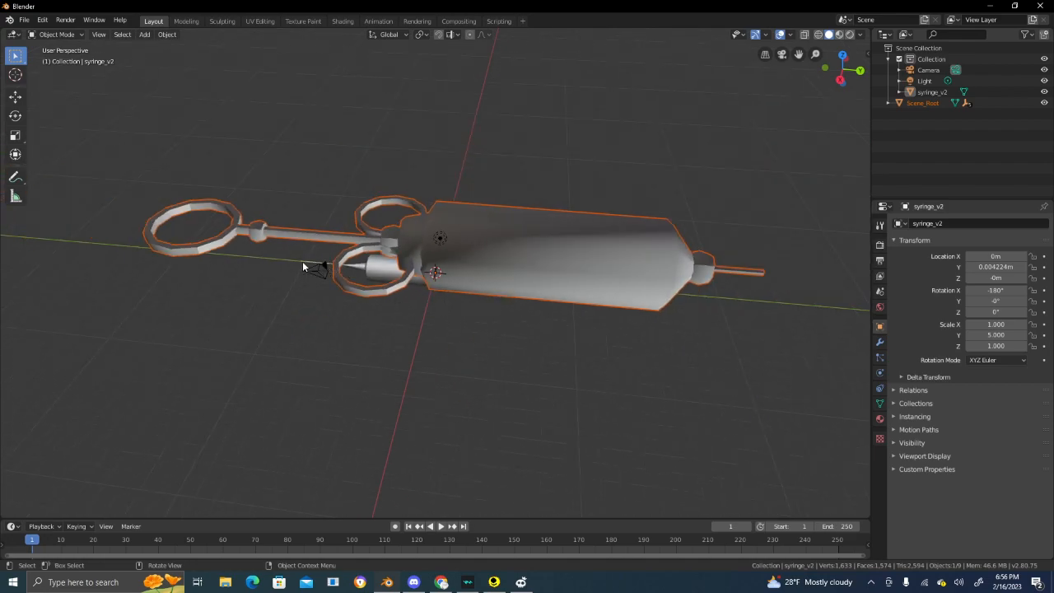
{"action": "mouse_move", "coordinate": [858, 179]}
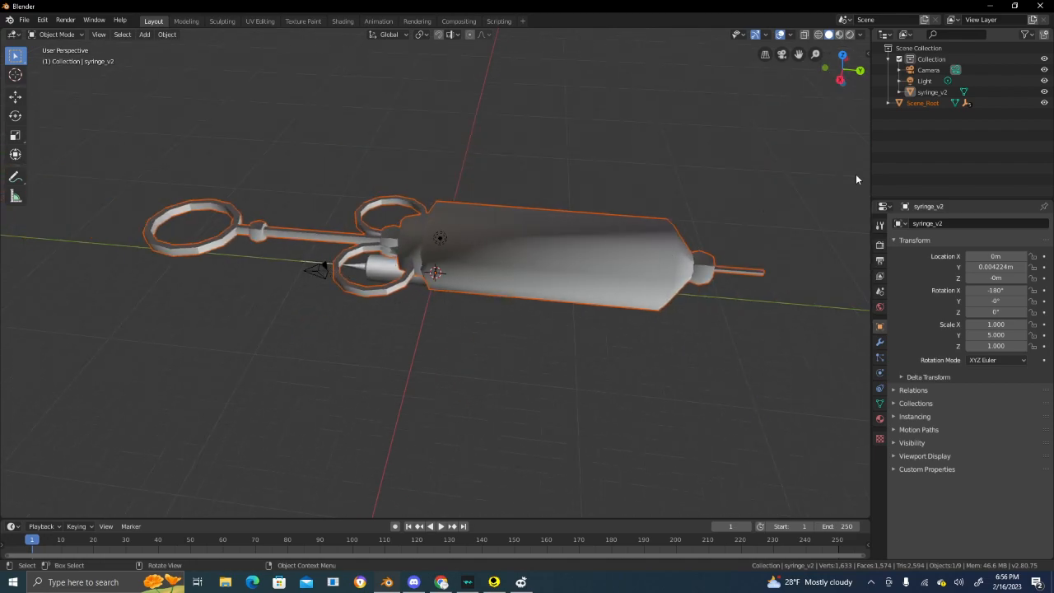
{"action": "left_click", "coordinate": [922, 102]}
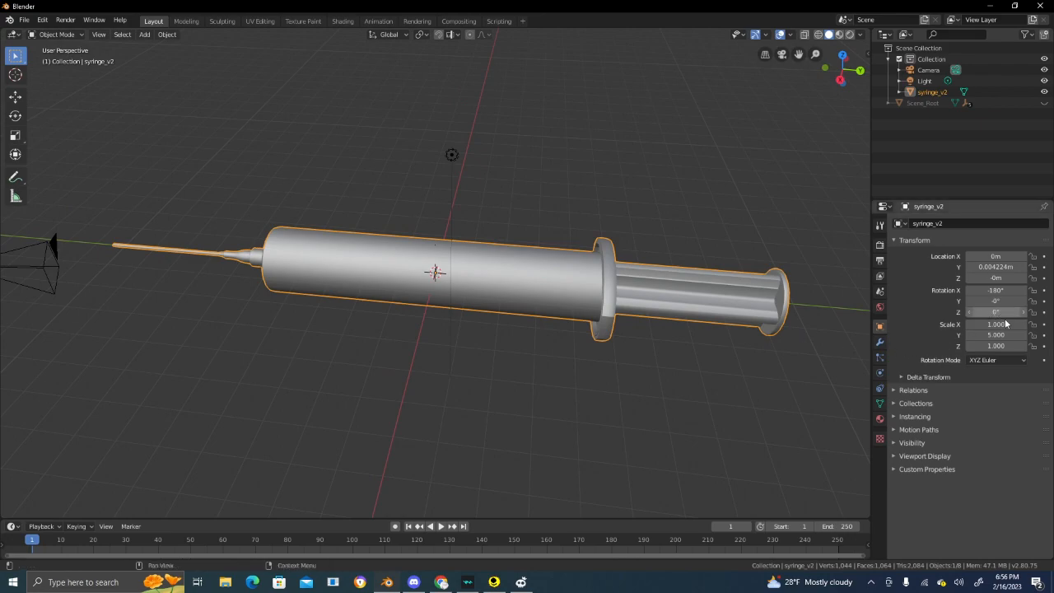
{"action": "double_click", "coordinate": [996, 323]}
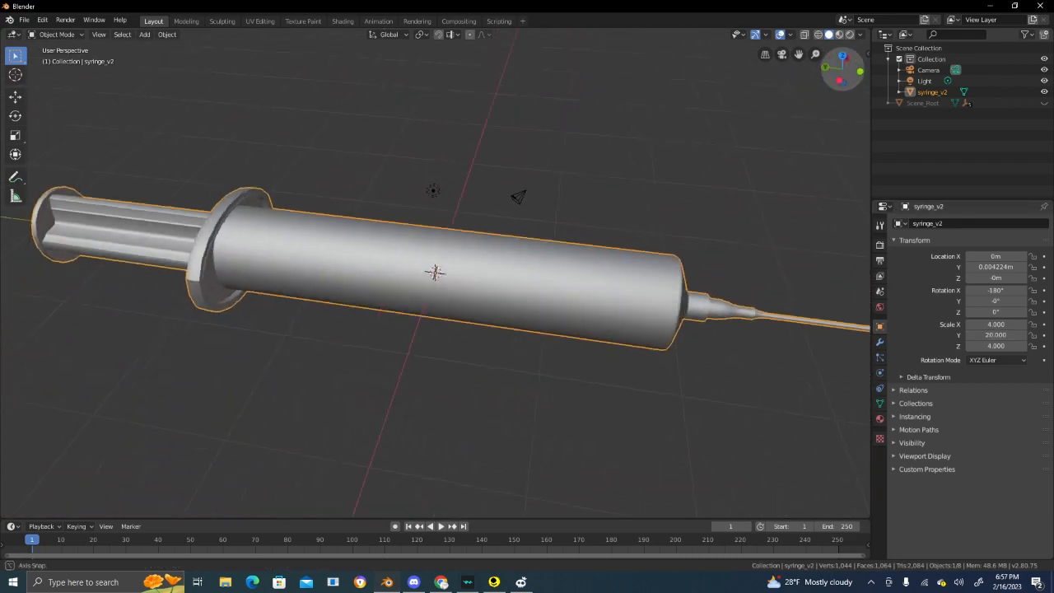
- Flip syringe_v2 180° and move it off the origin toward the game syringe's position
{"action": "left_click_drag", "start_coordinate": [437, 271], "coordinate": [437, 107]}
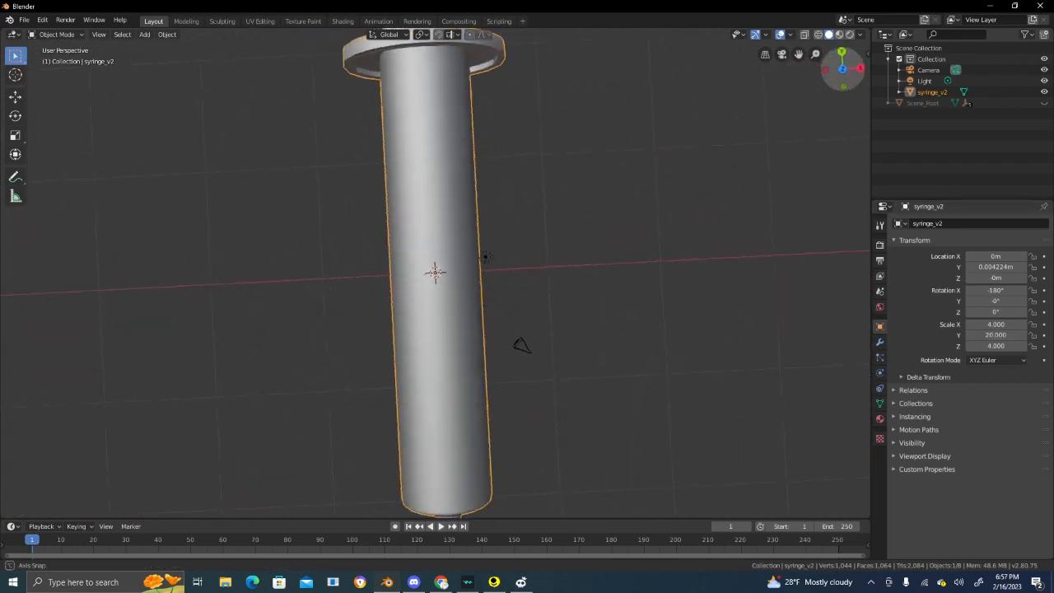
{"action": "left_click_drag", "start_coordinate": [437, 272], "coordinate": [436, 346]}
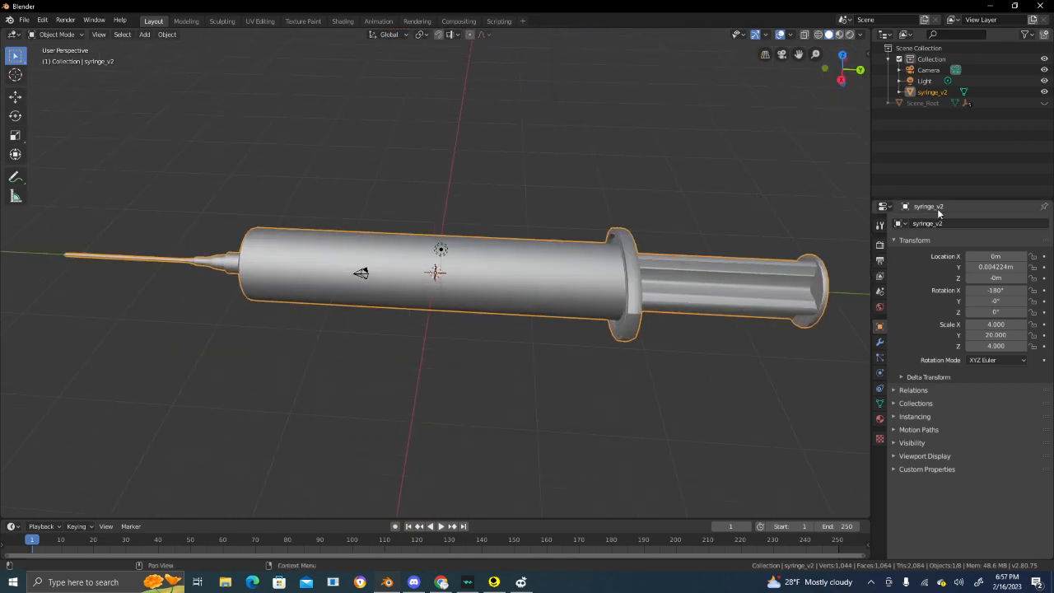
{"action": "left_click", "coordinate": [649, 143]}
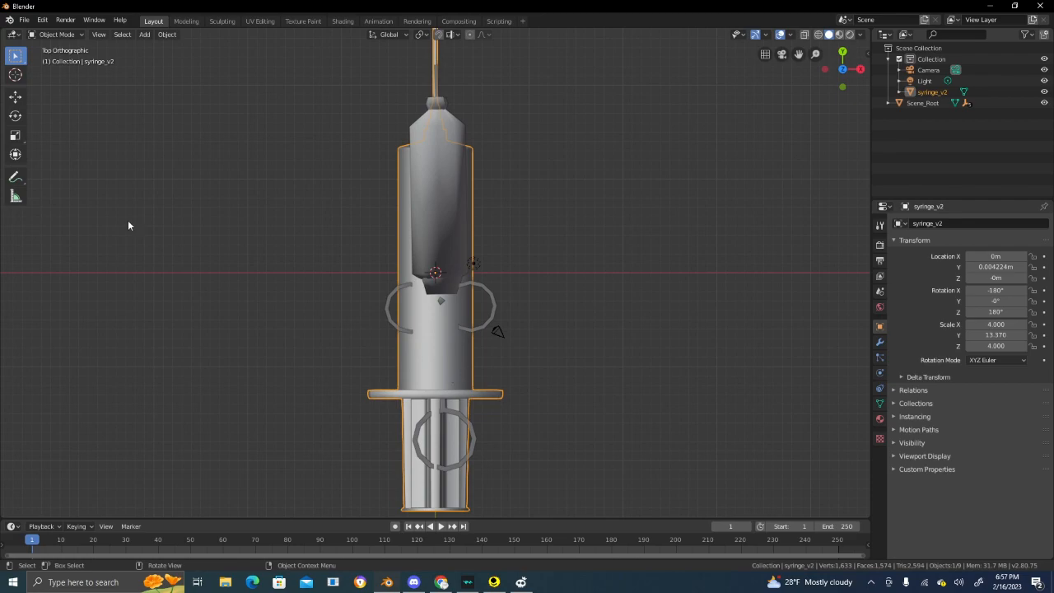
{"action": "left_click", "coordinate": [14, 95]}
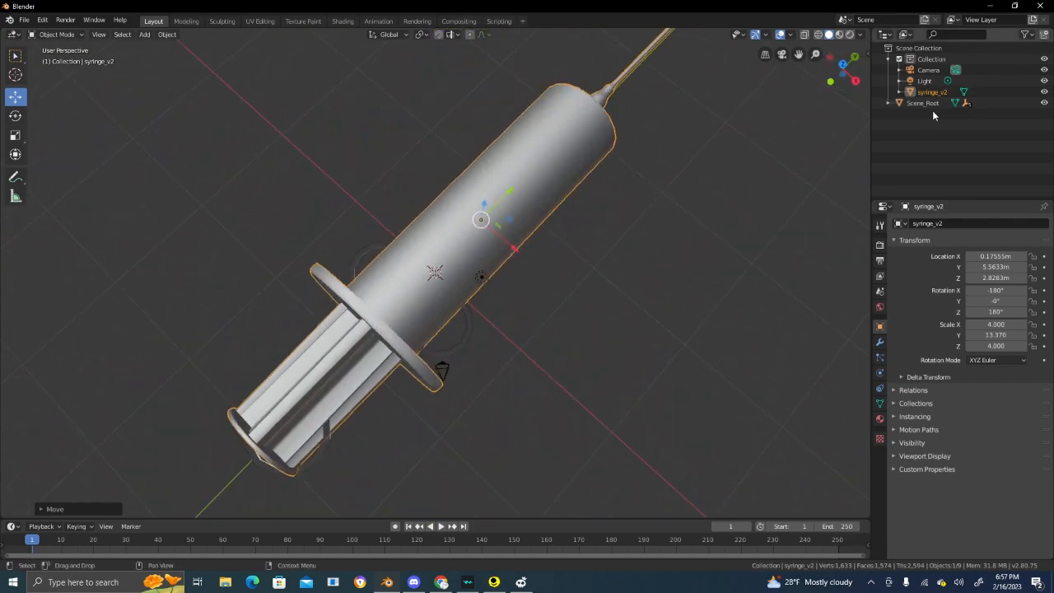
- Separate the selected barrel faces into a new object, syringe_v2.001
{"action": "right_click", "coordinate": [922, 102]}
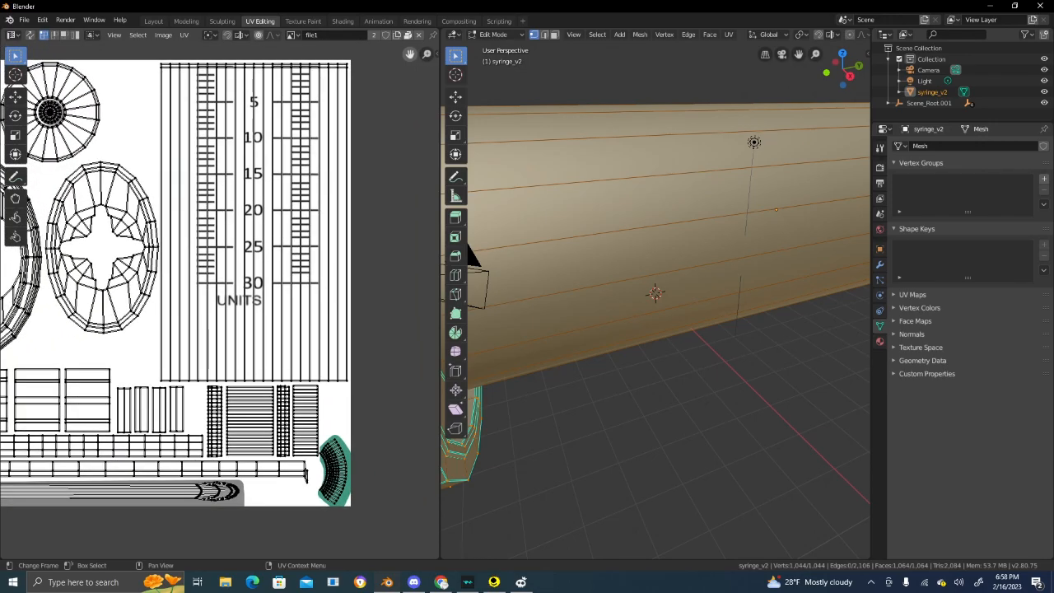
{"action": "scroll", "scroll_direction": "down", "scroll_amount": 3}
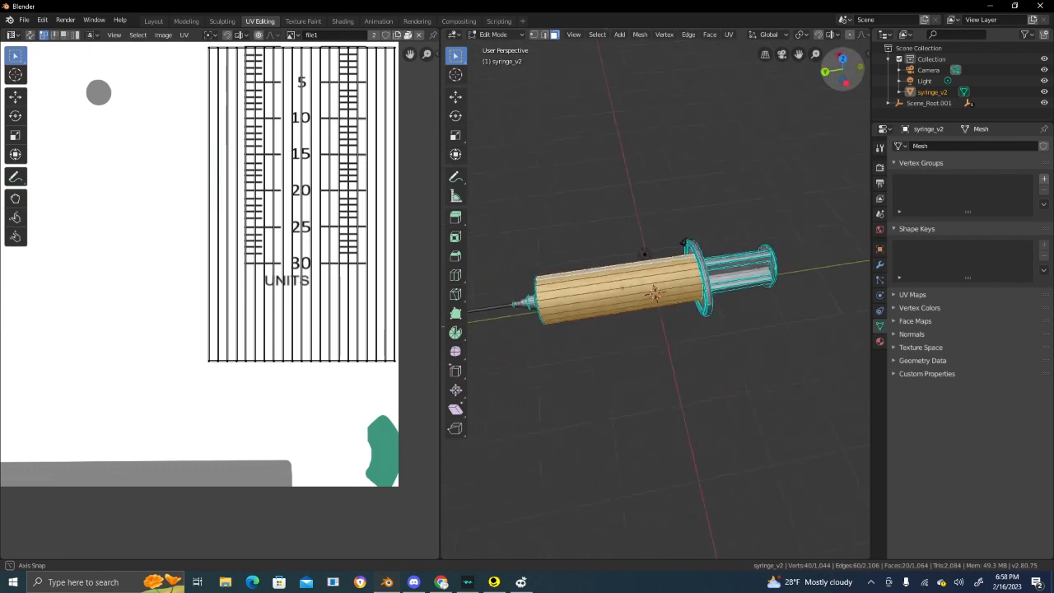
{"action": "left_click_drag", "start_coordinate": [659, 288], "coordinate": [700, 272]}
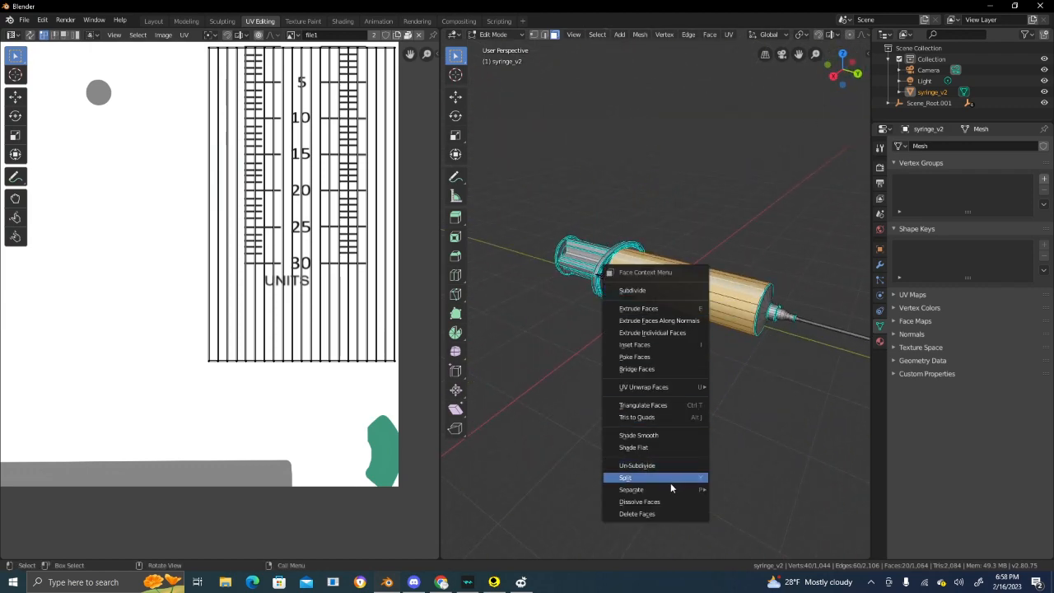
{"action": "left_click", "coordinate": [631, 490]}
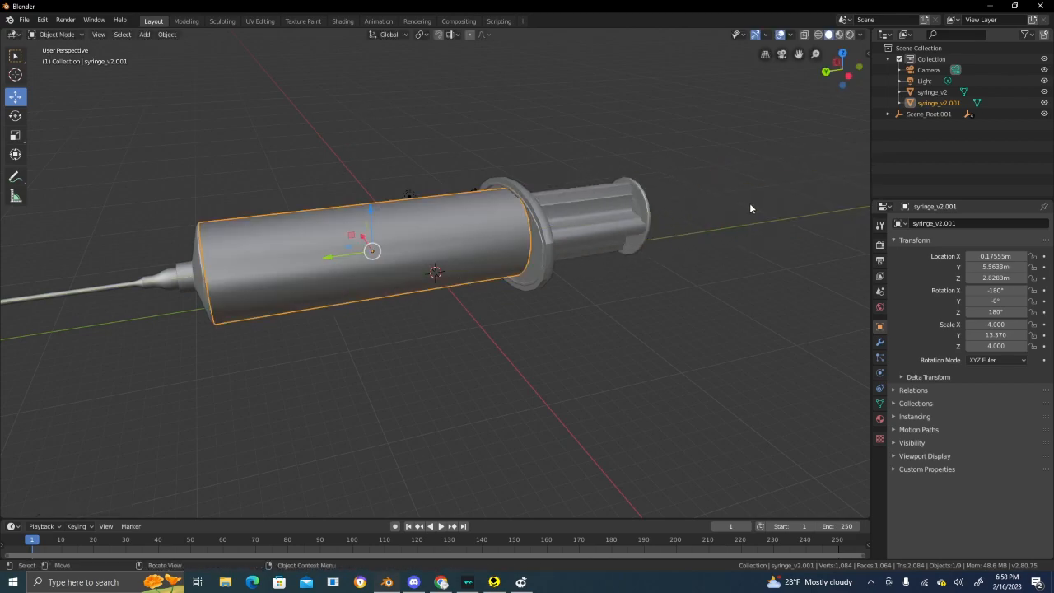
- Deselect the separated barrel object in the viewport
{"action": "left_click", "coordinate": [787, 107]}
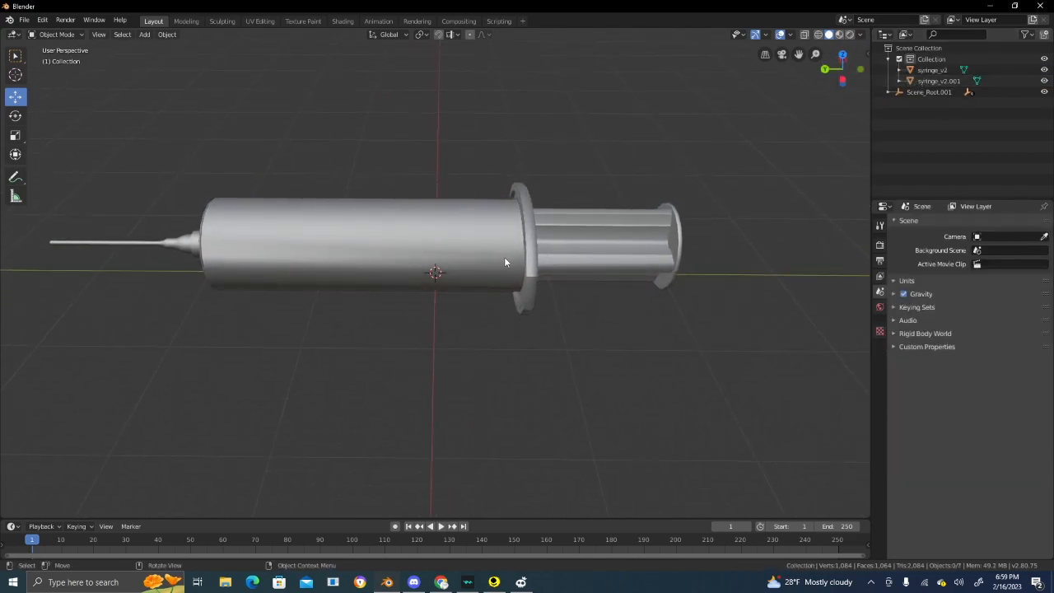
{"action": "mouse_move", "coordinate": [487, 224]}
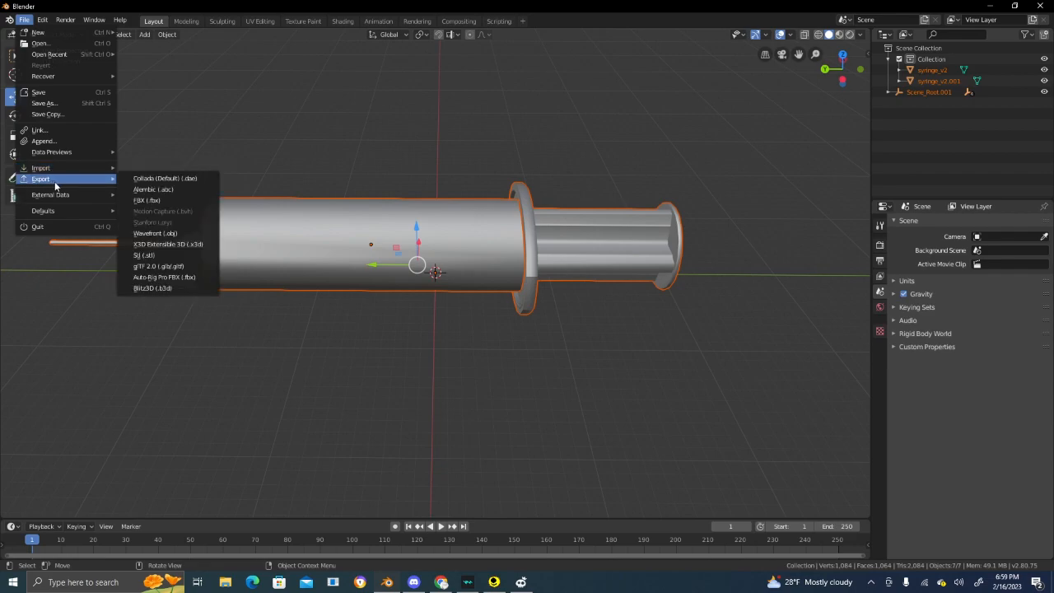
{"action": "mouse_move", "coordinate": [188, 293]}
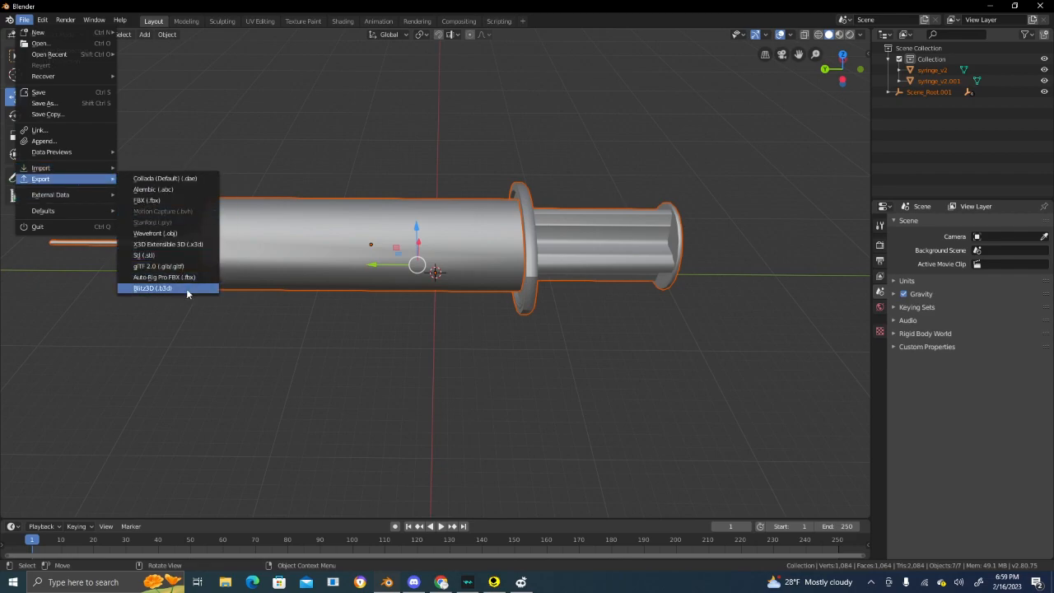
- Export the syringe as new model test.b3d into the Desktop's new model folder
{"action": "left_click", "coordinate": [152, 286]}
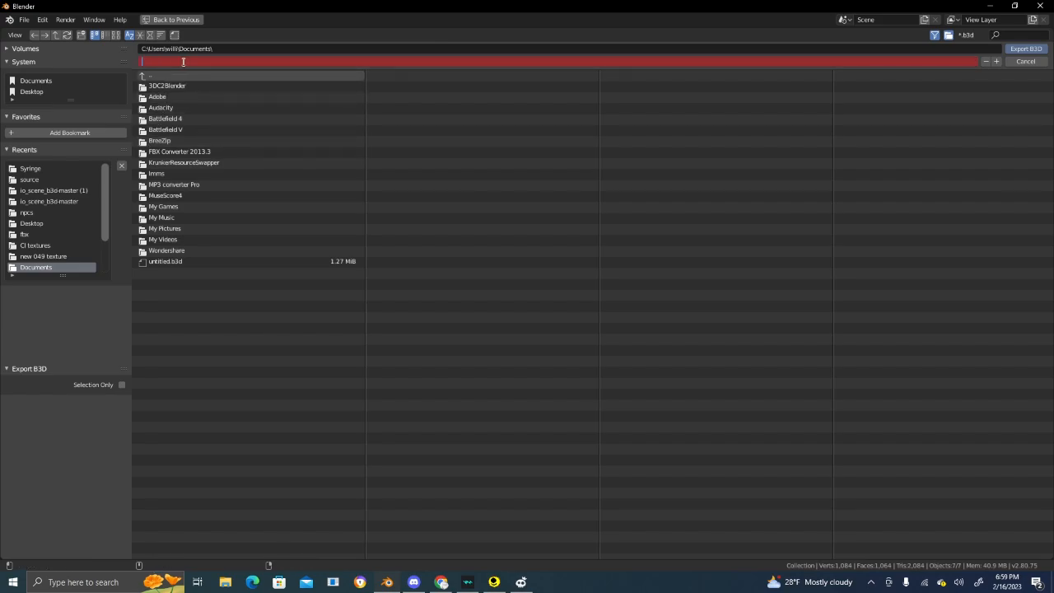
{"action": "type", "text": "new model"}
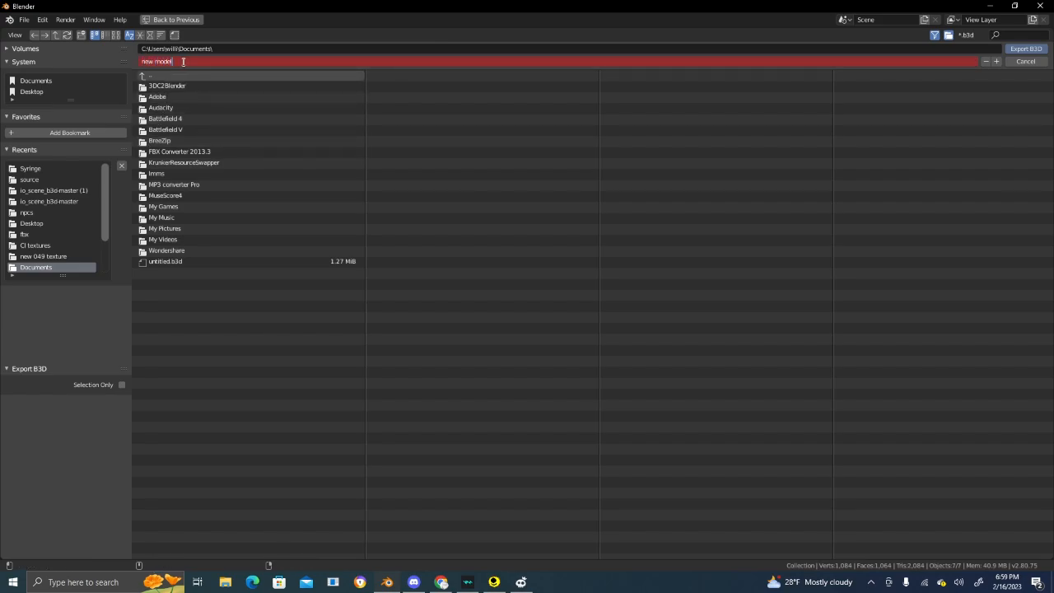
{"action": "type", "text": "test.b3d"}
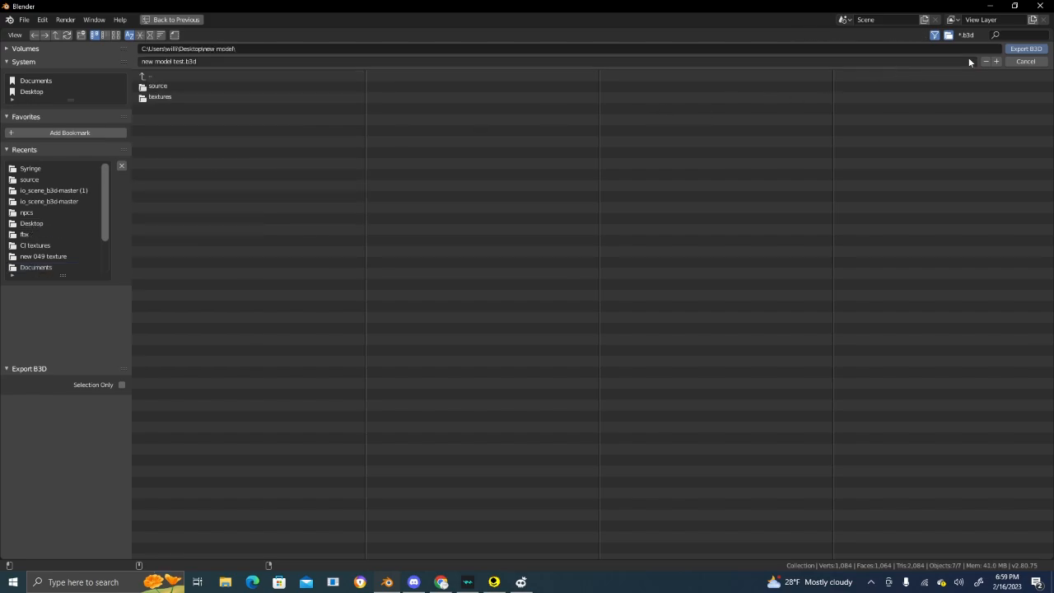
{"action": "left_click", "coordinate": [1025, 61]}
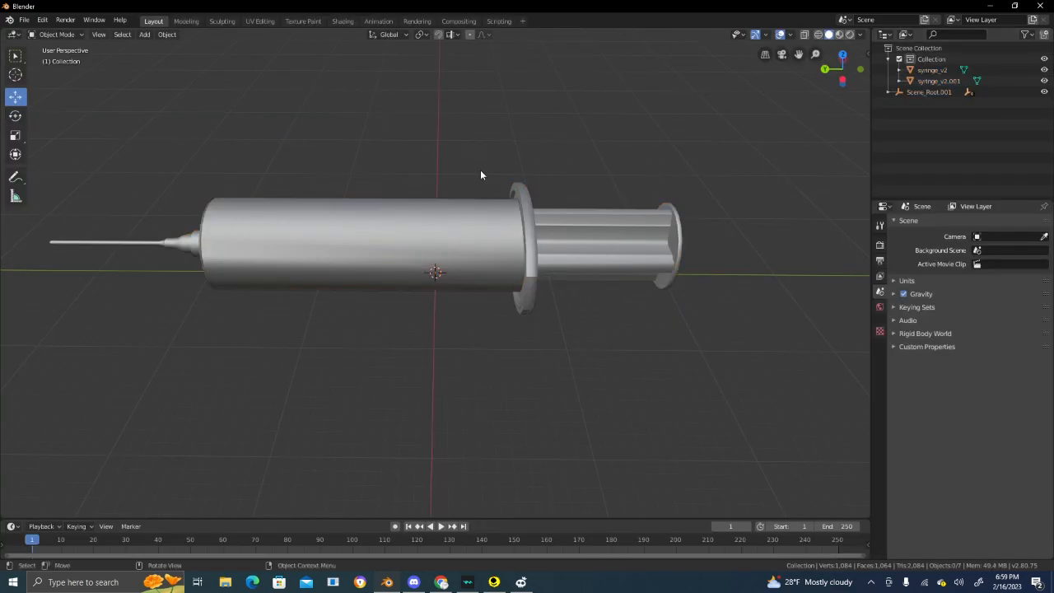
{"action": "mouse_move", "coordinate": [494, 583]}
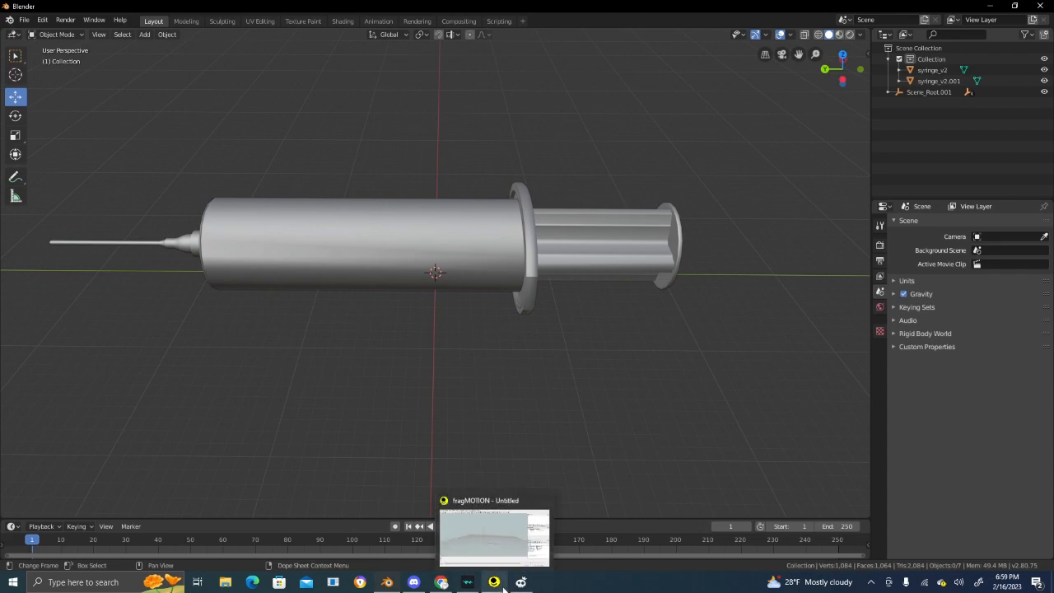
- Bring FragMotion to the front maximized and start opening a model file
{"action": "left_click", "coordinate": [494, 535]}
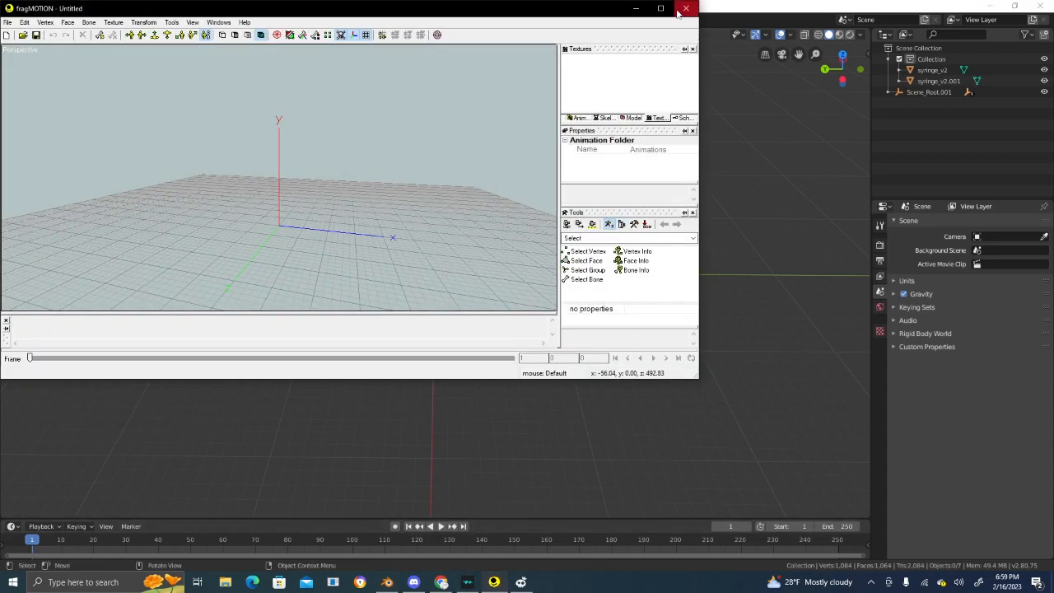
{"action": "left_click", "coordinate": [660, 9]}
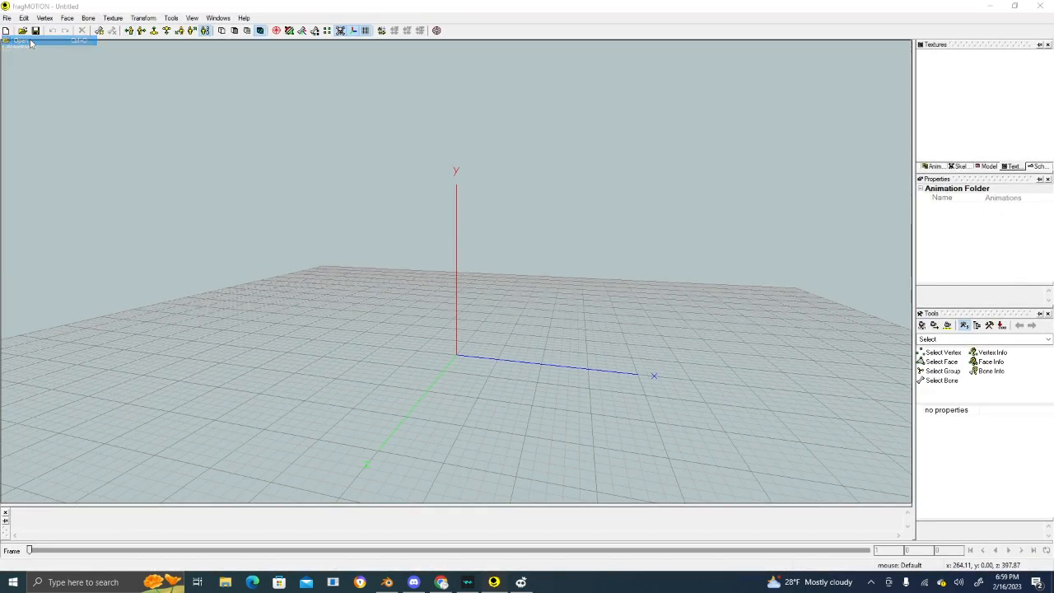
{"action": "left_click", "coordinate": [19, 40]}
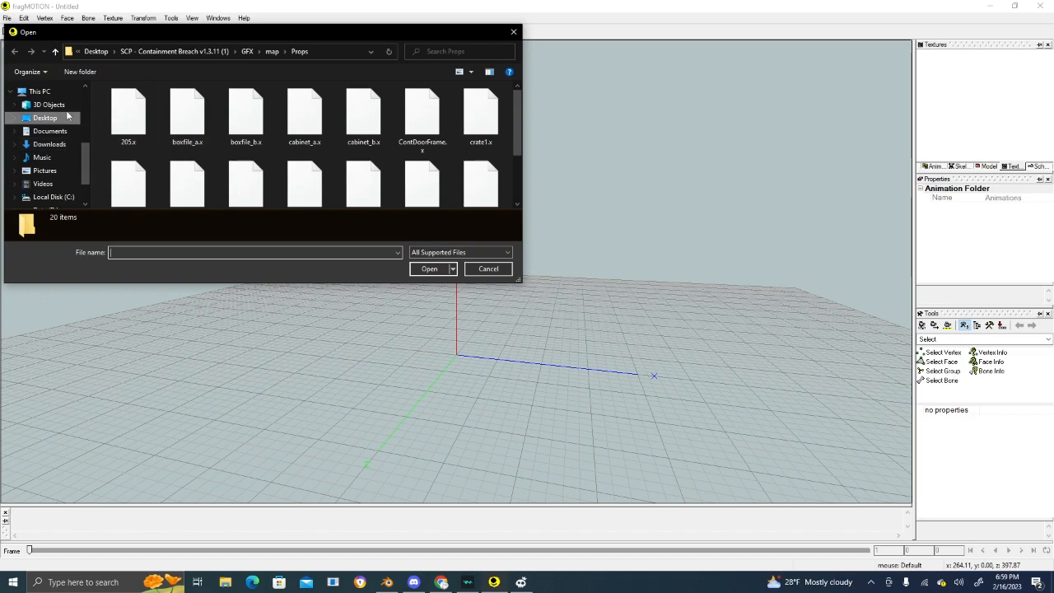
- Load new model test.b3d from the Desktop's new model folder
{"action": "left_click", "coordinate": [45, 118]}
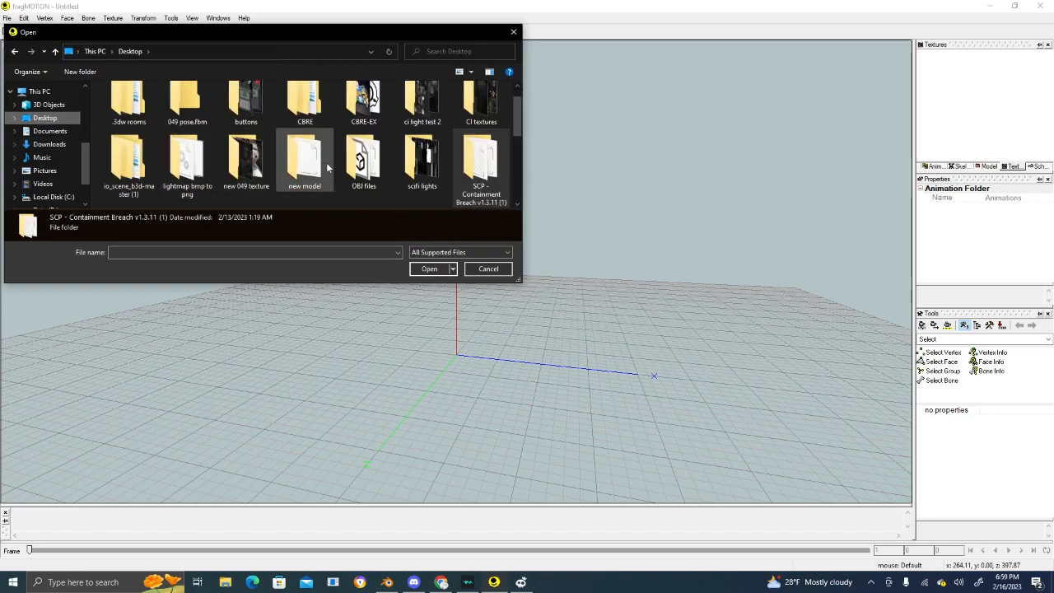
{"action": "double_click", "coordinate": [305, 161]}
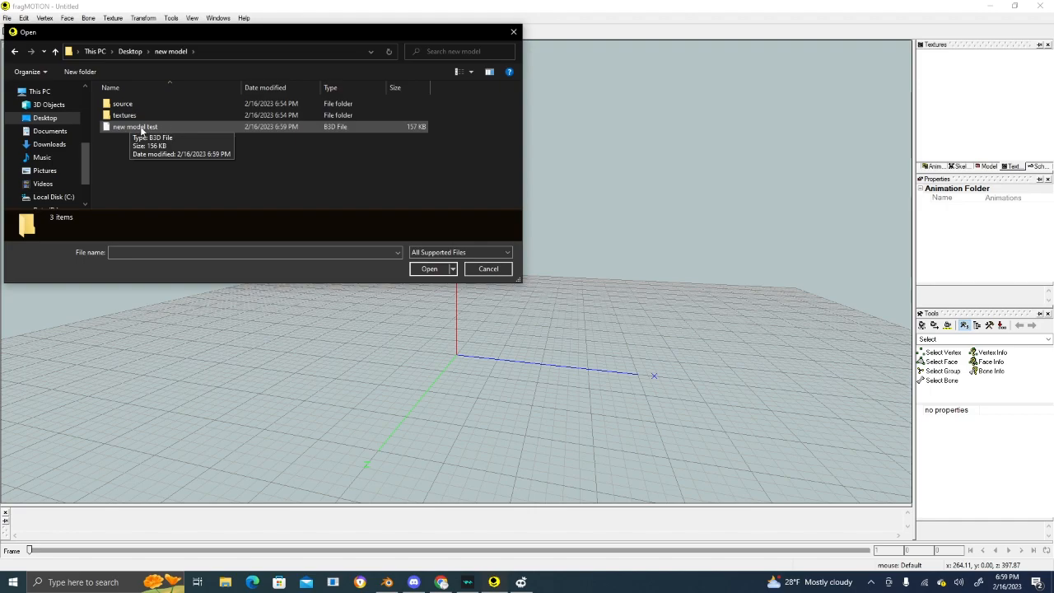
{"action": "double_click", "coordinate": [135, 125]}
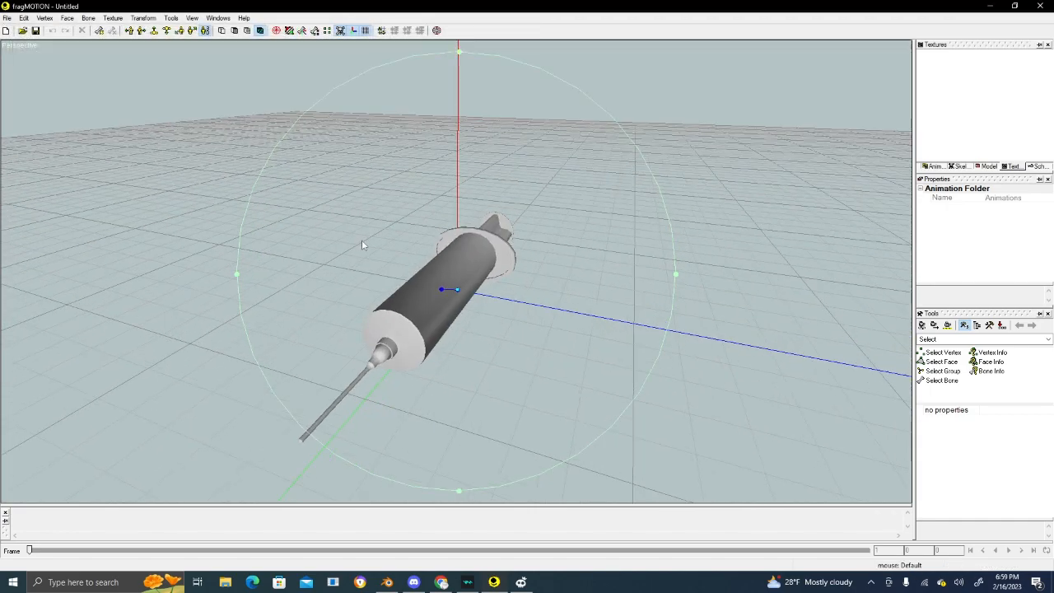
- Inspect the syringe_v2 and syringe_v2.001 groups and the syringev2_blinn material, then view the empty texture list
{"action": "left_click_drag", "start_coordinate": [360, 246], "coordinate": [87, 242]}
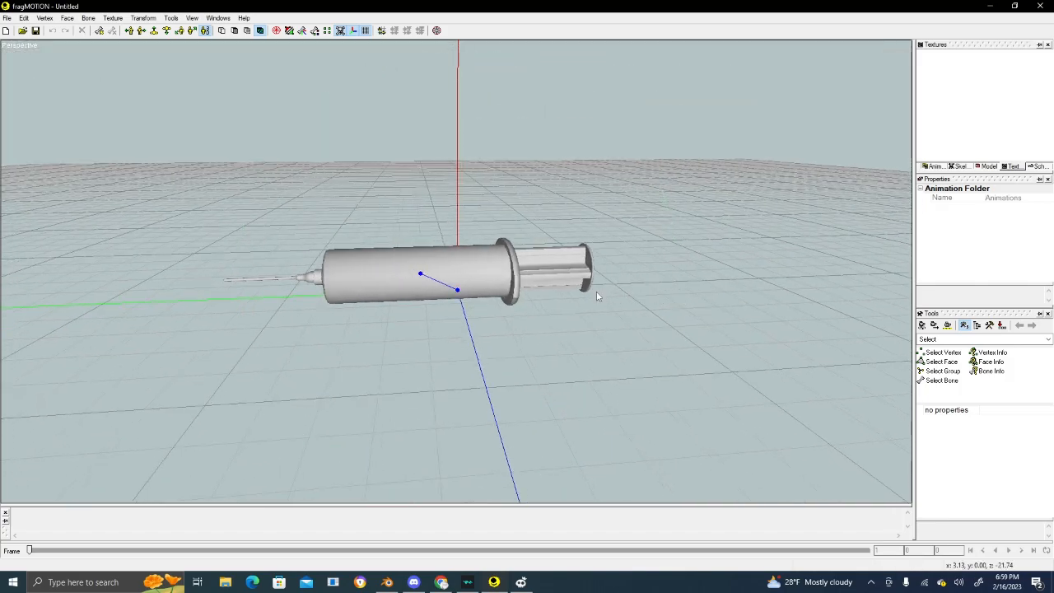
{"action": "left_click_drag", "start_coordinate": [597, 297], "coordinate": [569, 310]}
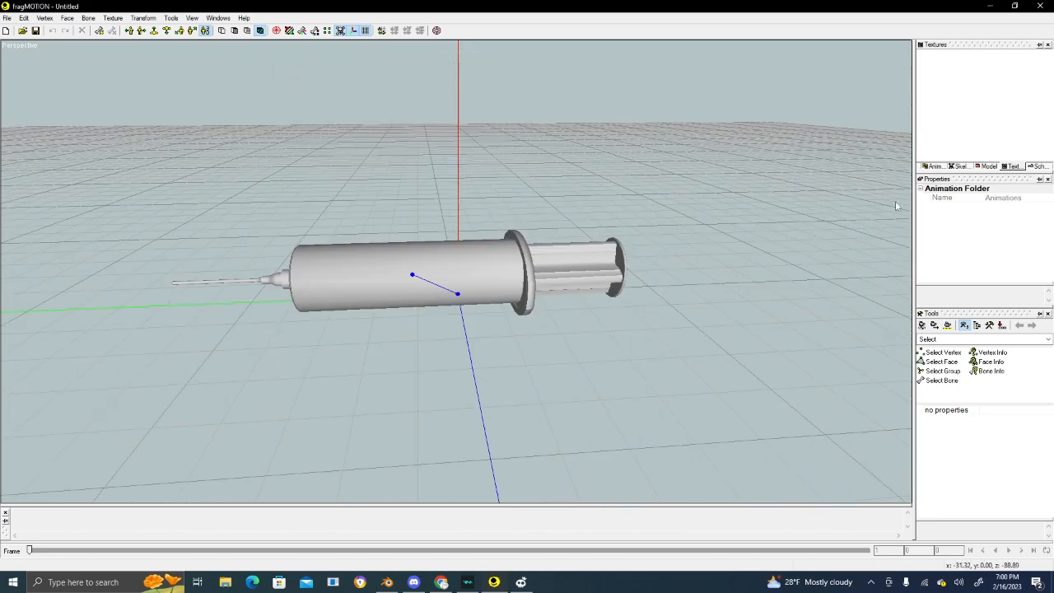
{"action": "left_click", "coordinate": [959, 167]}
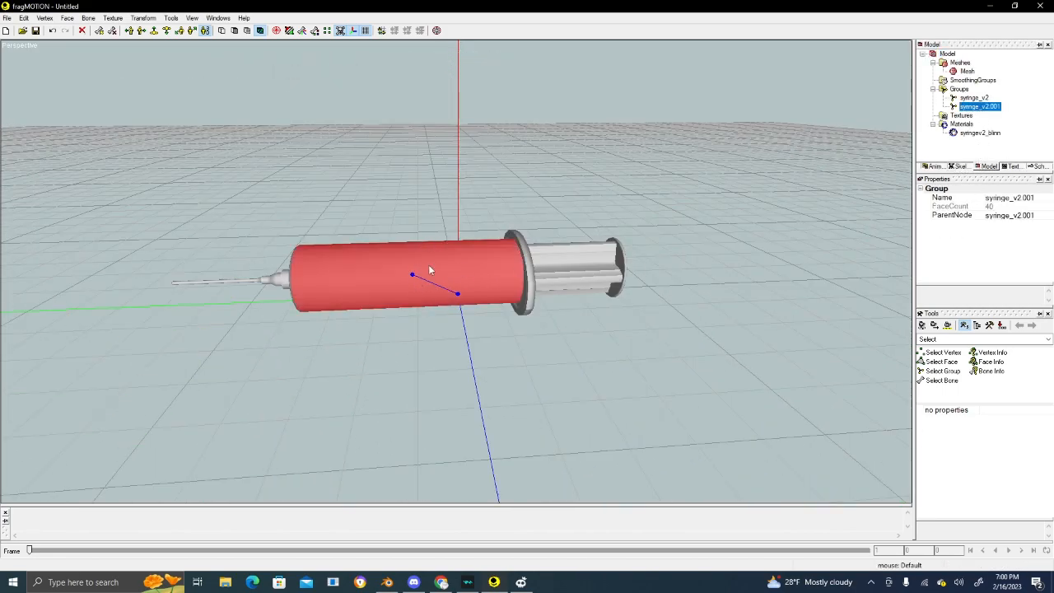
{"action": "left_click", "coordinate": [976, 97]}
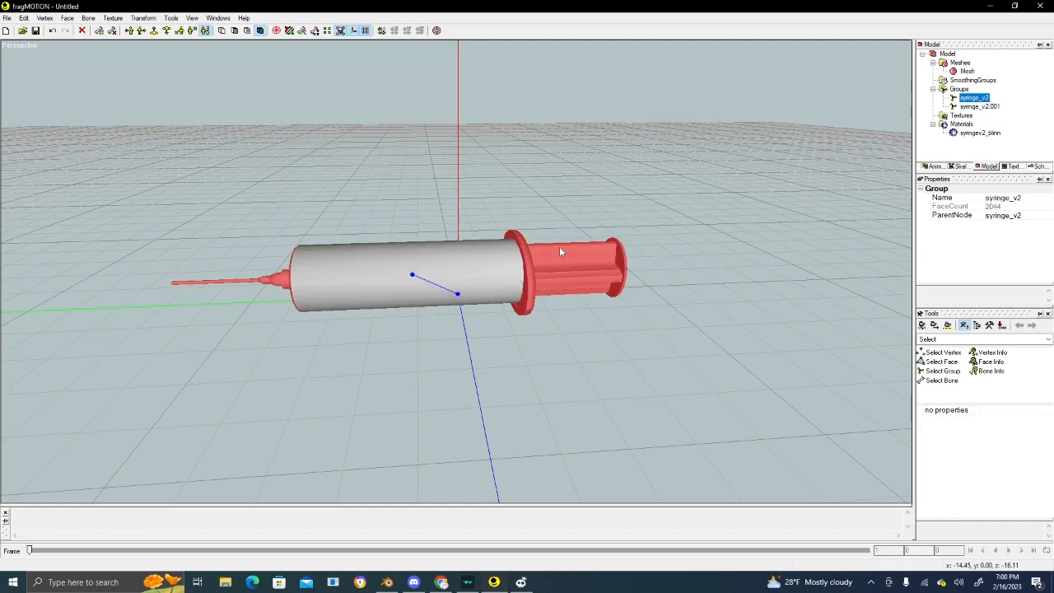
{"action": "left_click", "coordinate": [978, 132]}
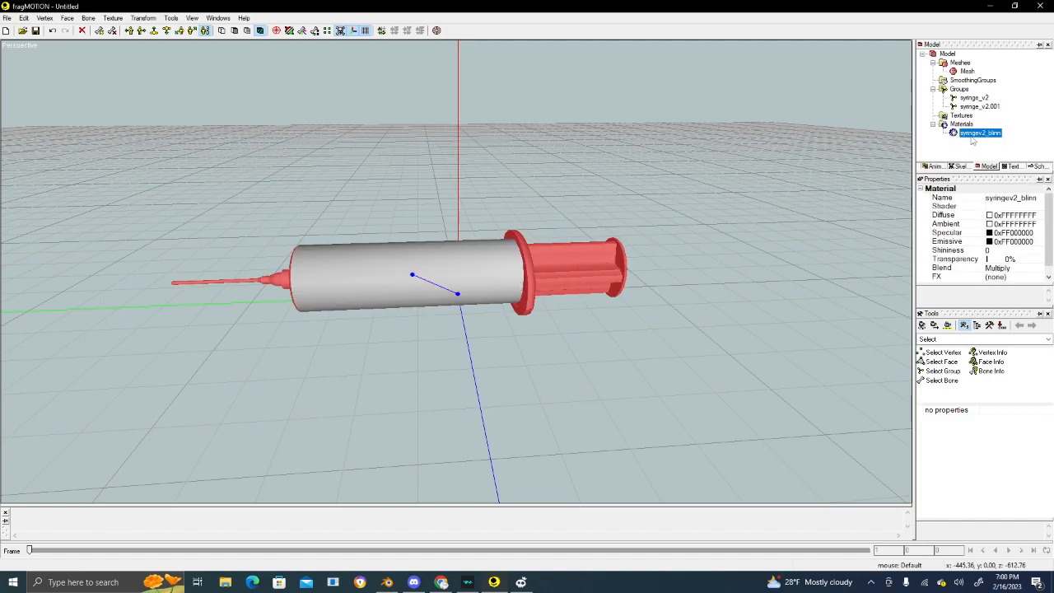
{"action": "left_click", "coordinate": [962, 124]}
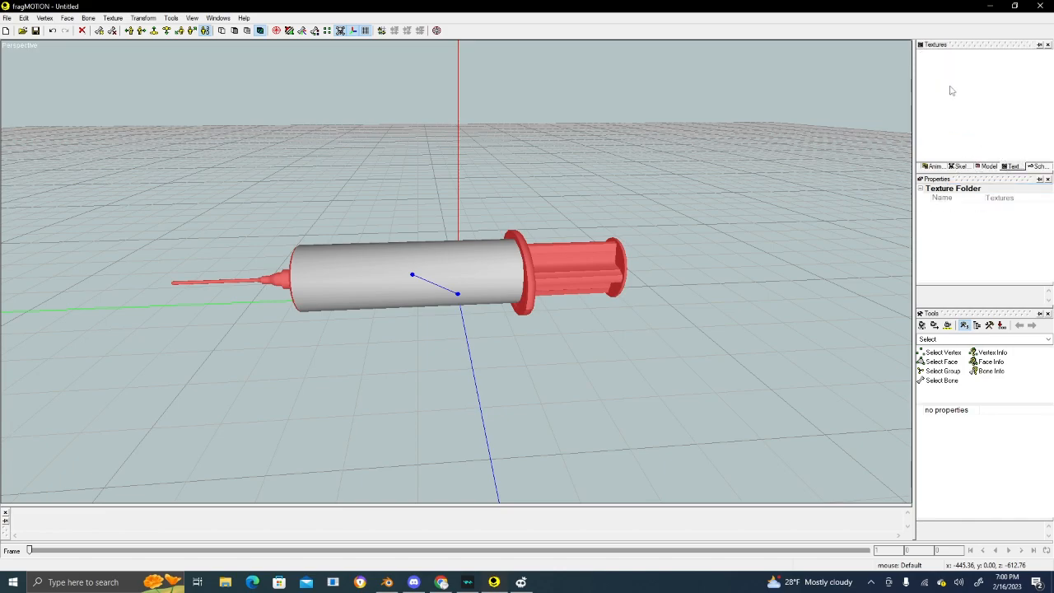
{"action": "mouse_move", "coordinate": [963, 102]}
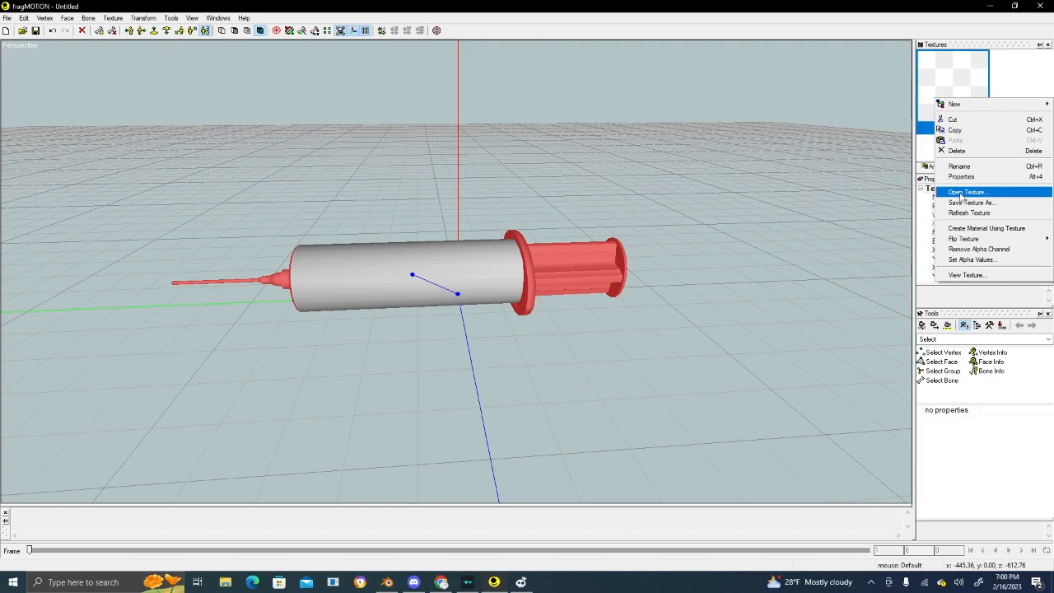
- Load the syringe texture image from the new model textures folder into the texture list
{"action": "left_click", "coordinate": [969, 191]}
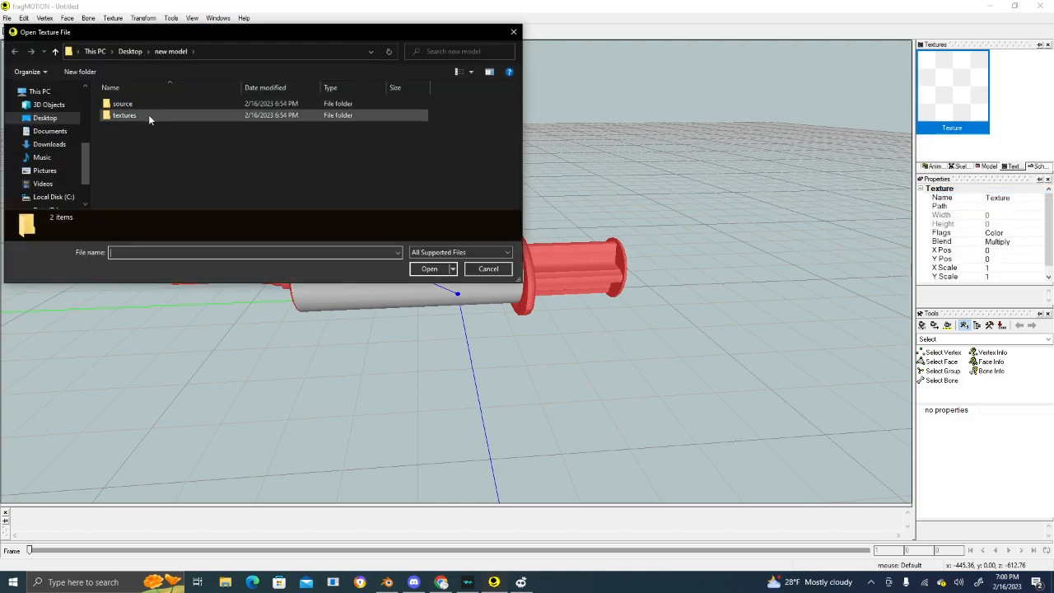
{"action": "mouse_move", "coordinate": [152, 119]}
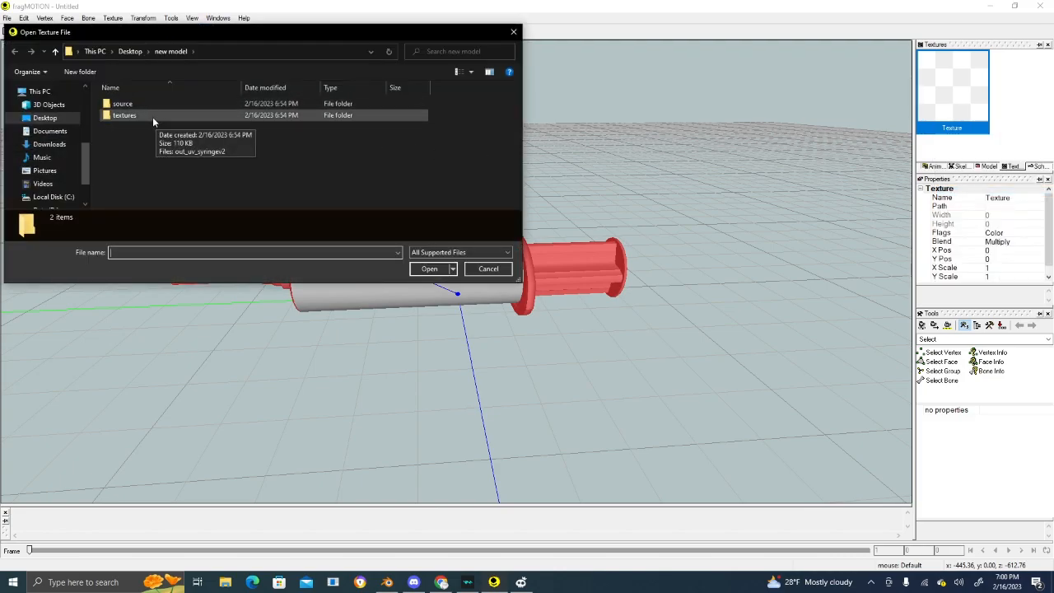
{"action": "double_click", "coordinate": [124, 115]}
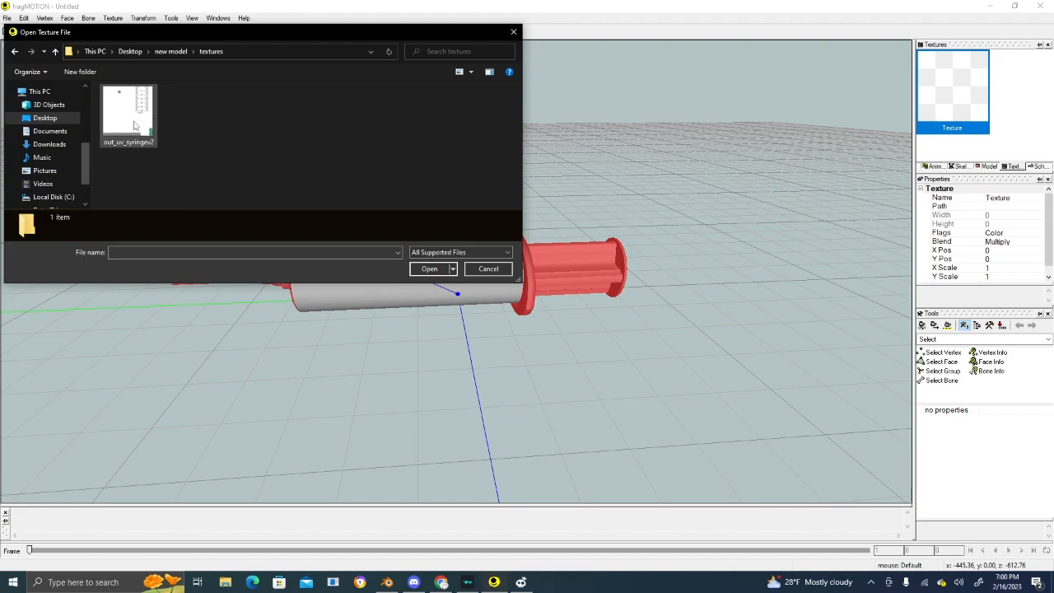
{"action": "double_click", "coordinate": [128, 107]}
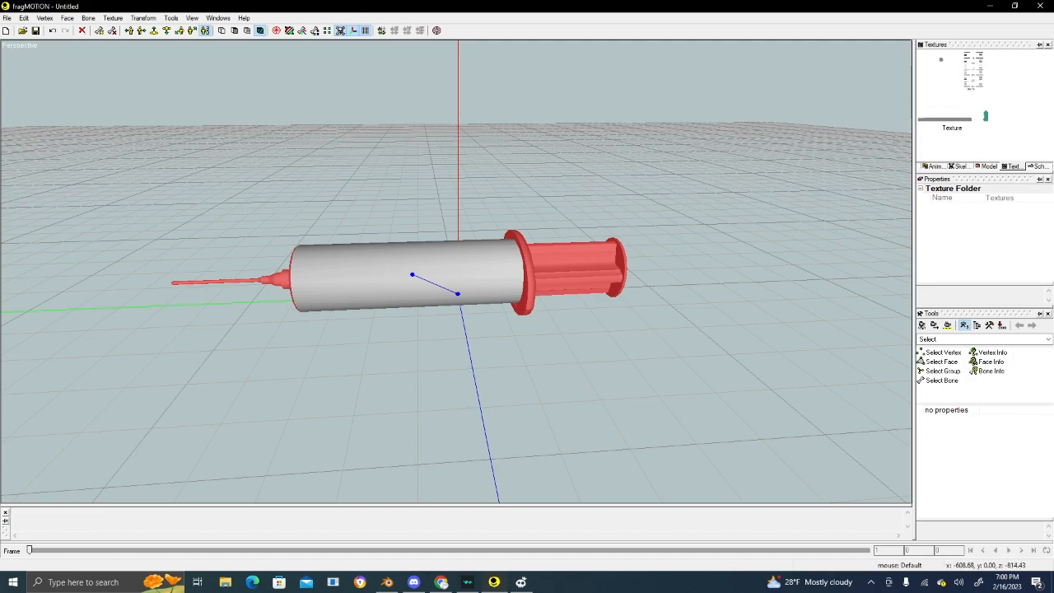
{"action": "mouse_move", "coordinate": [928, 112]}
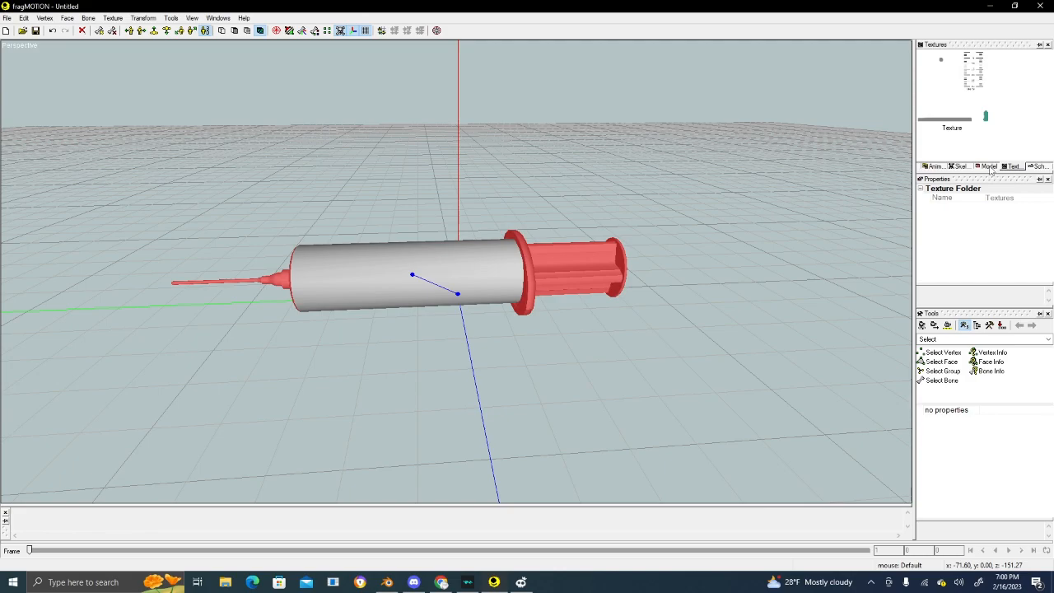
- Assign the Texture material to the syringe_v2 plunger and needle group
{"action": "left_click", "coordinate": [989, 165]}
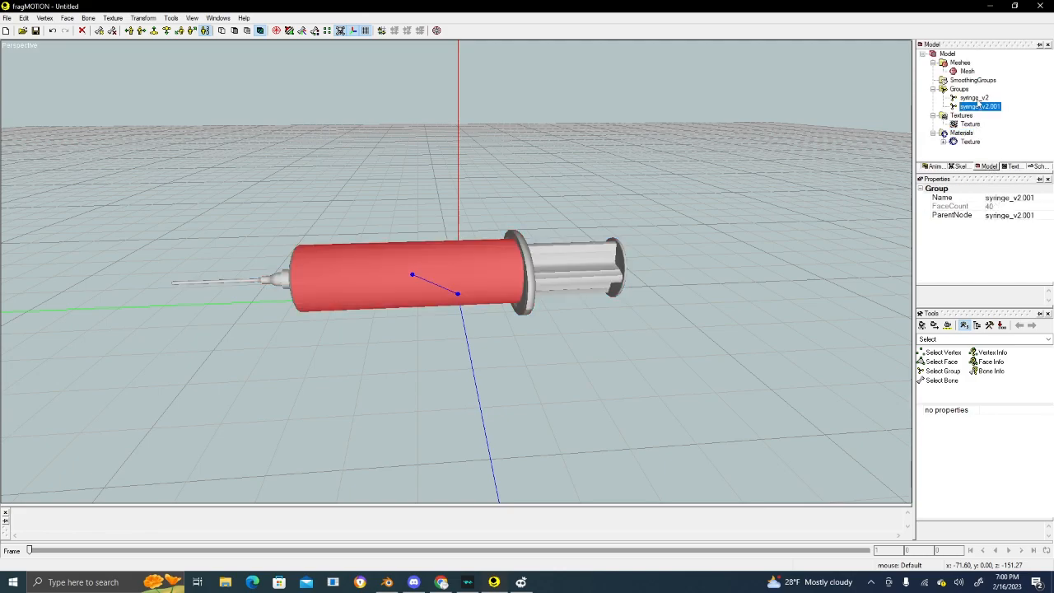
{"action": "left_click", "coordinate": [972, 97]}
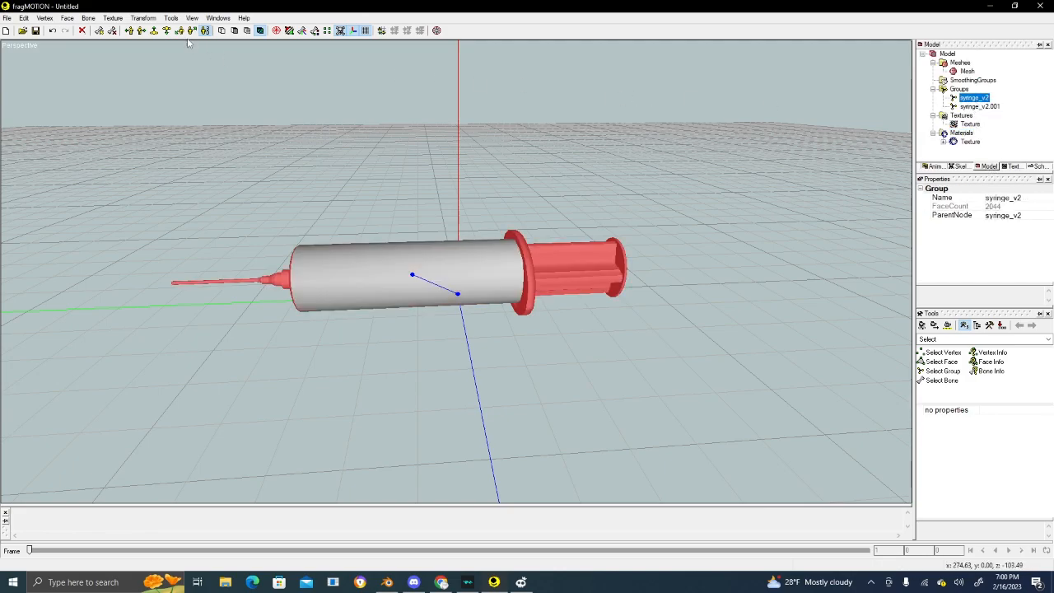
{"action": "left_click", "coordinate": [113, 16]}
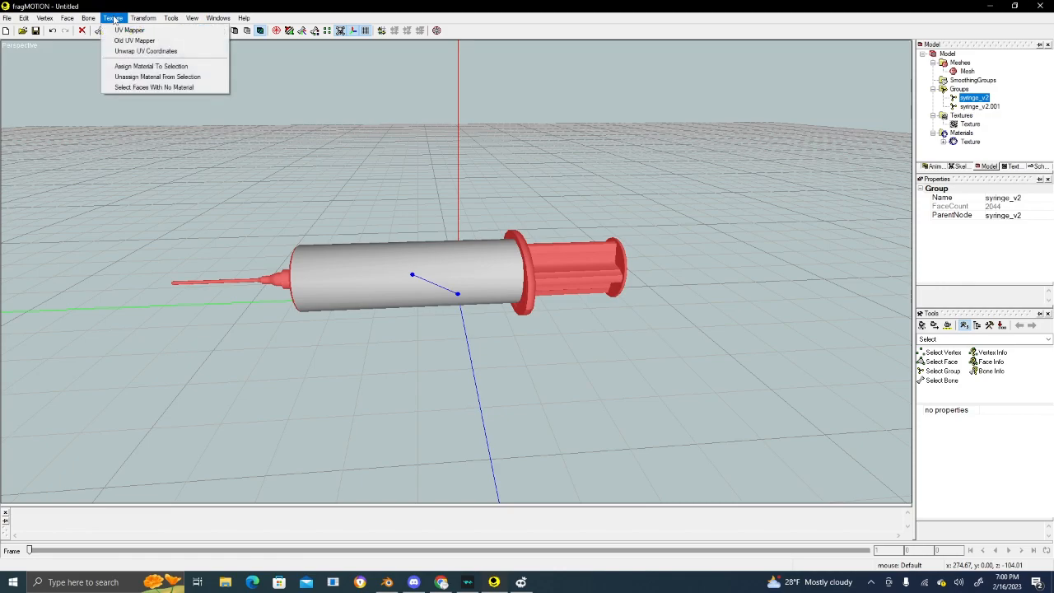
{"action": "mouse_move", "coordinate": [152, 66]}
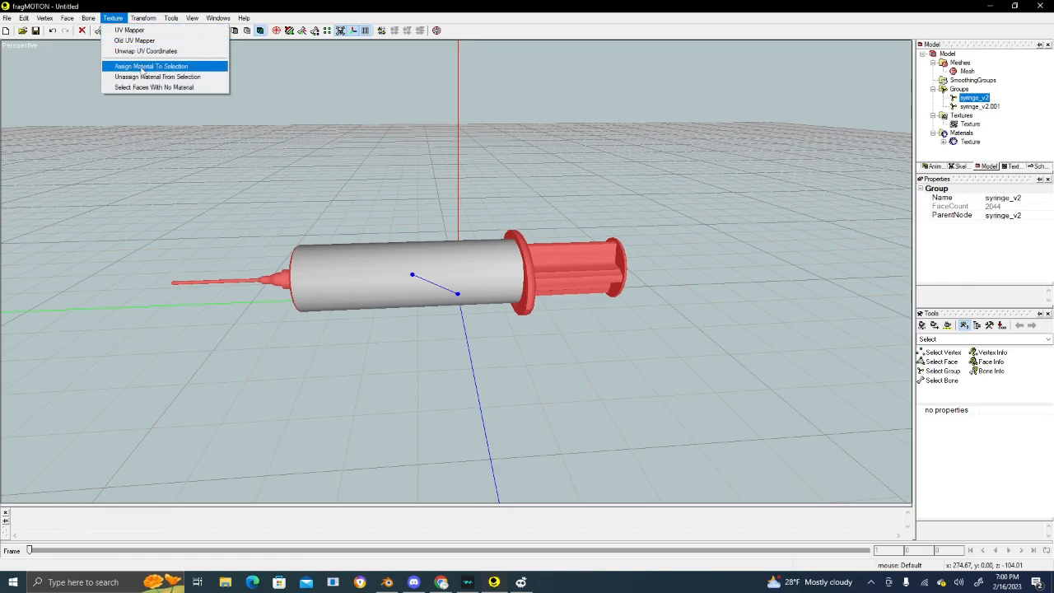
{"action": "left_click", "coordinate": [152, 66]}
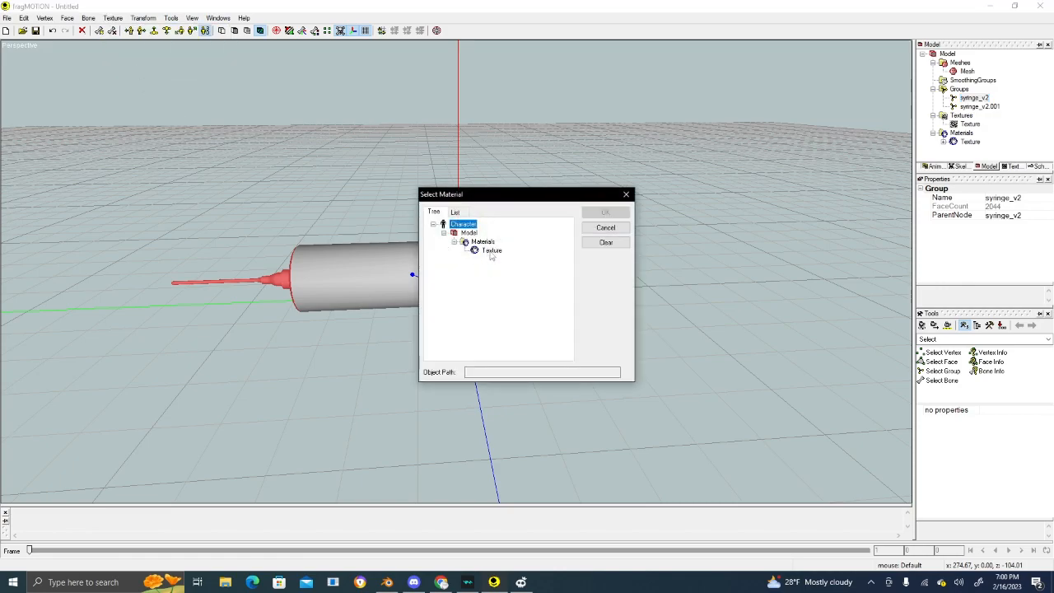
{"action": "left_click", "coordinate": [491, 250]}
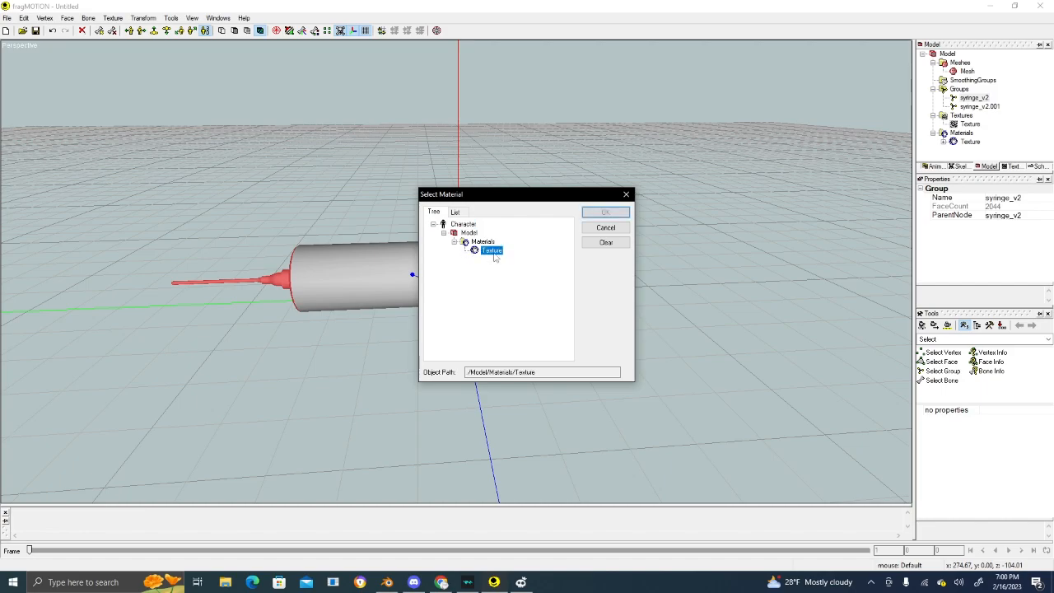
{"action": "left_click", "coordinate": [606, 213]}
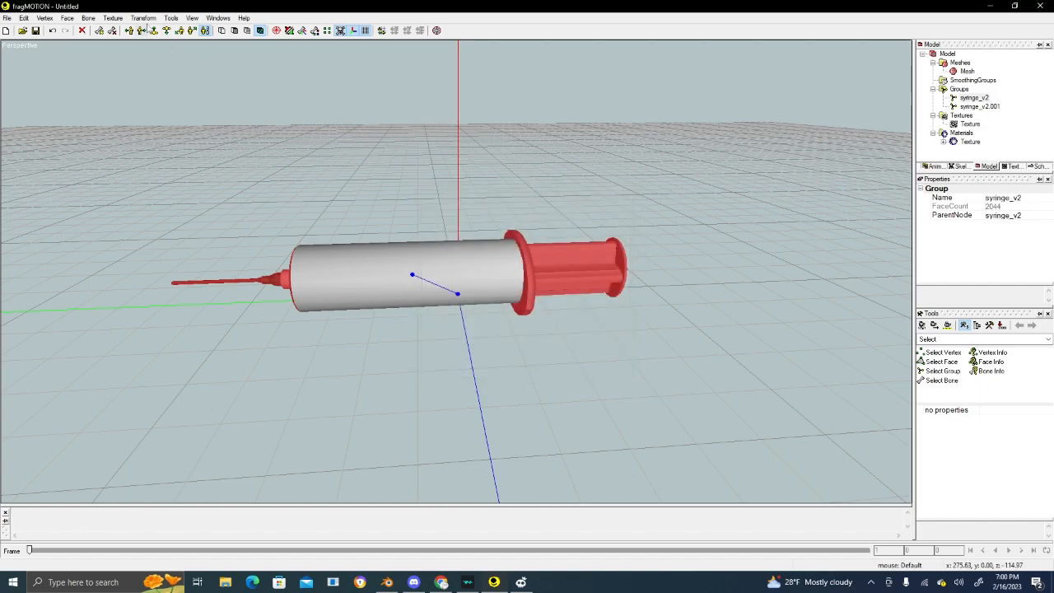
- Select the syringe_v2.001 barrel group and pull the view back to the whole syringe
{"action": "left_click", "coordinate": [143, 16]}
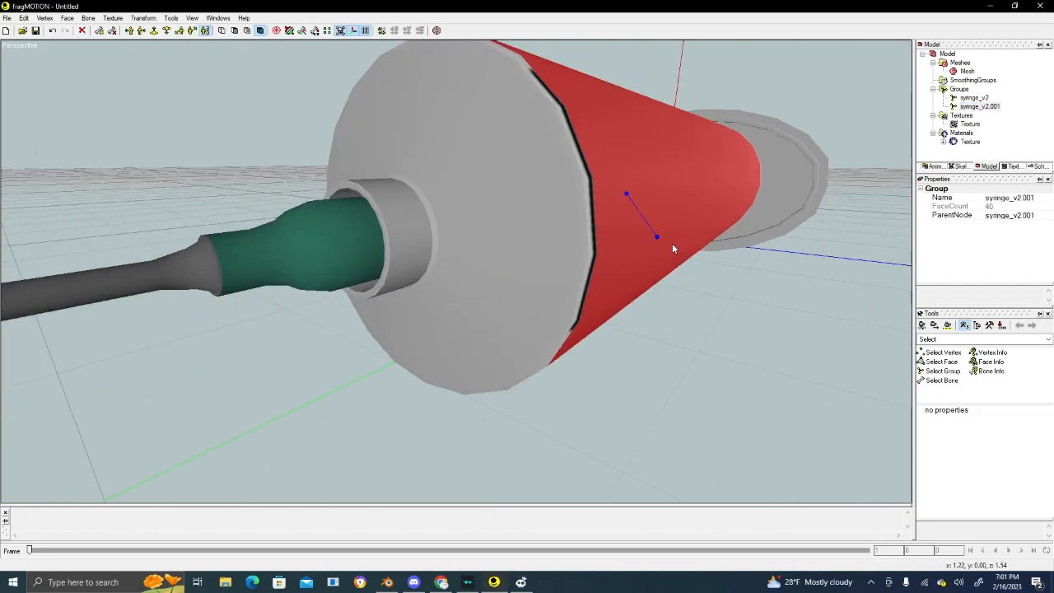
{"action": "left_click_drag", "start_coordinate": [674, 249], "coordinate": [573, 284]}
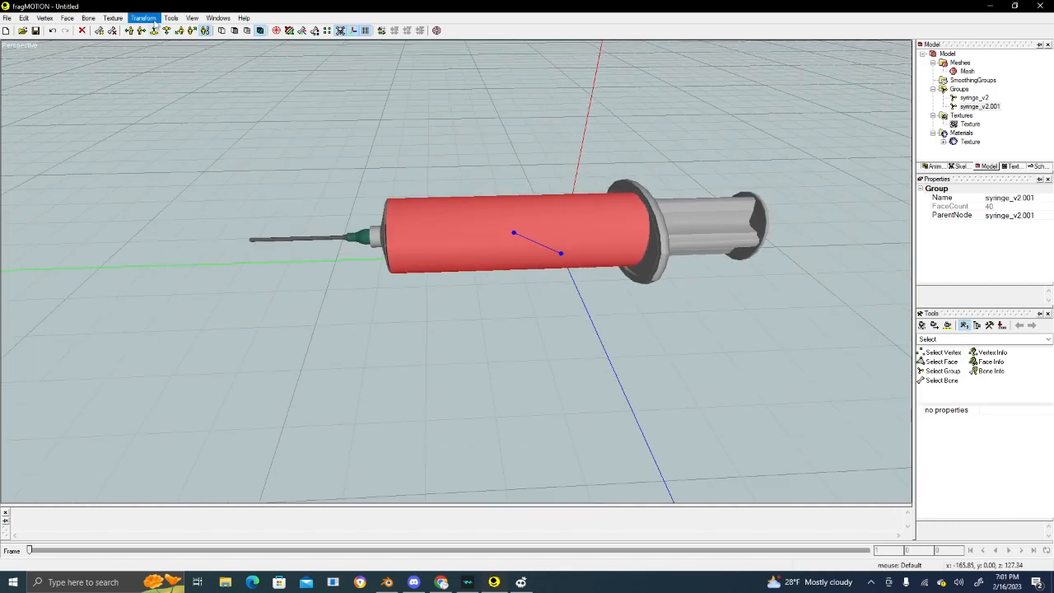
- Assign the Texture material to the barrel so its 5–30 graduations show, then view the skeleton hierarchy
{"action": "left_click", "coordinate": [143, 17]}
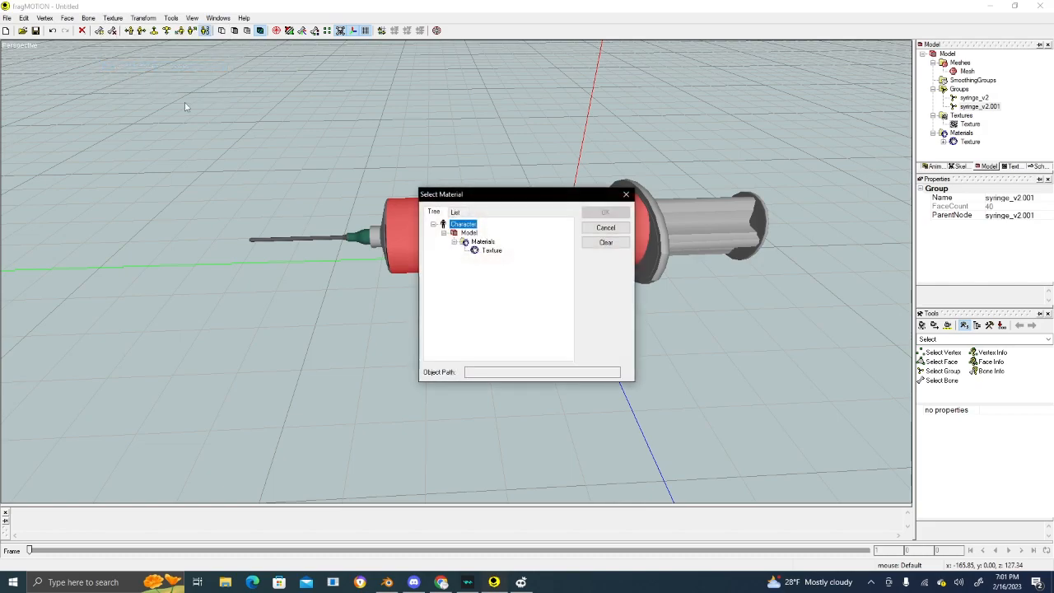
{"action": "left_click", "coordinate": [606, 228]}
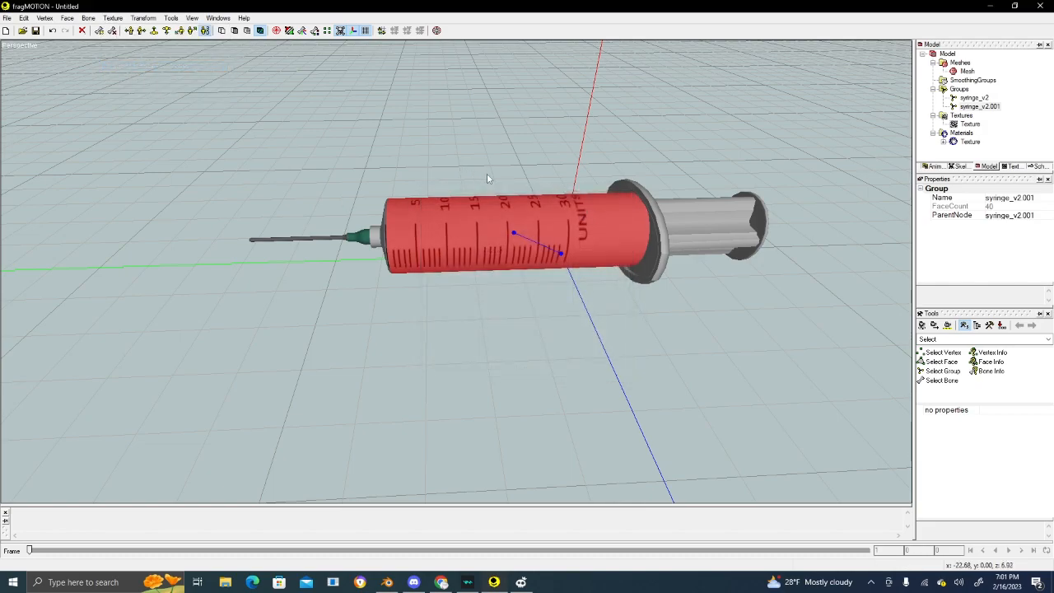
{"action": "left_click_drag", "start_coordinate": [487, 178], "coordinate": [711, 239]}
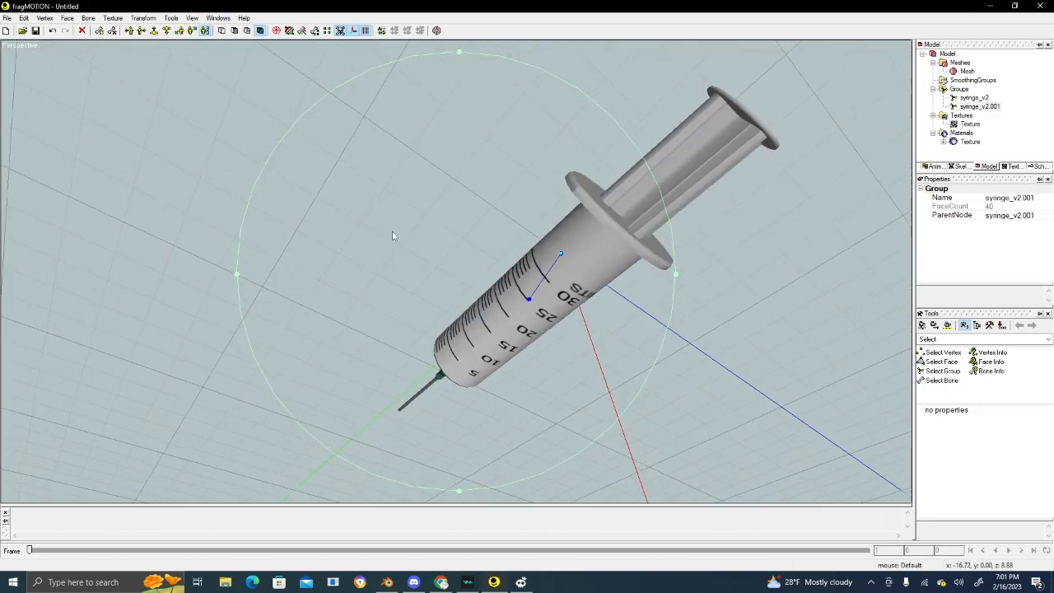
{"action": "left_click_drag", "start_coordinate": [392, 237], "coordinate": [326, 178]}
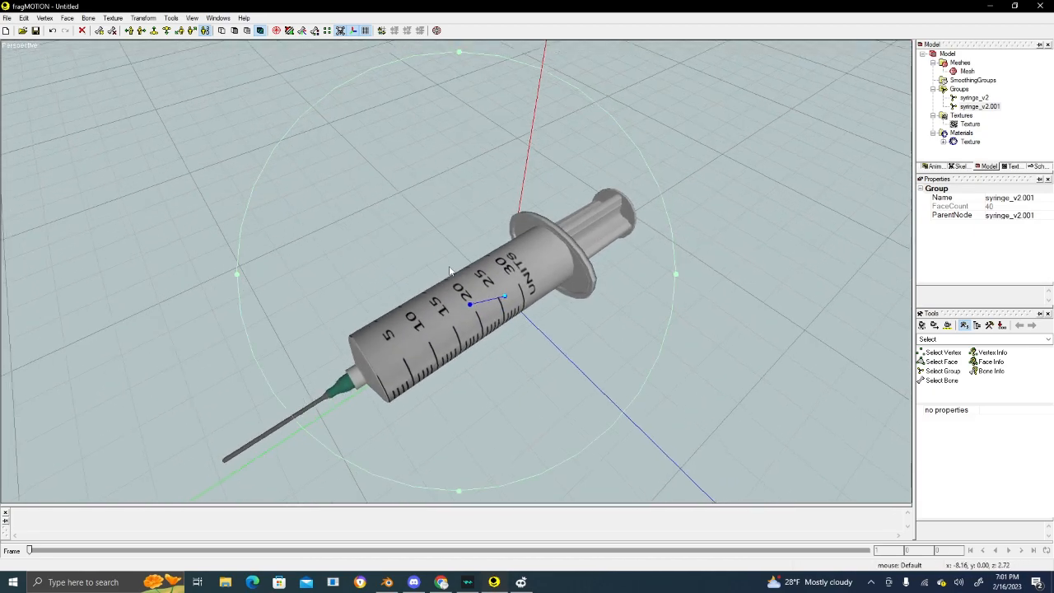
{"action": "left_click_drag", "start_coordinate": [448, 272], "coordinate": [543, 262]}
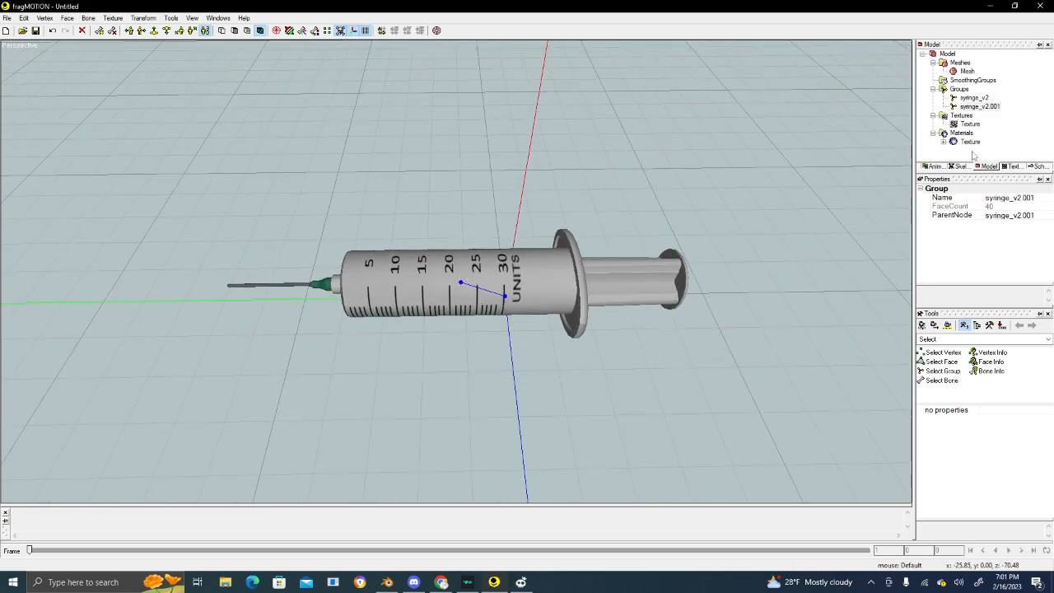
{"action": "left_click", "coordinate": [959, 165]}
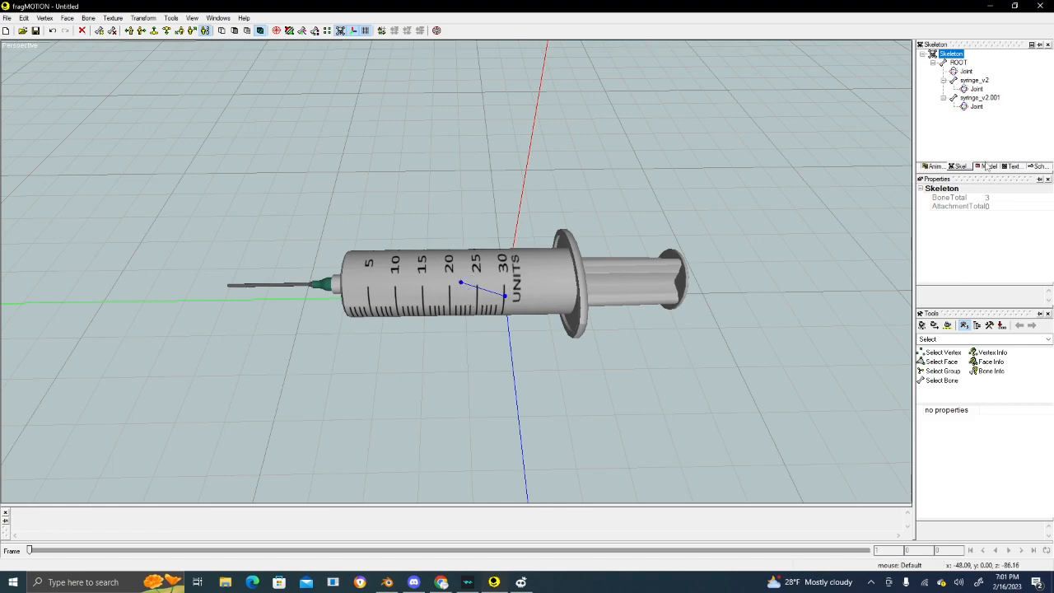
- Rename the second texture to tube and assign its material to the barrel group
{"action": "left_click", "coordinate": [989, 165]}
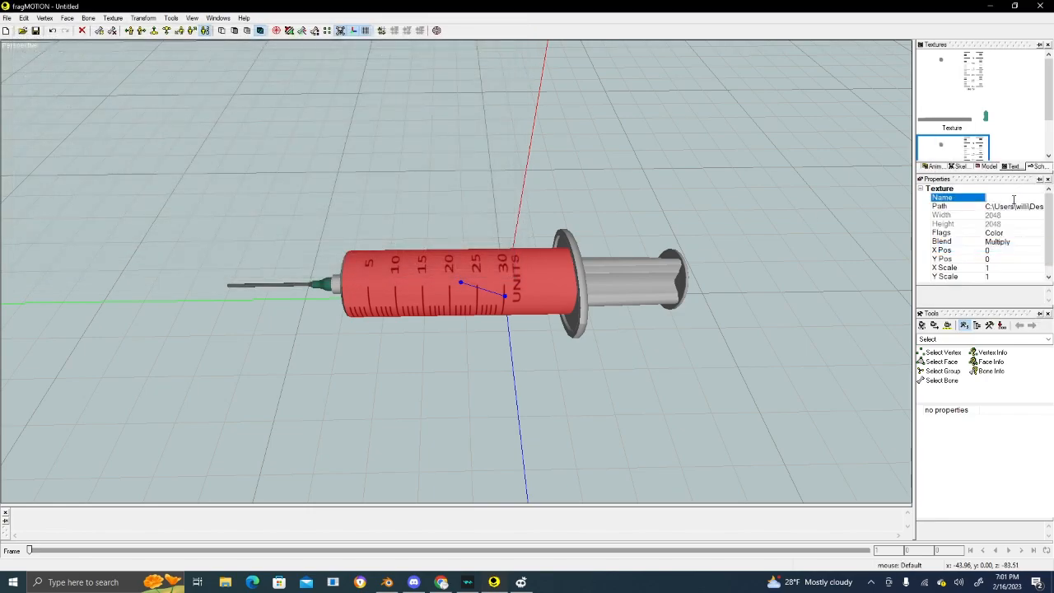
{"action": "type", "text": "tube"}
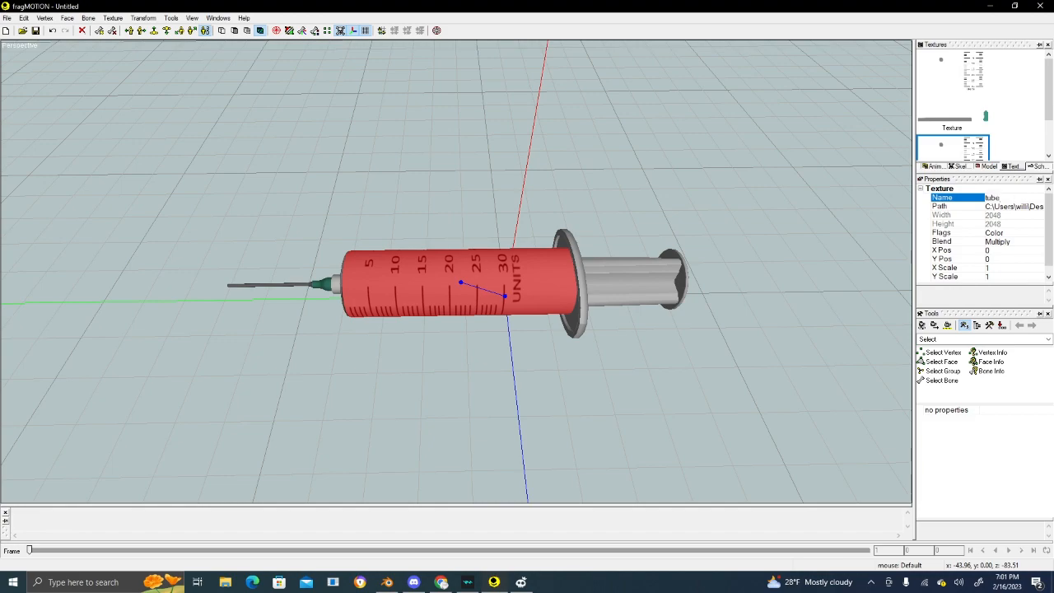
{"action": "right_click", "coordinate": [952, 146]}
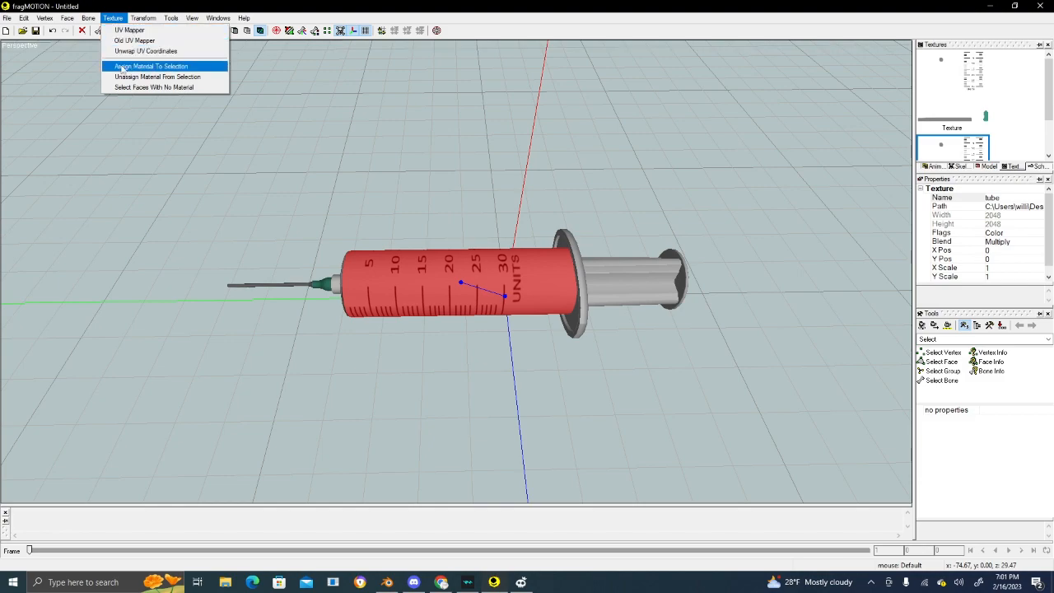
{"action": "left_click", "coordinate": [149, 66]}
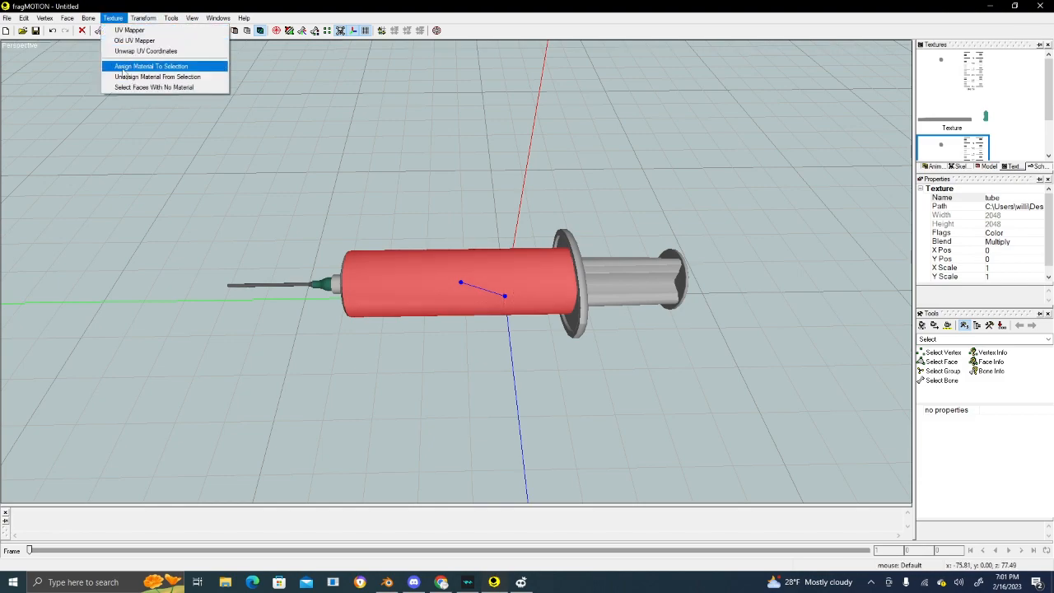
{"action": "left_click", "coordinate": [152, 66]}
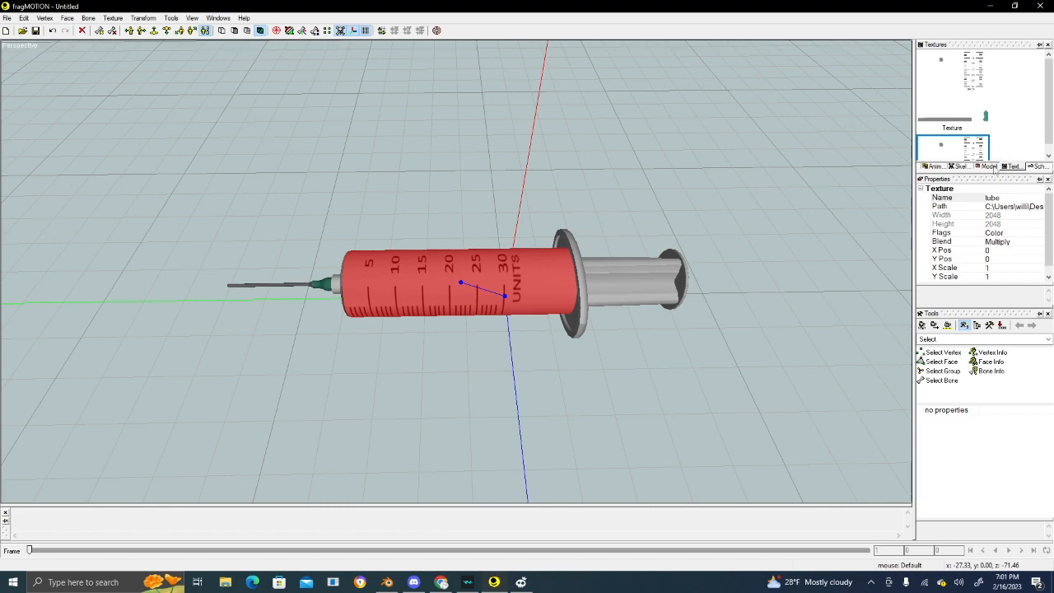
{"action": "left_click", "coordinate": [988, 165]}
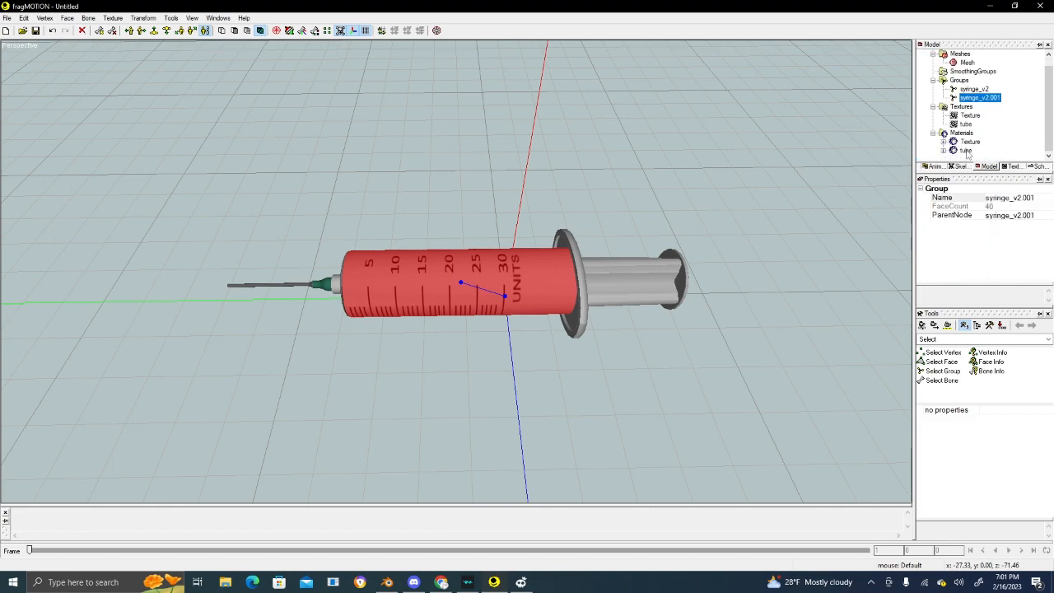
- Give the tubo material shininess 20, then the Texture material shininess 20 as well
{"action": "left_click", "coordinate": [966, 152]}
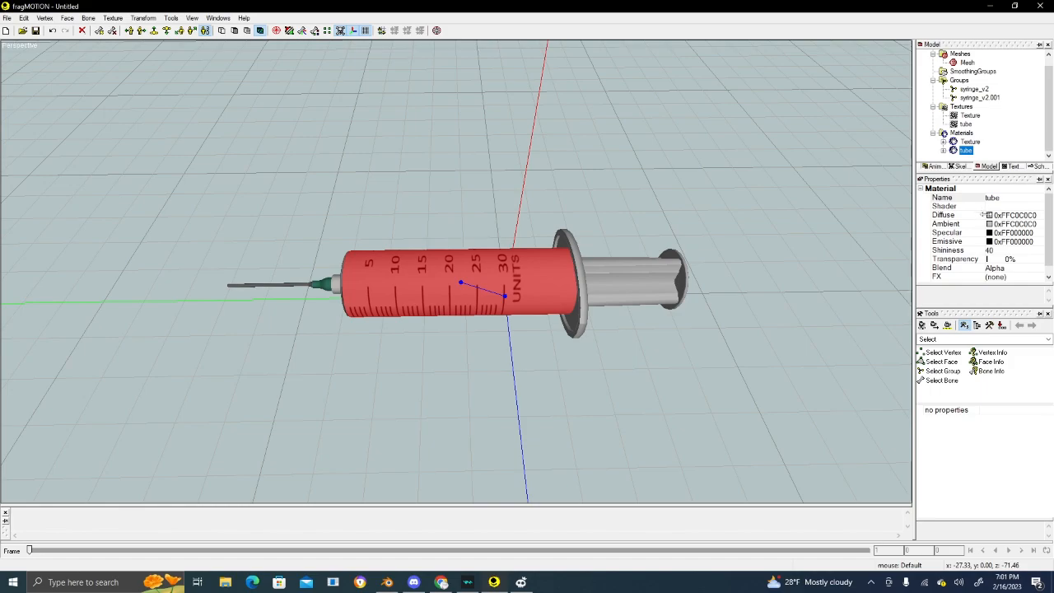
{"action": "mouse_move", "coordinate": [976, 265]}
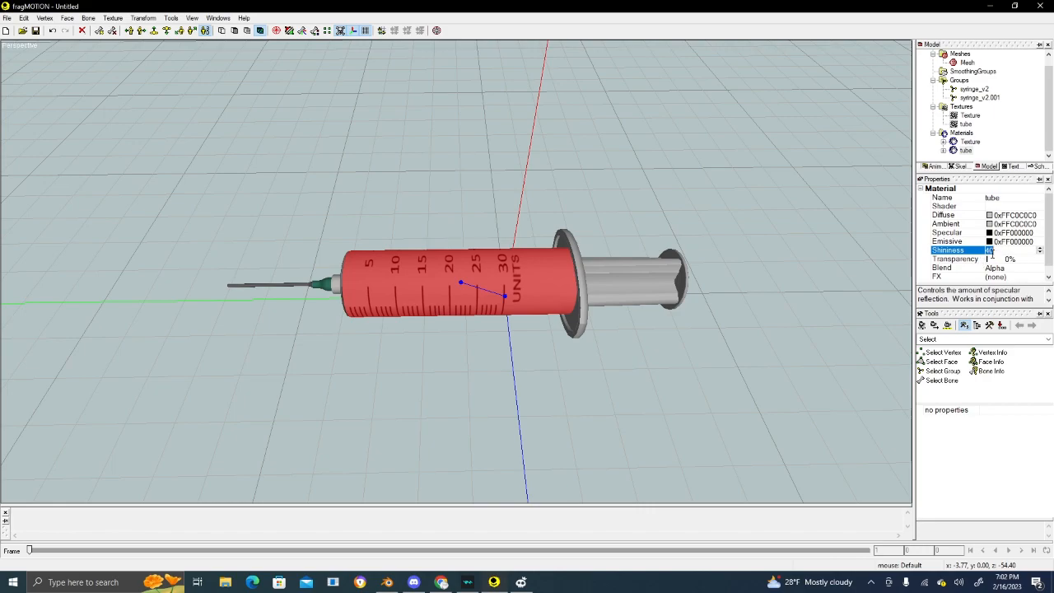
{"action": "type", "text": "20"}
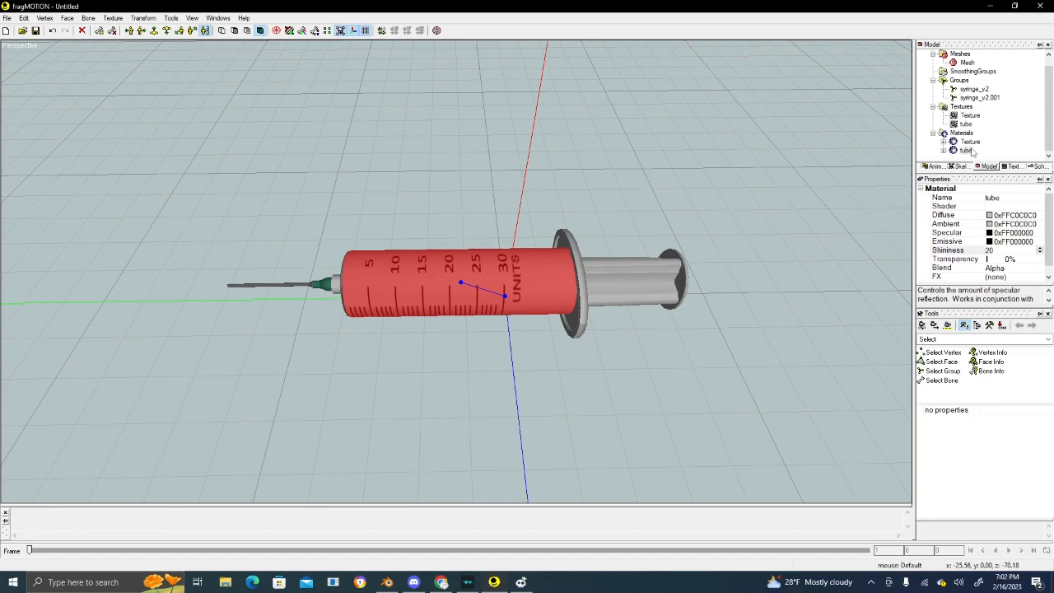
{"action": "left_click", "coordinate": [970, 142]}
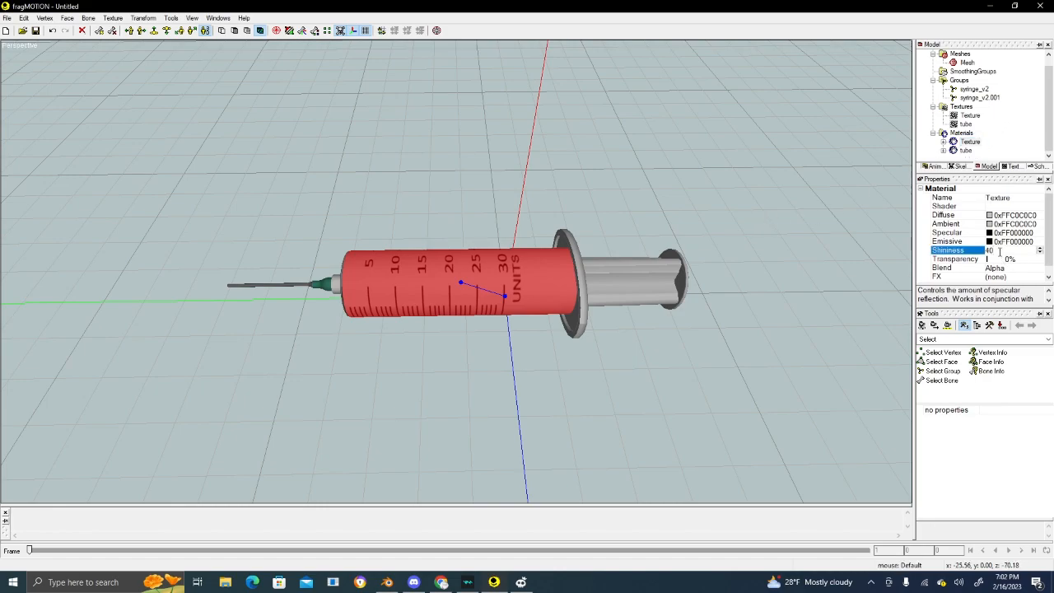
{"action": "type", "text": "20"}
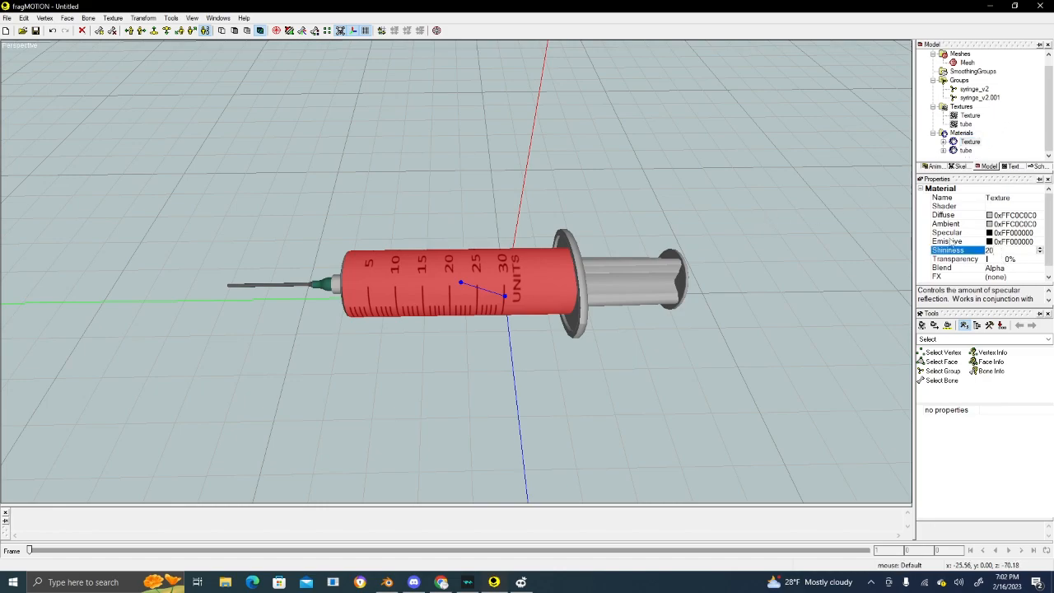
{"action": "left_click", "coordinate": [965, 152]}
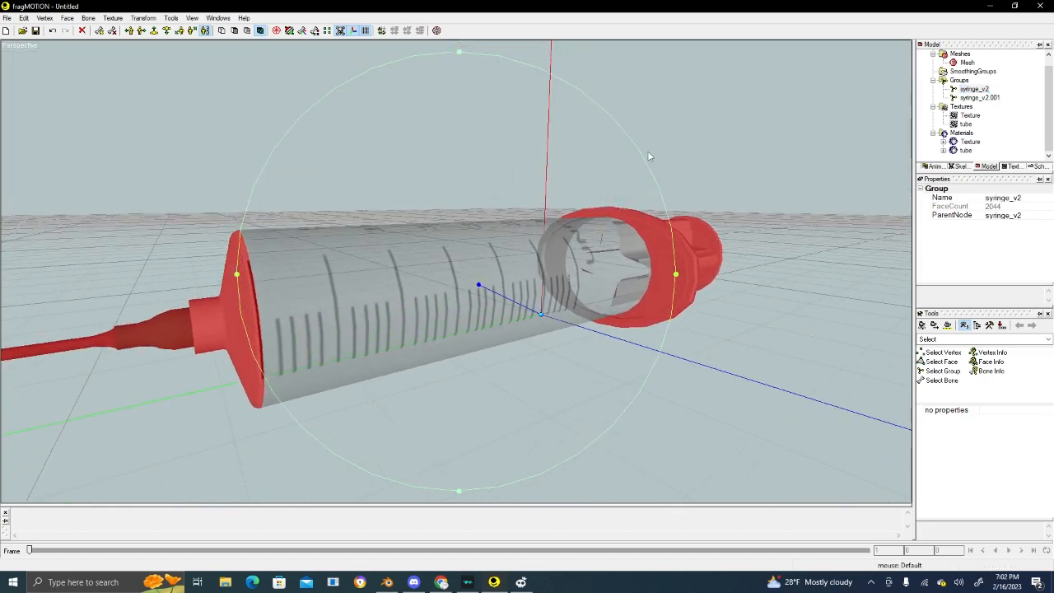
- Make the tubo material 22% transparent and orbit to check the plunger shows through the barrel
{"action": "left_click_drag", "start_coordinate": [646, 156], "coordinate": [811, 177]}
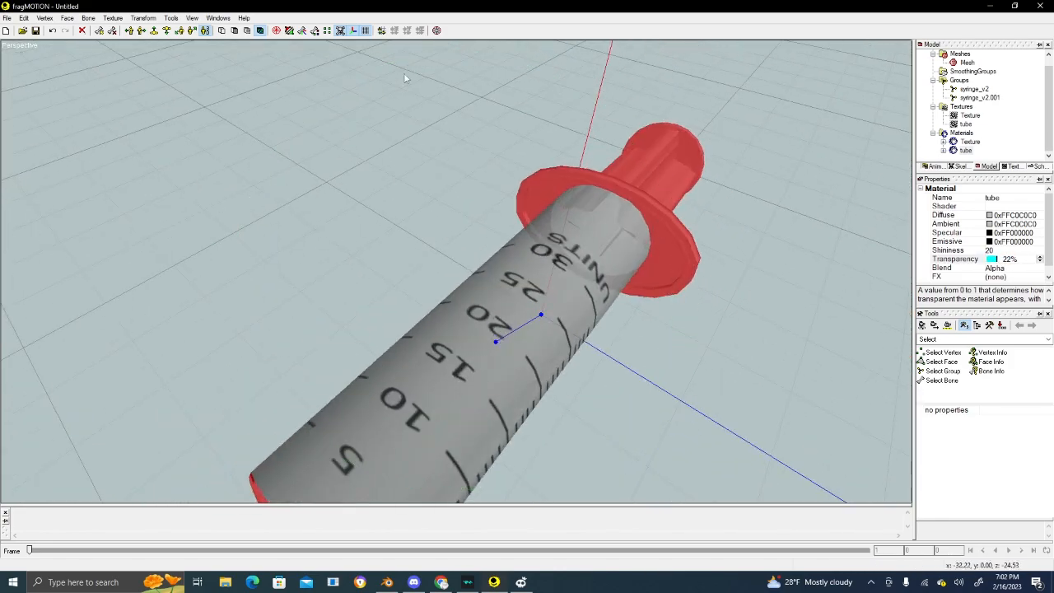
{"action": "left_click", "coordinate": [112, 17]}
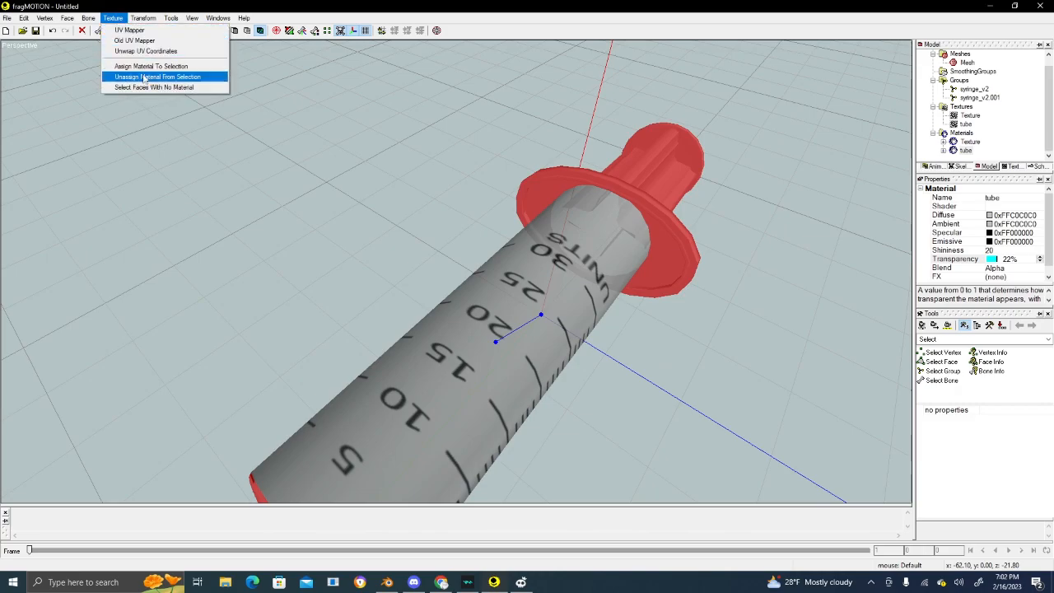
{"action": "left_click", "coordinate": [157, 78]}
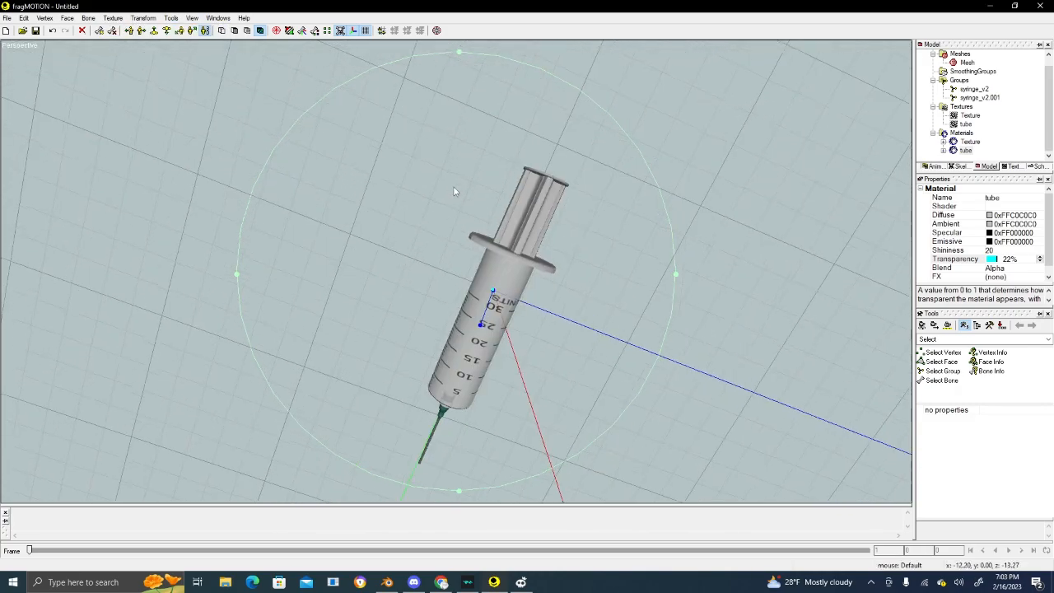
{"action": "left_click_drag", "start_coordinate": [453, 191], "coordinate": [596, 168]}
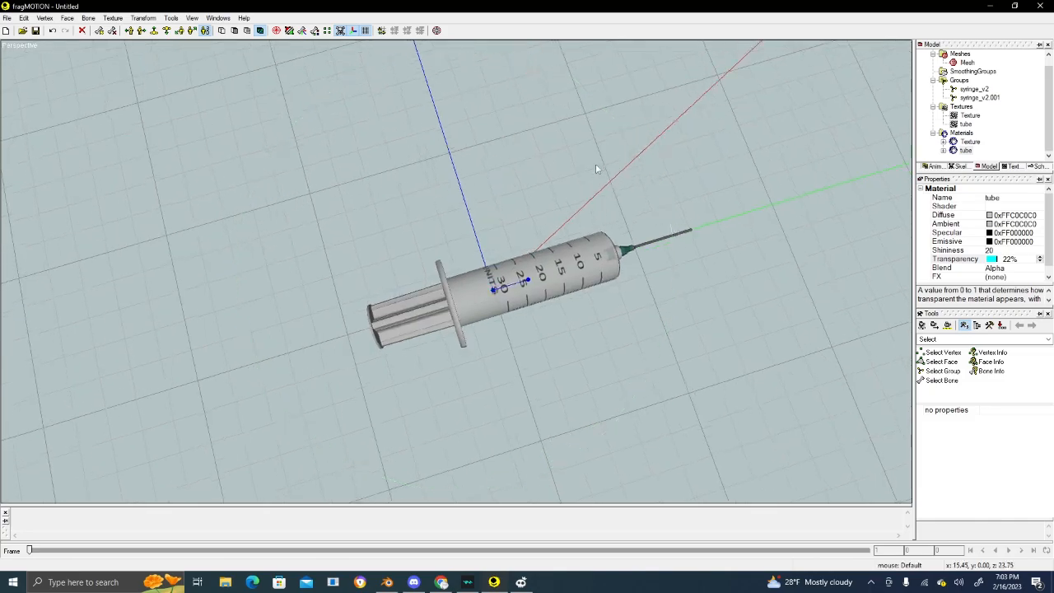
{"action": "left_click_drag", "start_coordinate": [596, 168], "coordinate": [477, 180]}
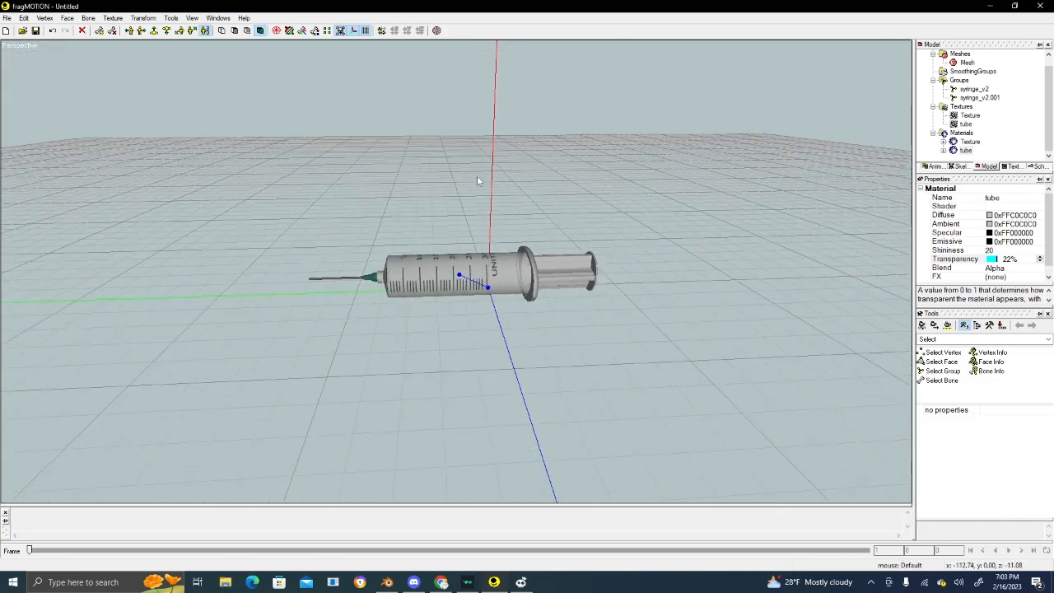
{"action": "mouse_move", "coordinate": [306, 217]}
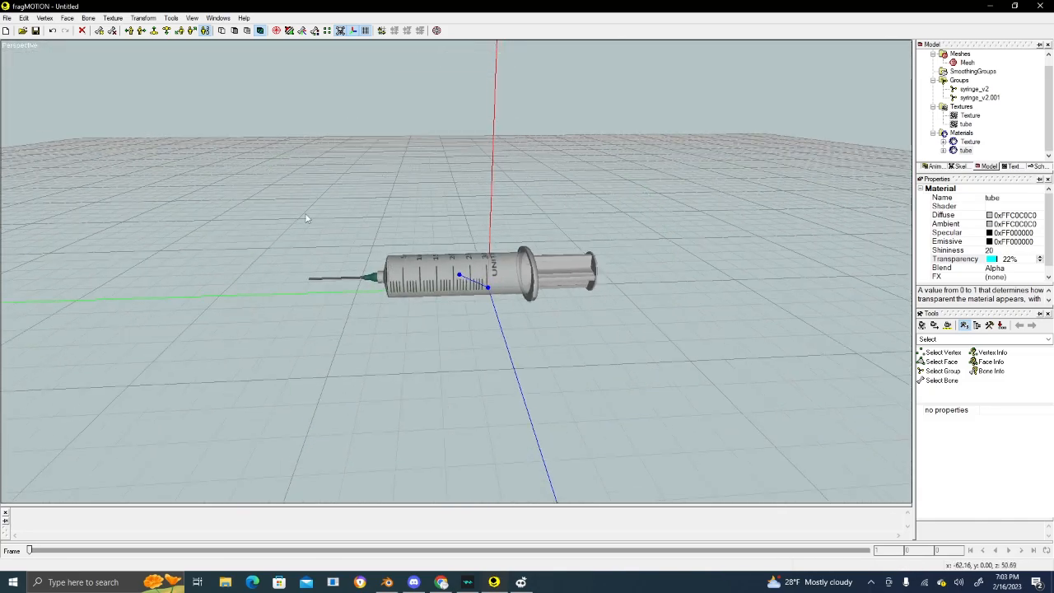
{"action": "left_click", "coordinate": [7, 17]}
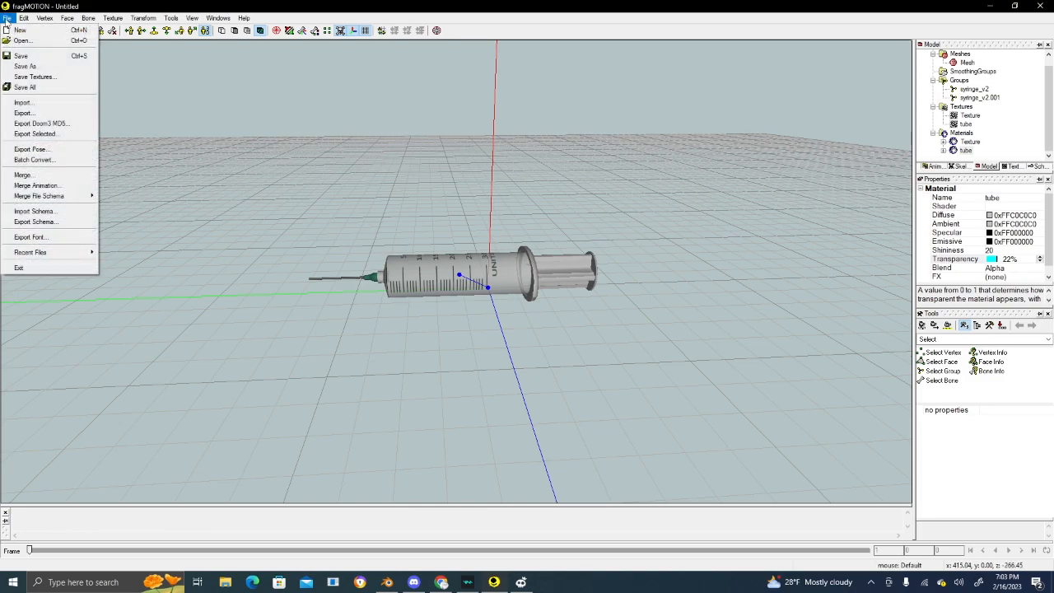
- Export as Blitz3D and browse to SCP - Containment Breach v1.3.11 (1)/GFX/items/Syringe
{"action": "left_click", "coordinate": [23, 112]}
{"action": "type", "text": "new model test"}
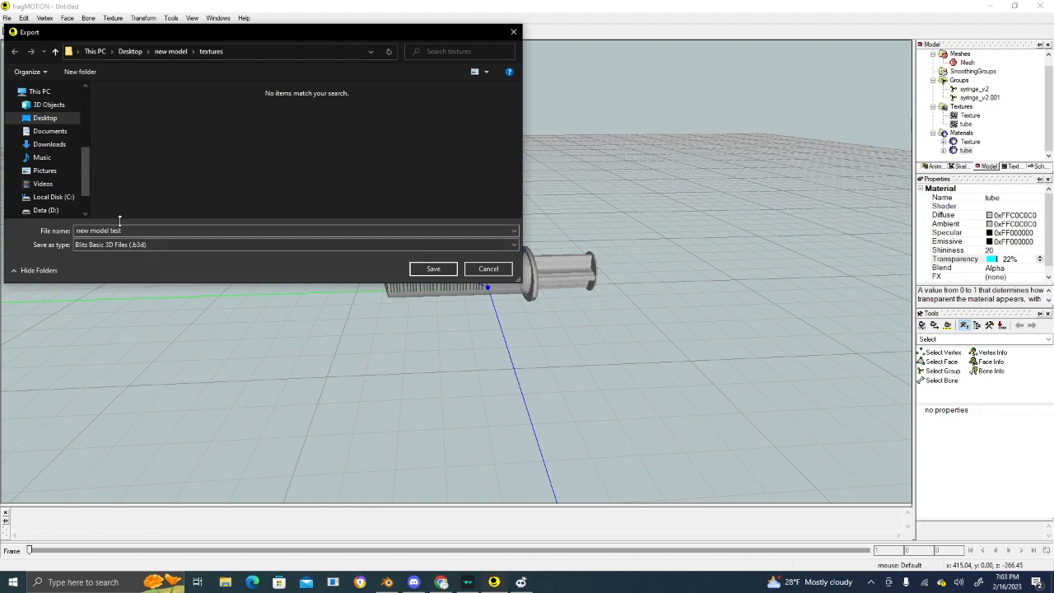
{"action": "left_click", "coordinate": [130, 51]}
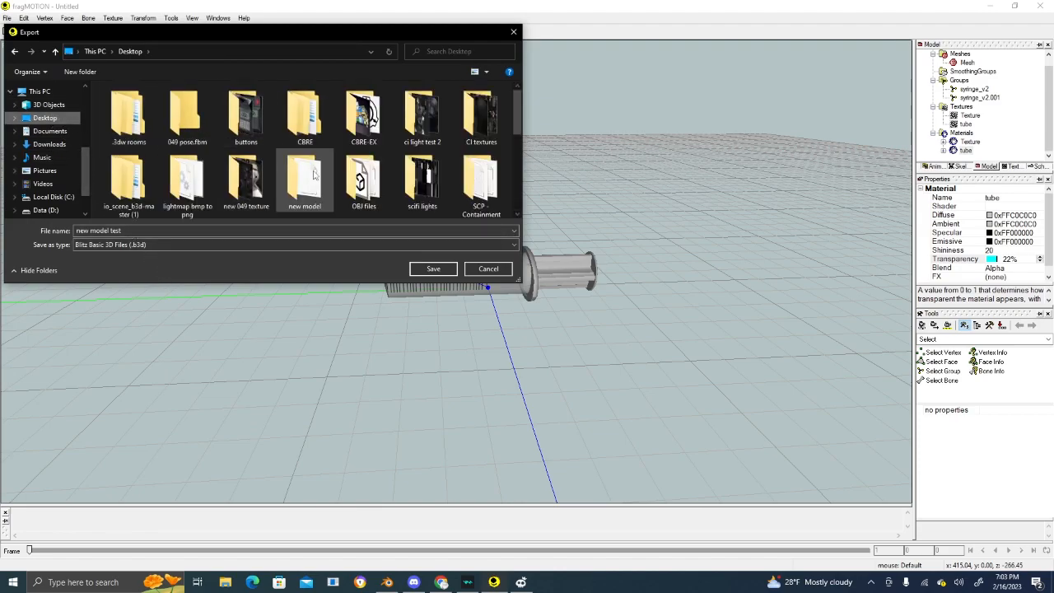
{"action": "mouse_move", "coordinate": [481, 178]}
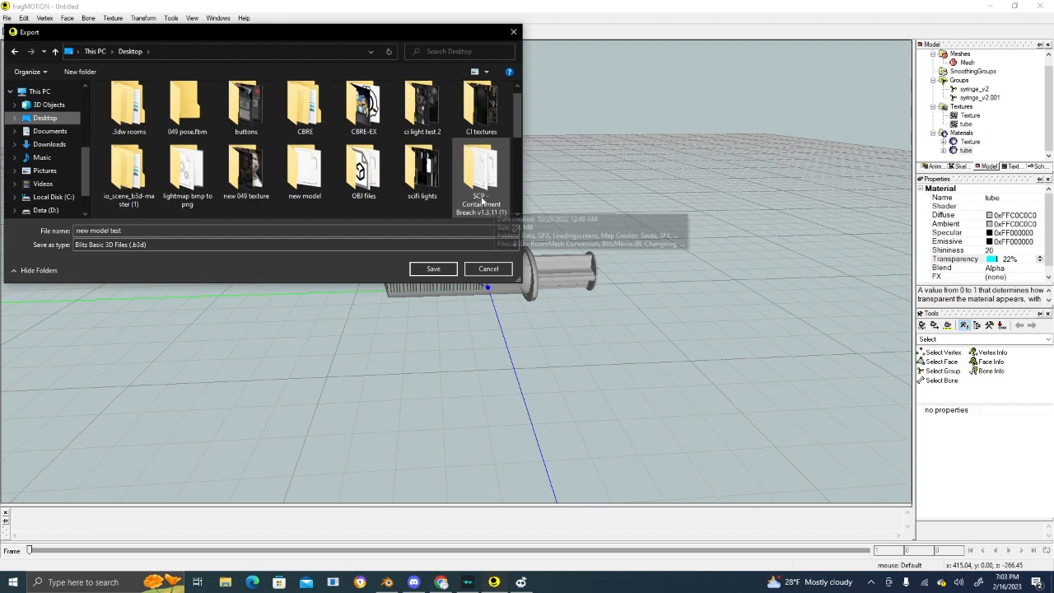
{"action": "double_click", "coordinate": [481, 170]}
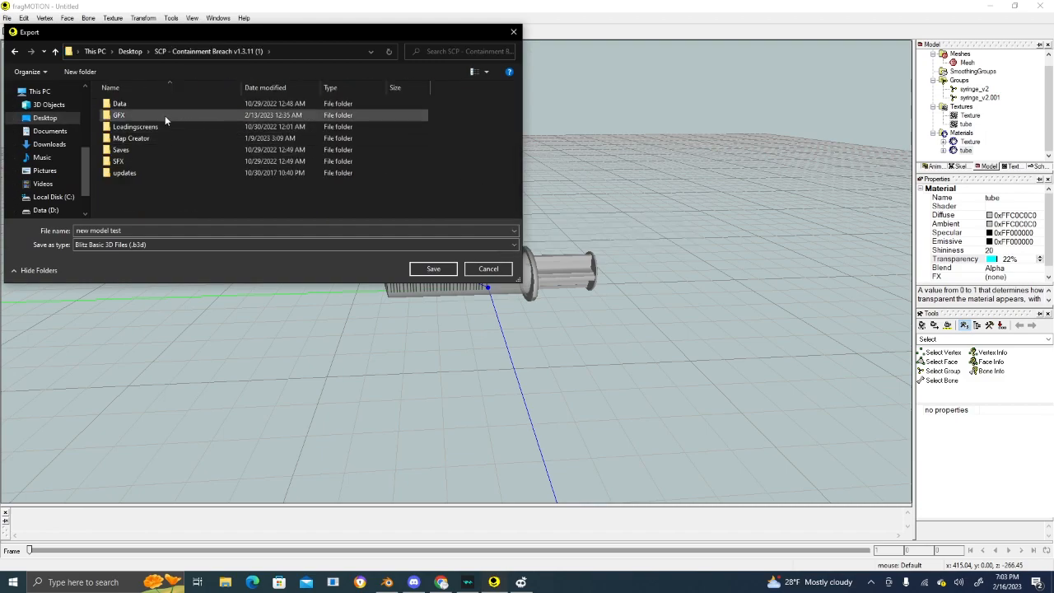
{"action": "double_click", "coordinate": [118, 116]}
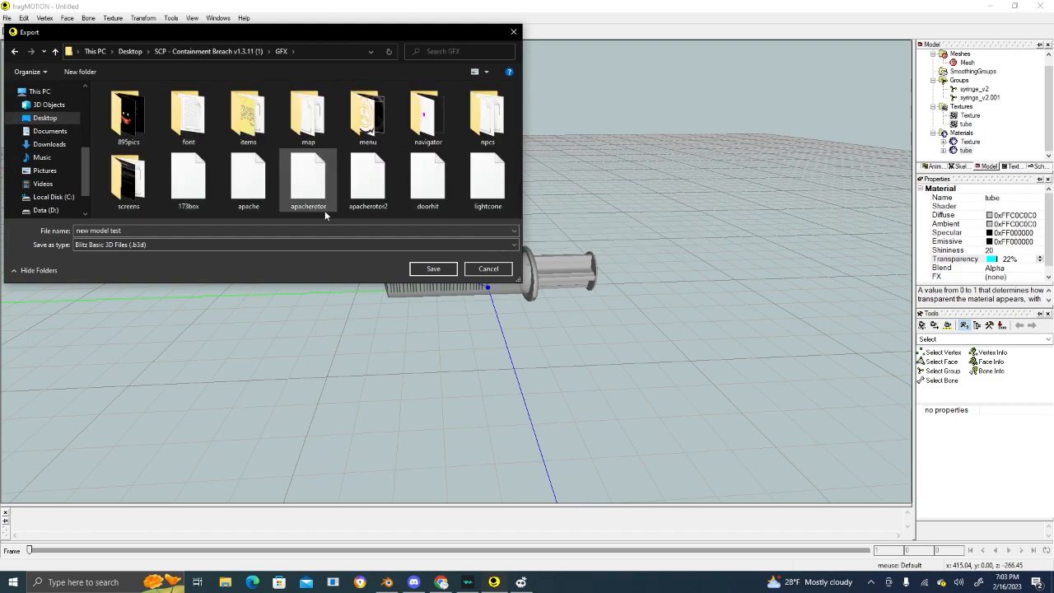
{"action": "double_click", "coordinate": [247, 118]}
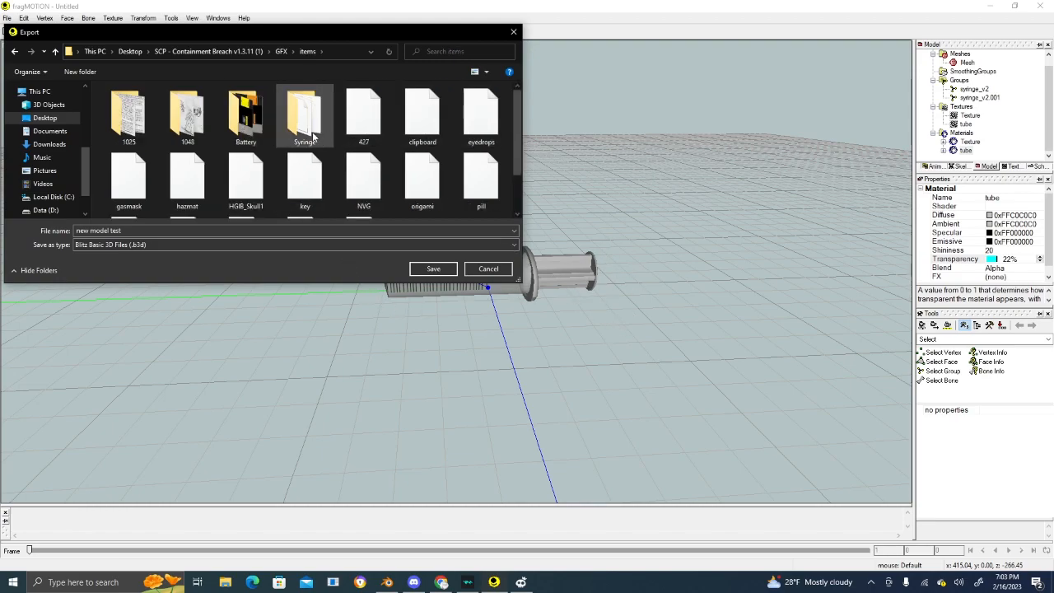
{"action": "double_click", "coordinate": [305, 115]}
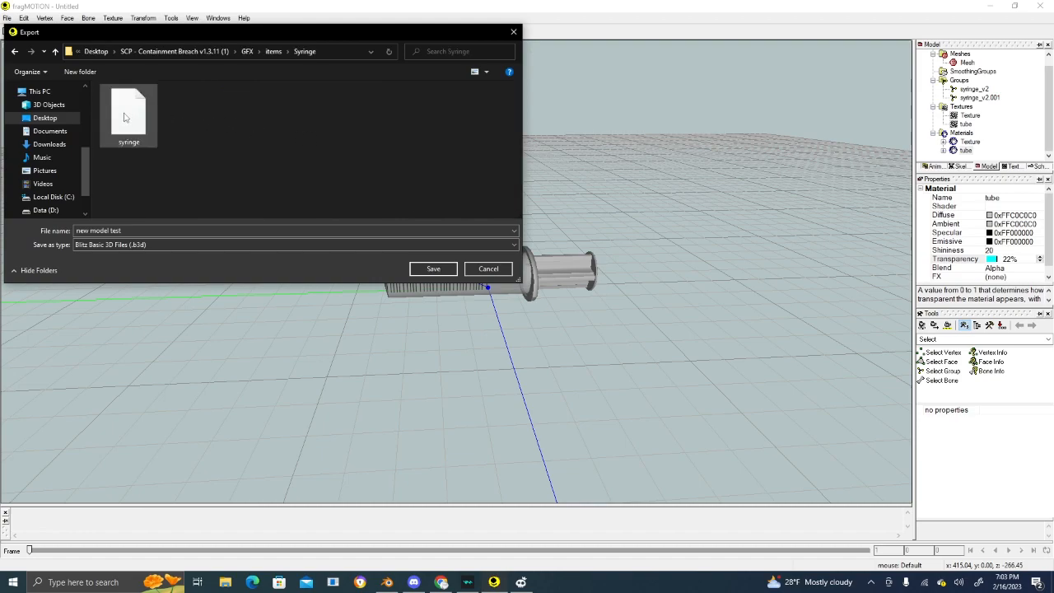
{"action": "mouse_move", "coordinate": [128, 112]}
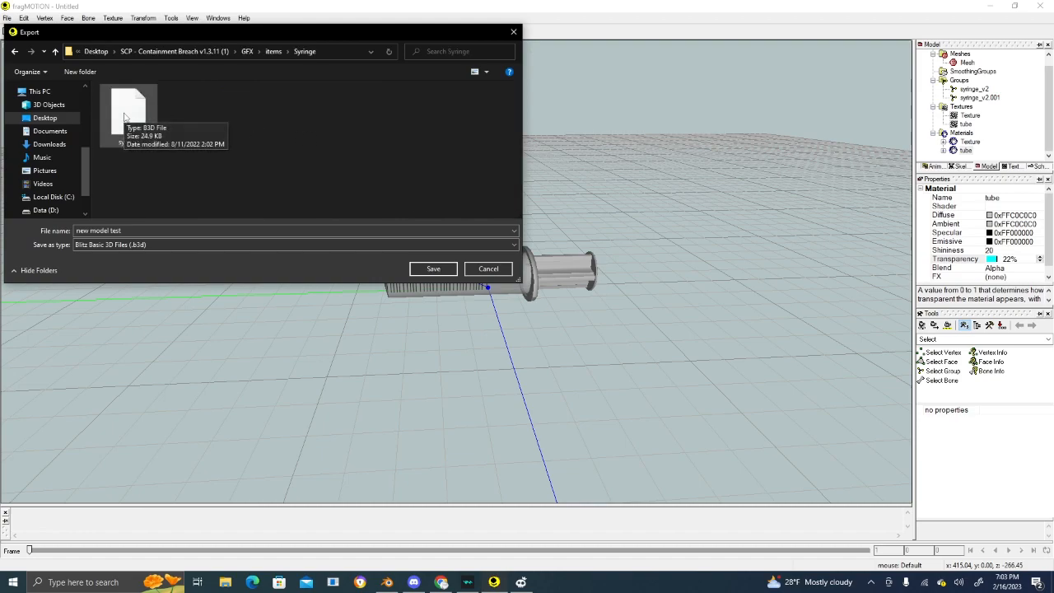
- Name the exported file syringe and save it into the Syringe folder
{"action": "left_click", "coordinate": [297, 244]}
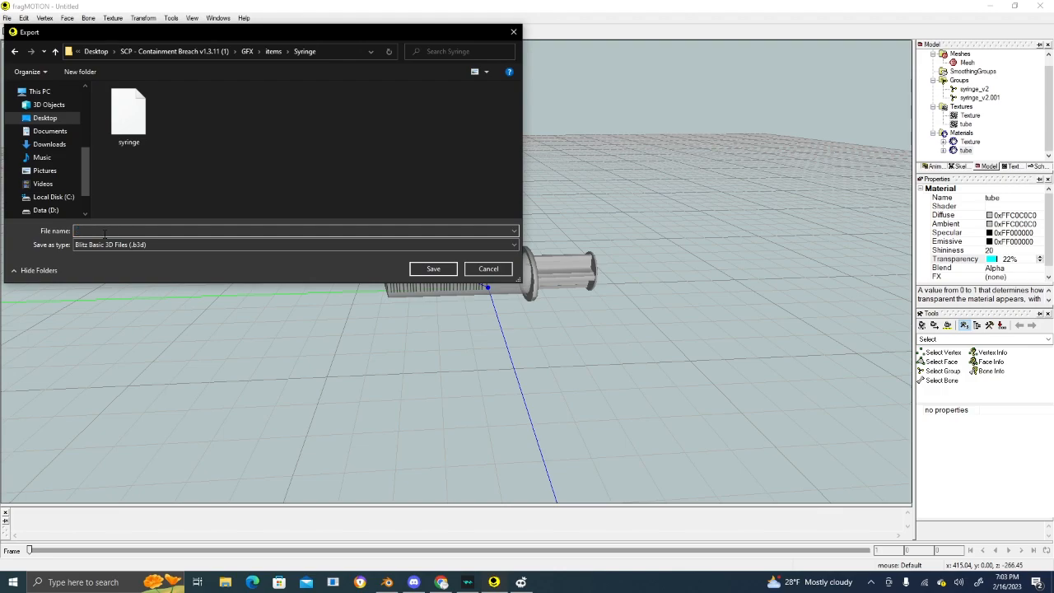
{"action": "type", "text": "syringe"}
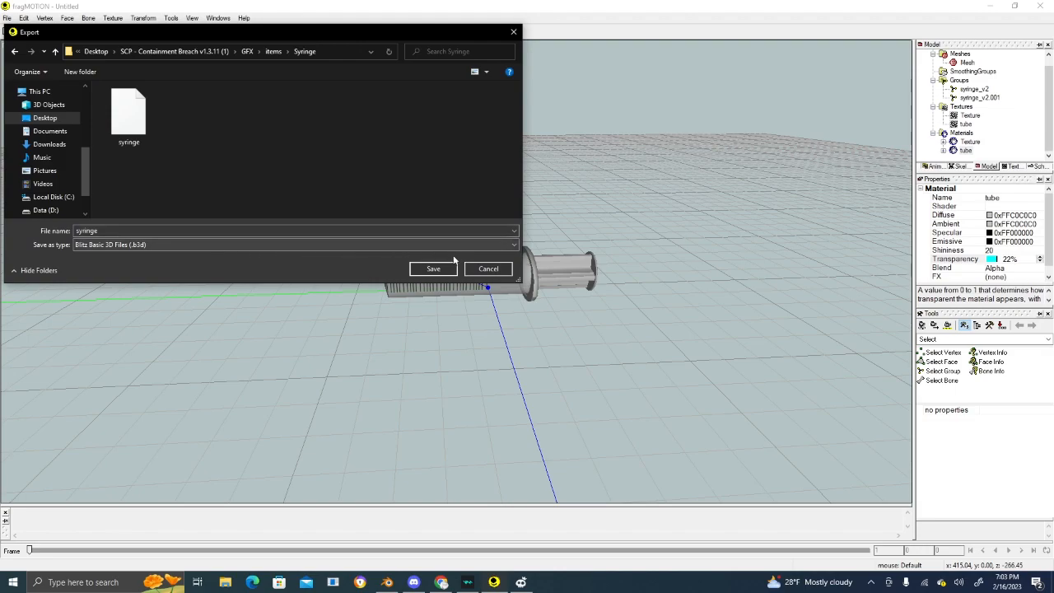
{"action": "left_click", "coordinate": [431, 269]}
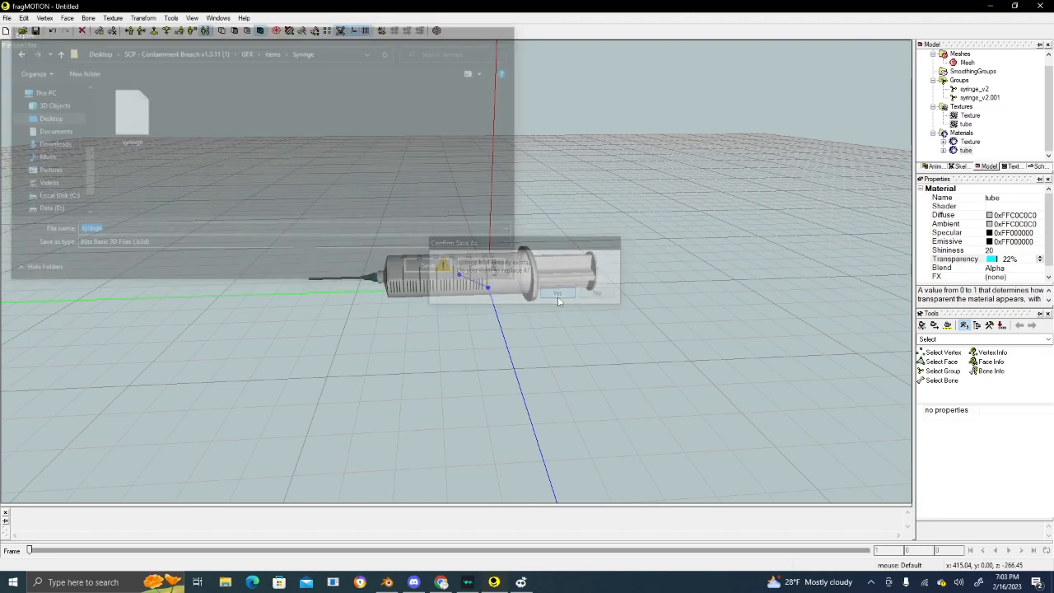
- Confirm overwriting the game's existing syringe model, then return to the desktop
{"action": "left_click", "coordinate": [557, 293]}
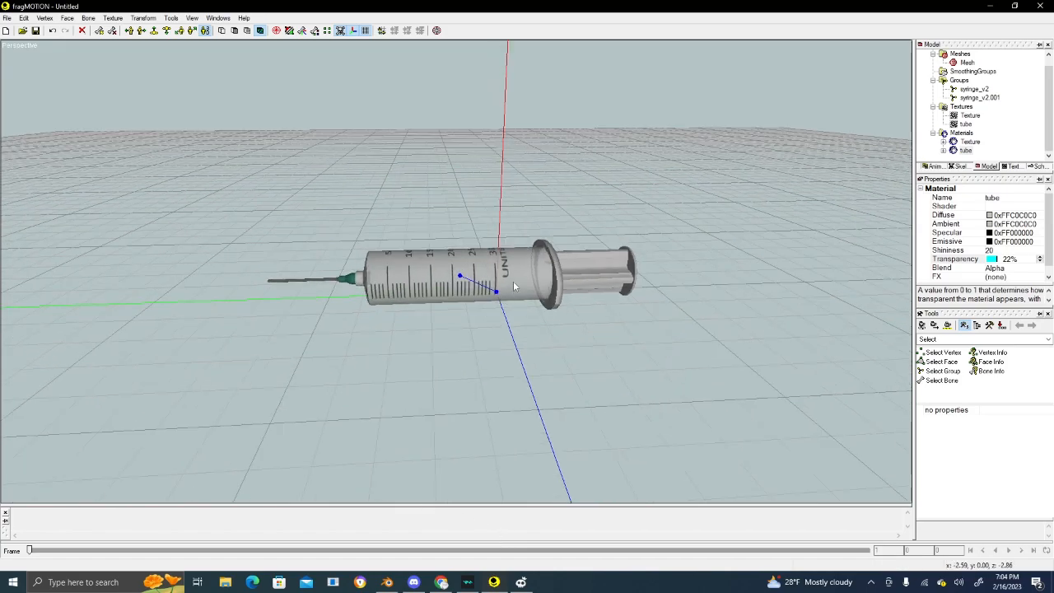
{"action": "left_click_drag", "start_coordinate": [514, 288], "coordinate": [320, 239]}
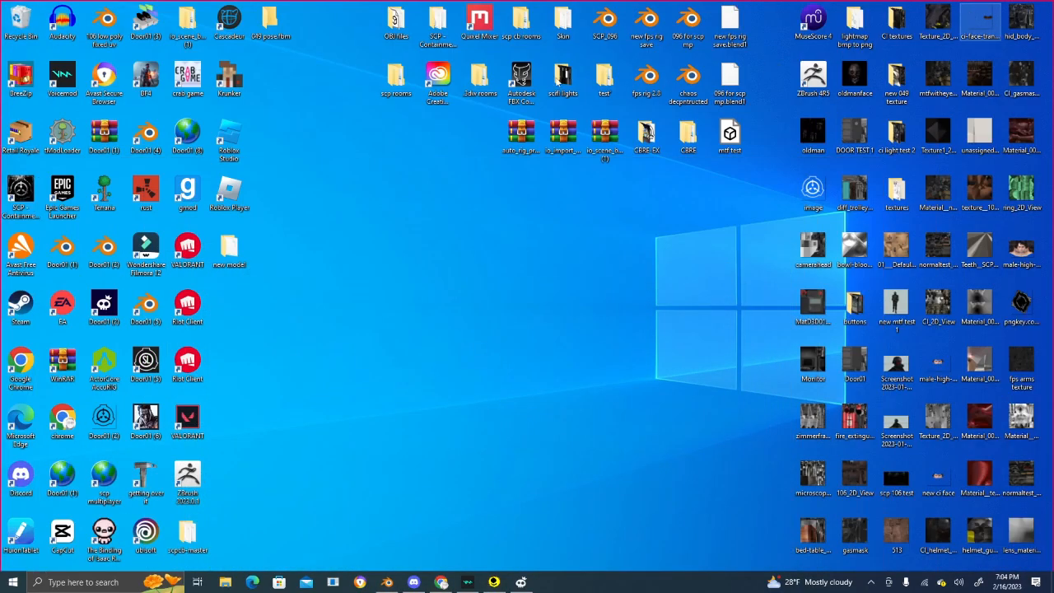
- Run SCP - Containment Breach.exe from its game folder and launch it to the main menu
{"action": "left_click", "coordinate": [438, 20]}
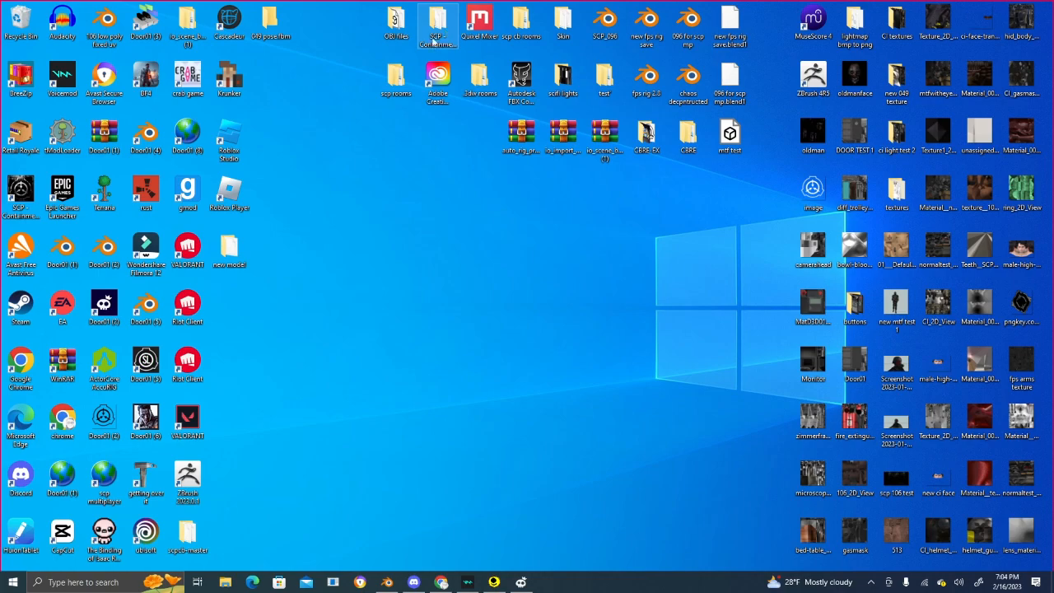
{"action": "double_click", "coordinate": [438, 25]}
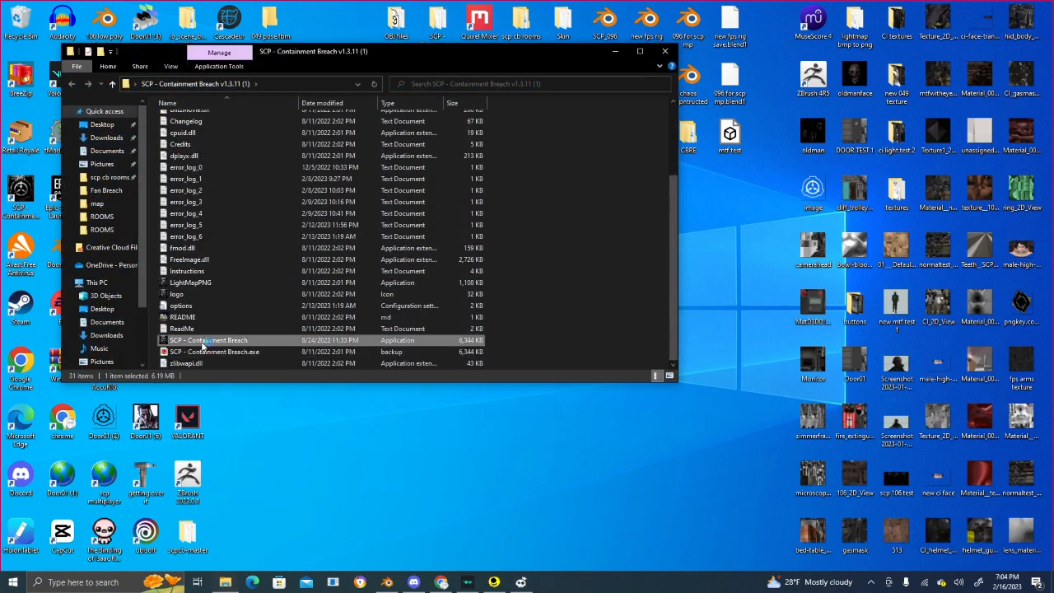
{"action": "mouse_move", "coordinate": [208, 340]}
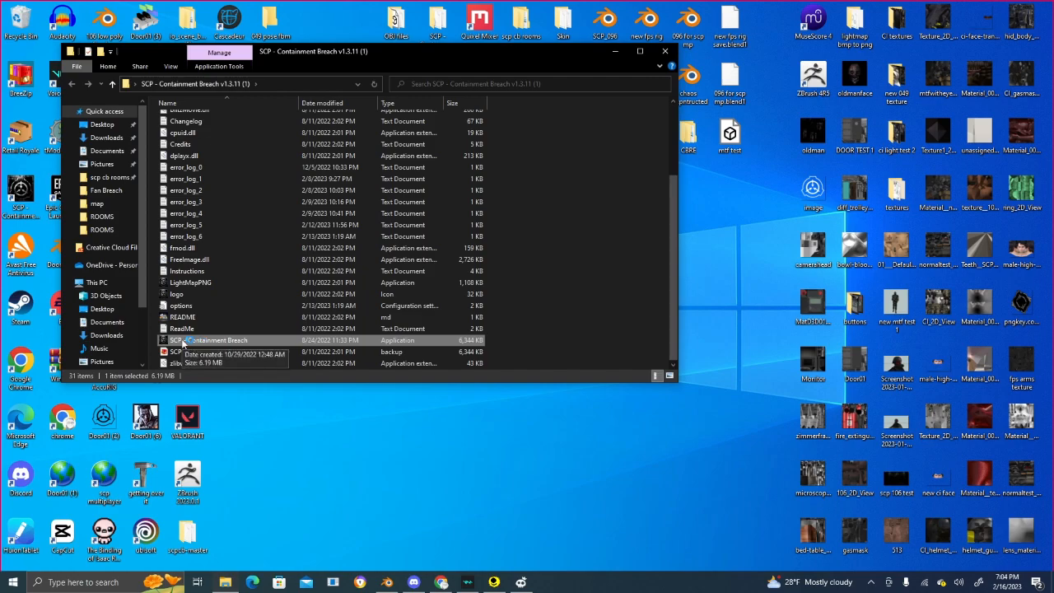
{"action": "double_click", "coordinate": [208, 339]}
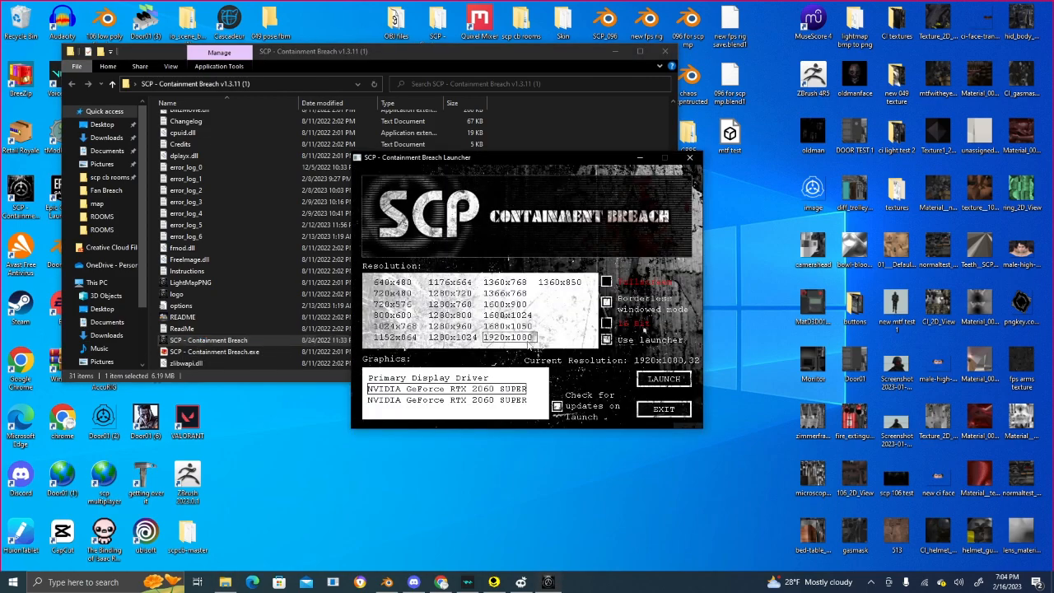
{"action": "left_click", "coordinate": [664, 379]}
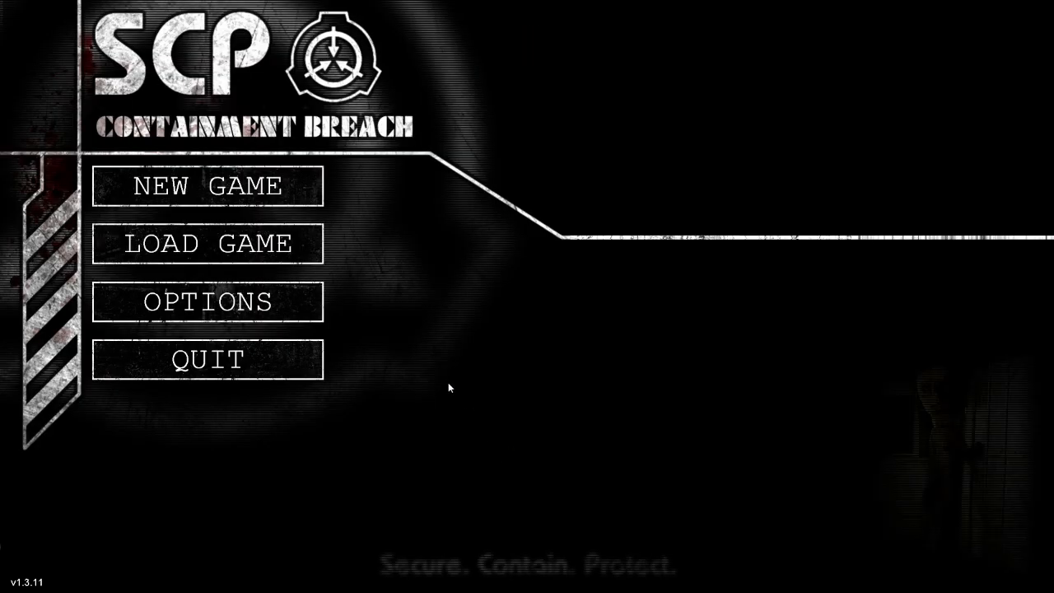
- Start a new game and continue past the SCP-682 loading screen into the facility
{"action": "left_click", "coordinate": [207, 184]}
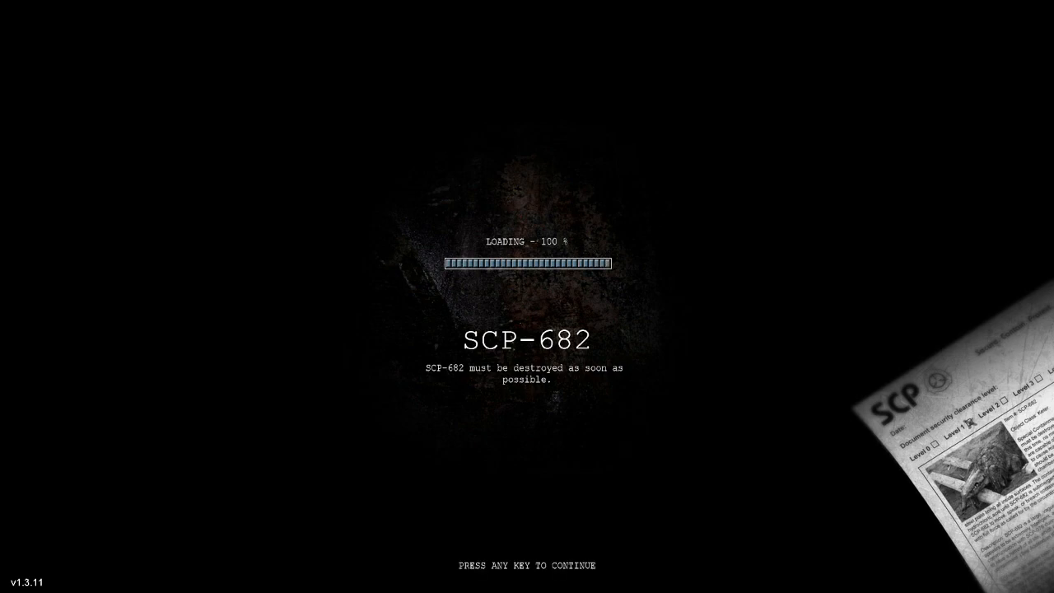
{"action": "key", "text": "space"}
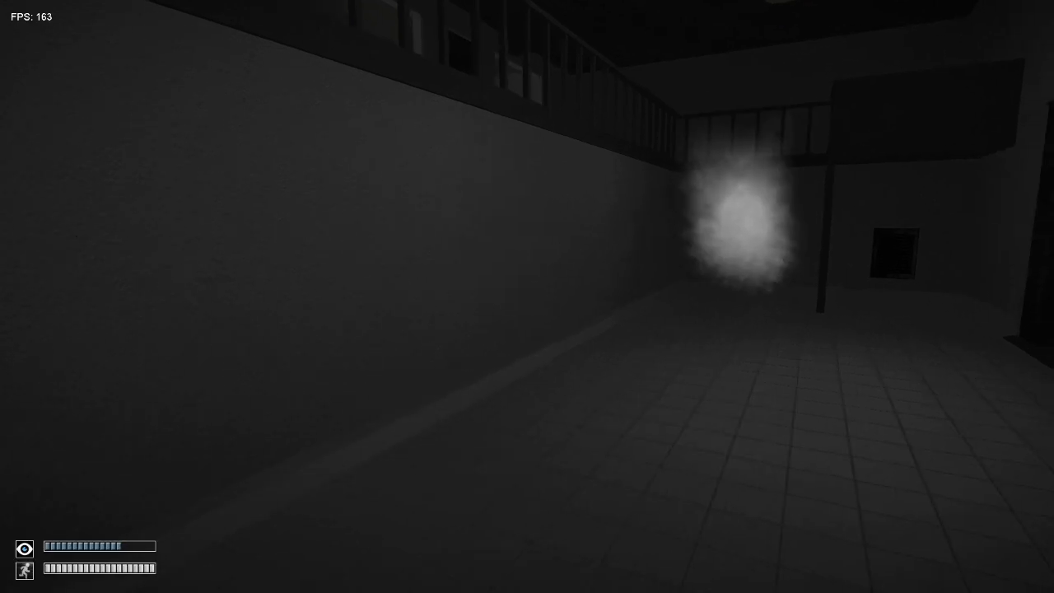
{"action": "mouse_move", "coordinate": [527, 297]}
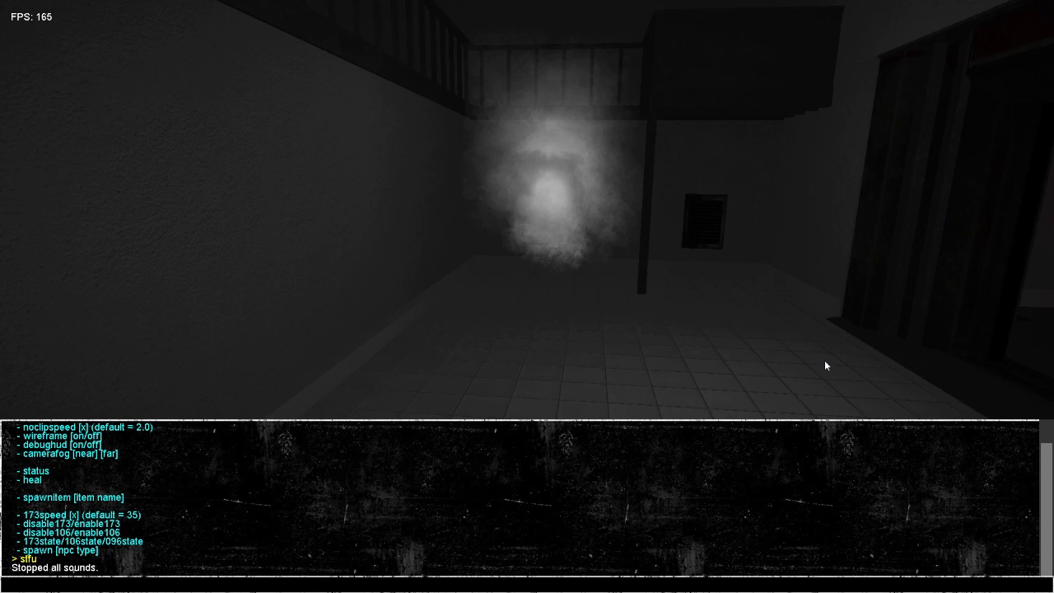
- Enter the spawnitem syringe command in the developer console to spawn the syringe
{"action": "type", "text": "spawnitel"}
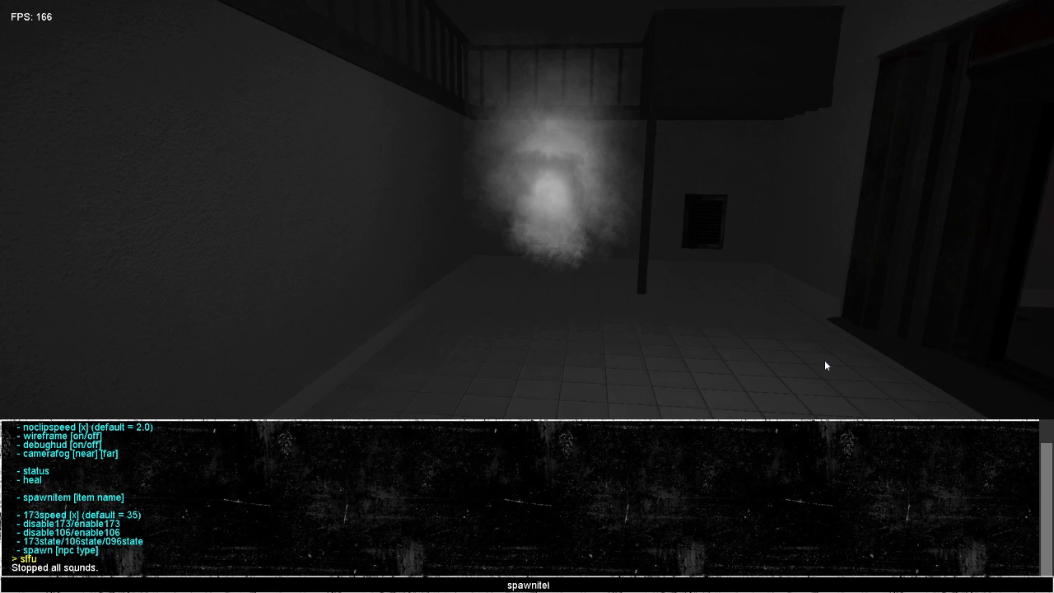
{"action": "type", "text": "syringe"}
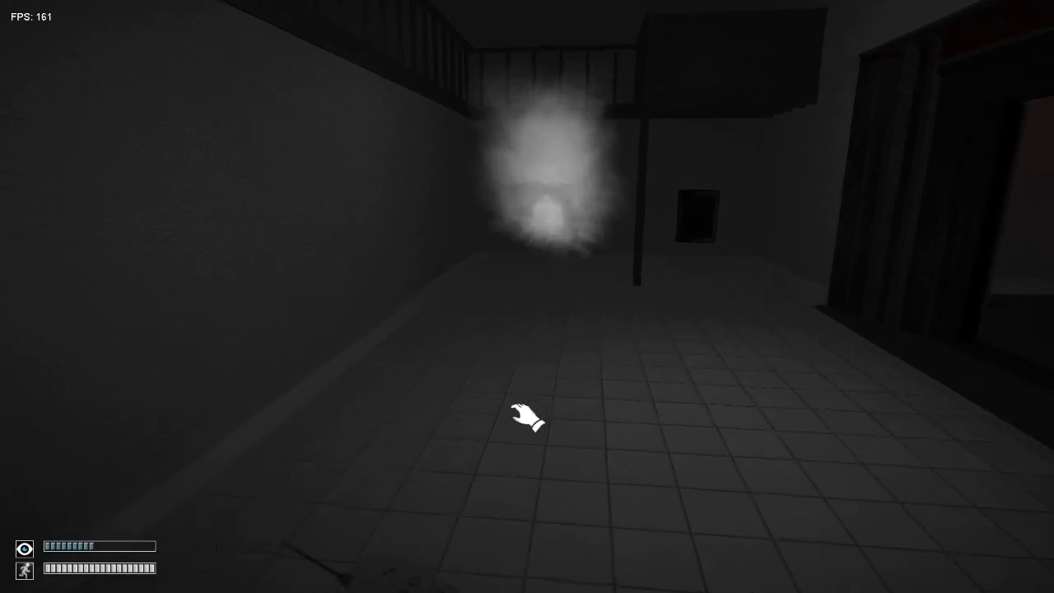
{"action": "mouse_move", "coordinate": [527, 296]}
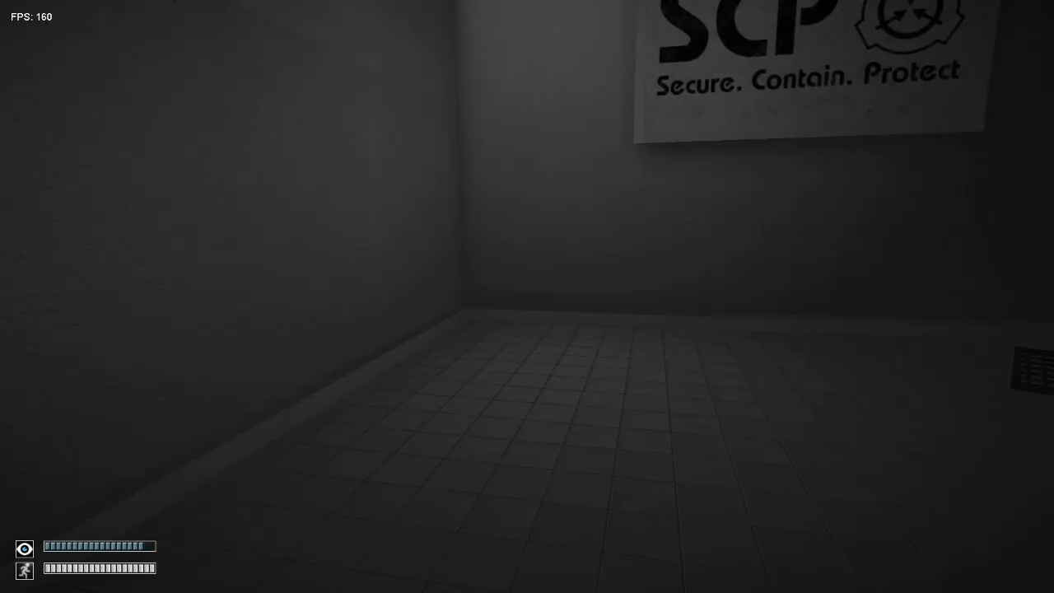
{"action": "mouse_move", "coordinate": [527, 297]}
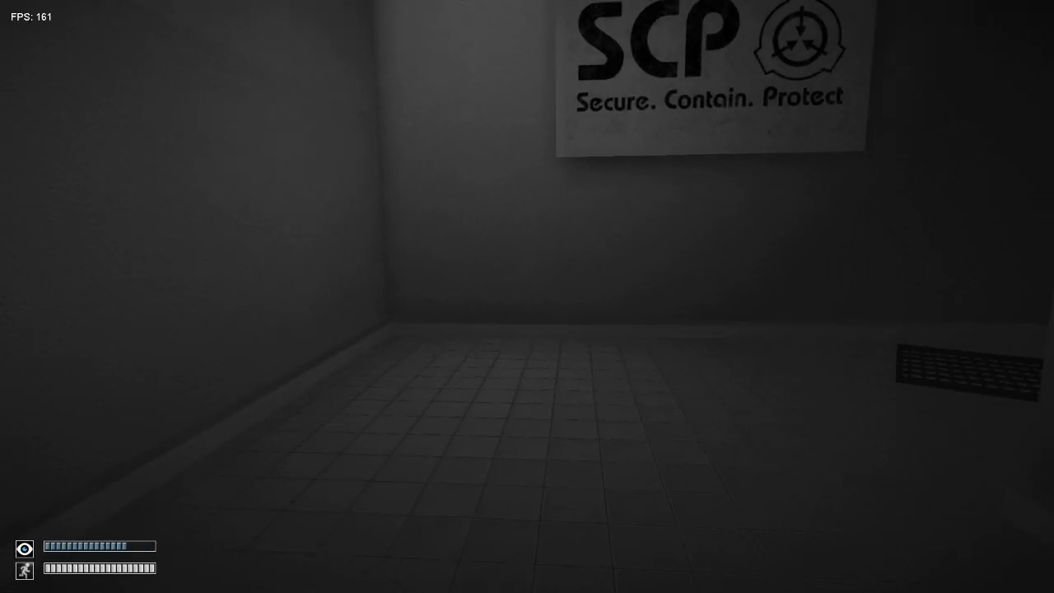